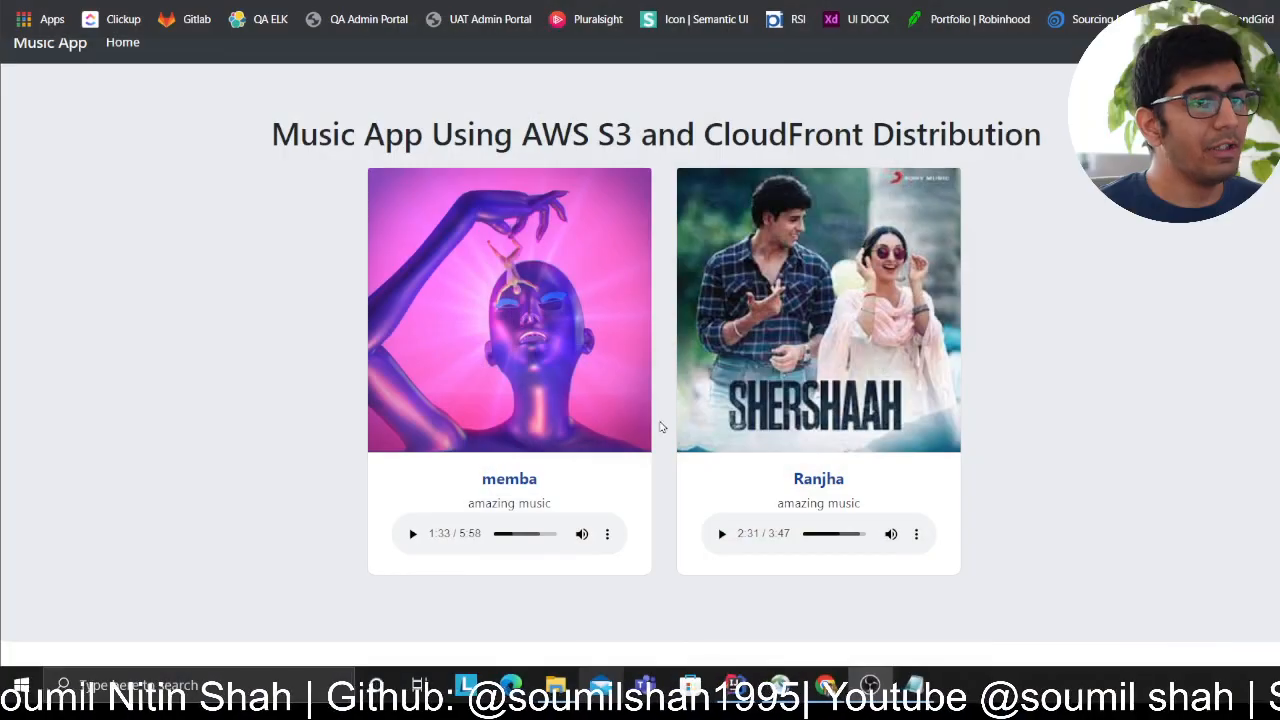
pyautogui.moveTo(544, 368)
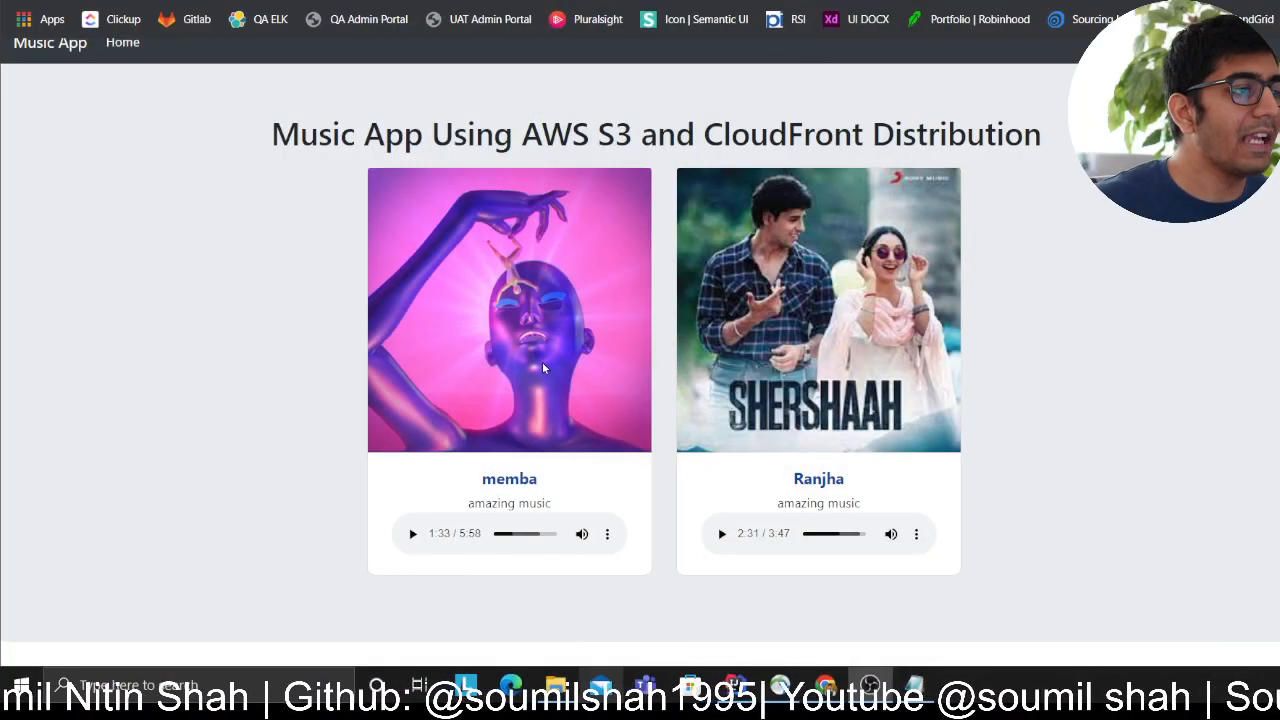
pyautogui.moveTo(630, 248)
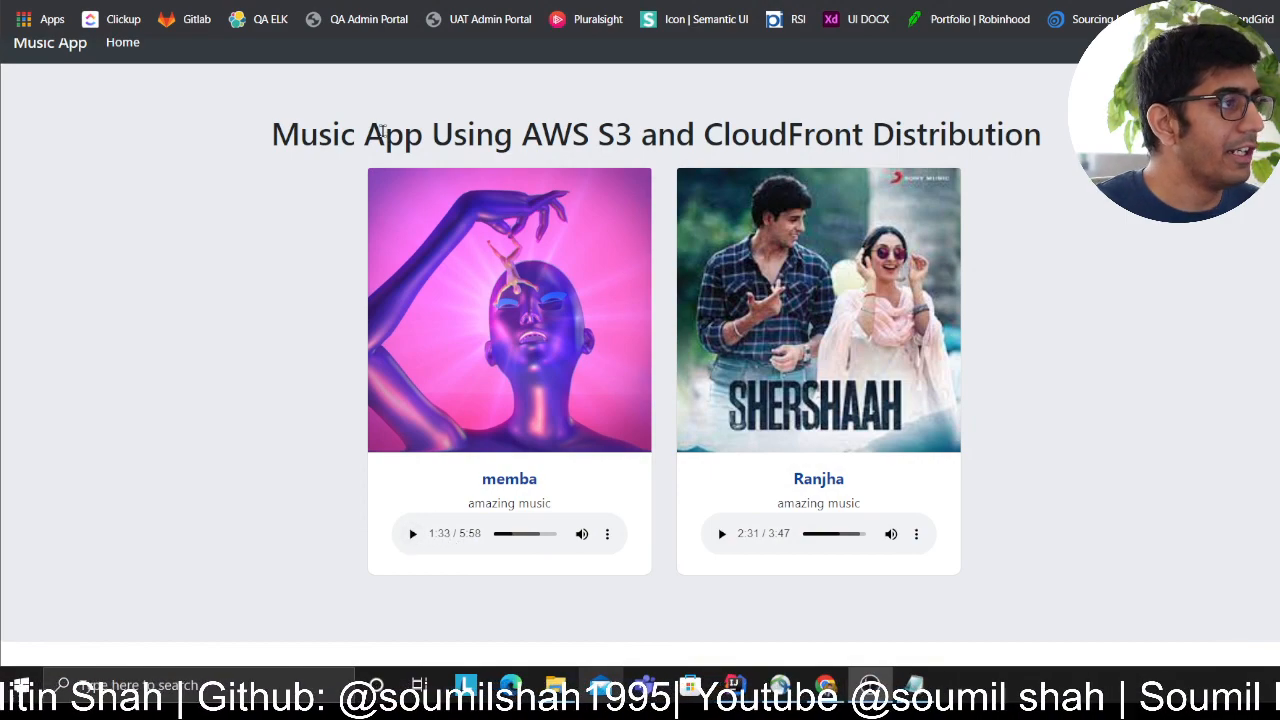
pyautogui.moveTo(784, 230)
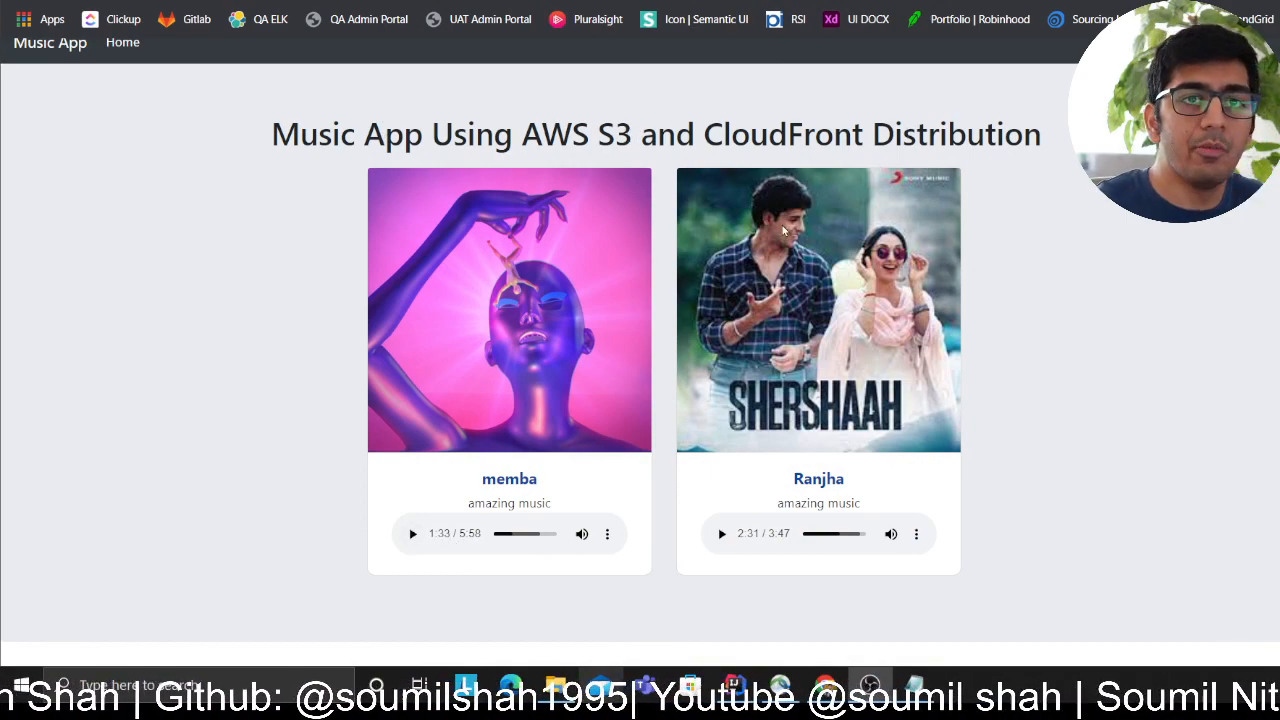
# - Play and pause the memba track, then check the Ranjha player's options
pyautogui.click(412, 532)
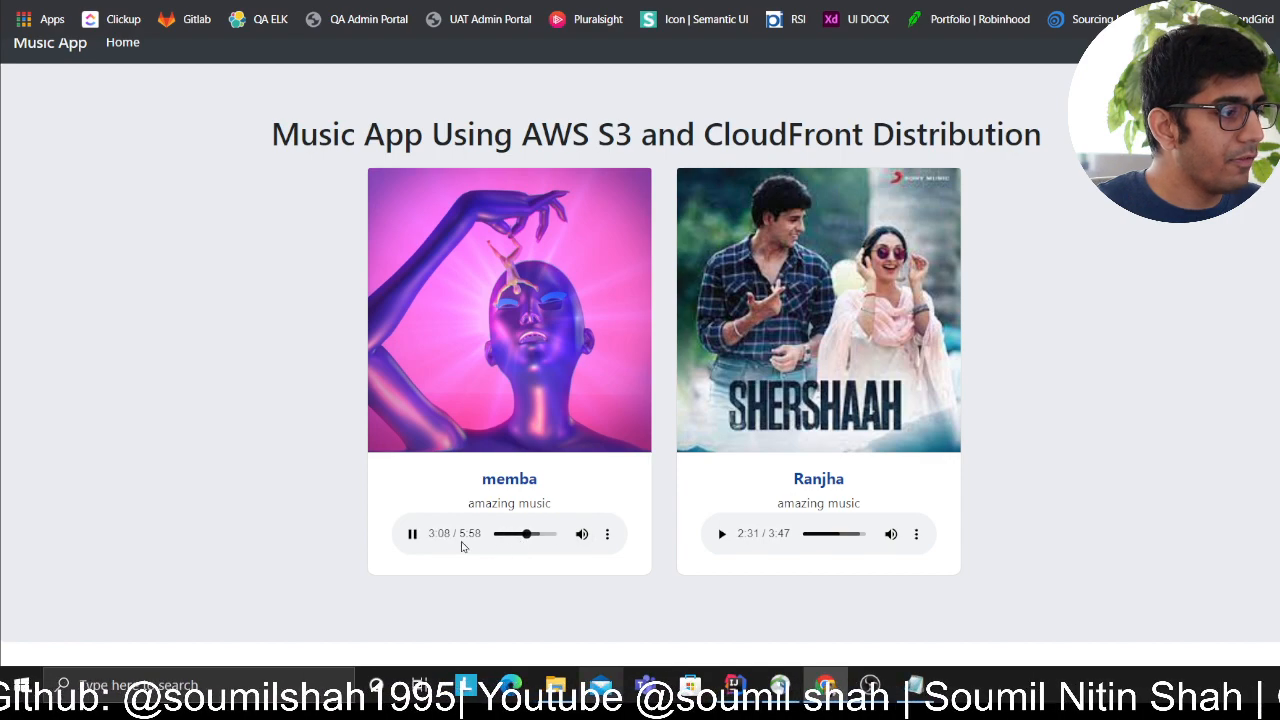
pyautogui.click(720, 532)
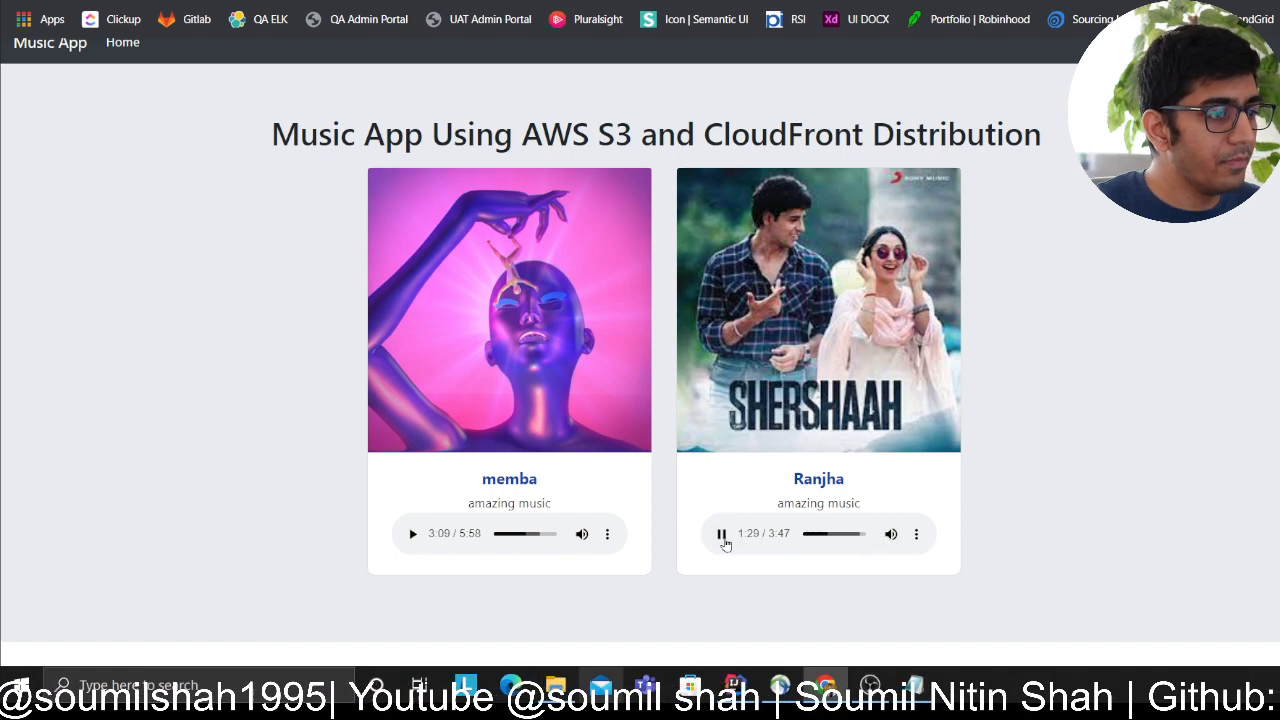
pyautogui.click(916, 532)
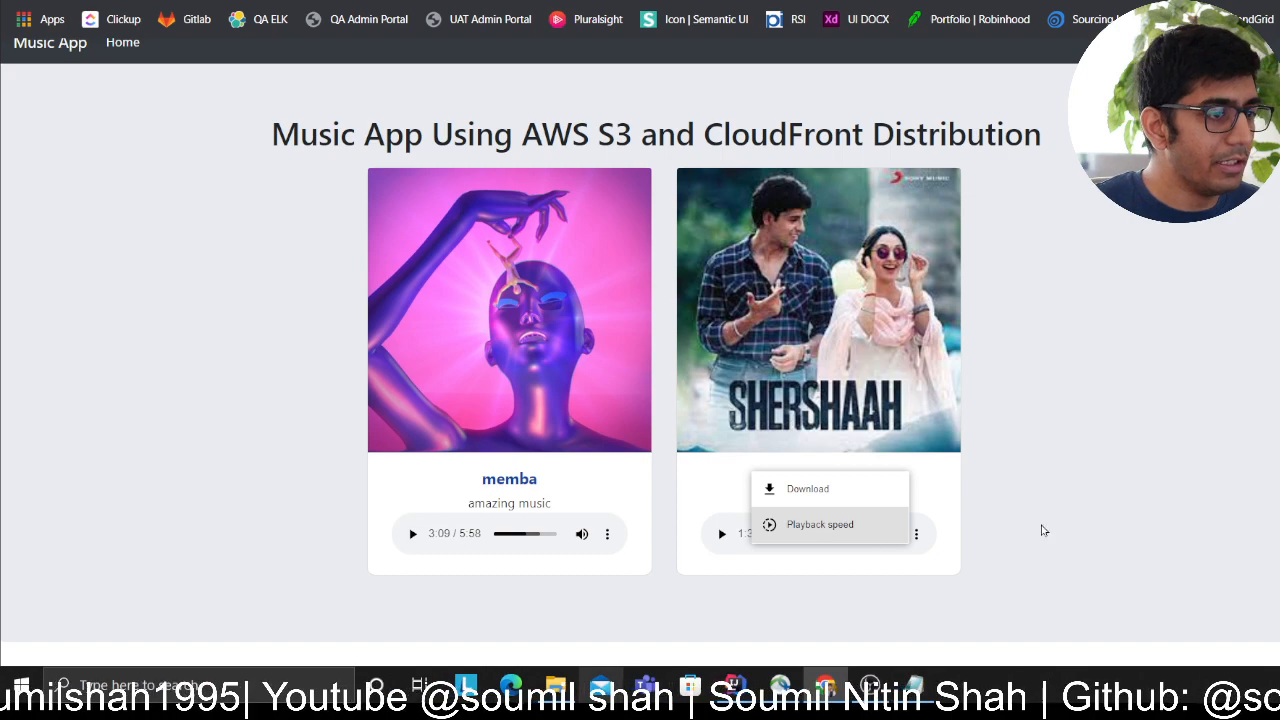
# - Resume memba, seek to 1:24 and pause it again
pyautogui.click(412, 532)
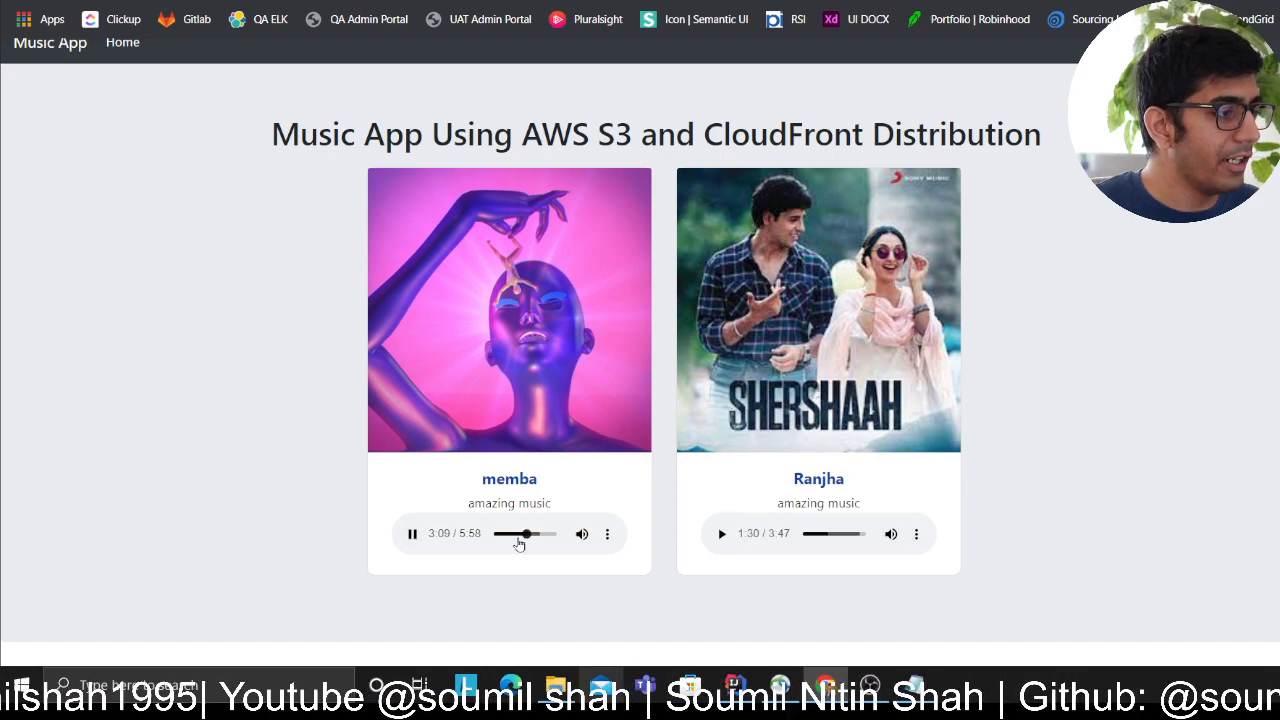
pyautogui.click(490, 532)
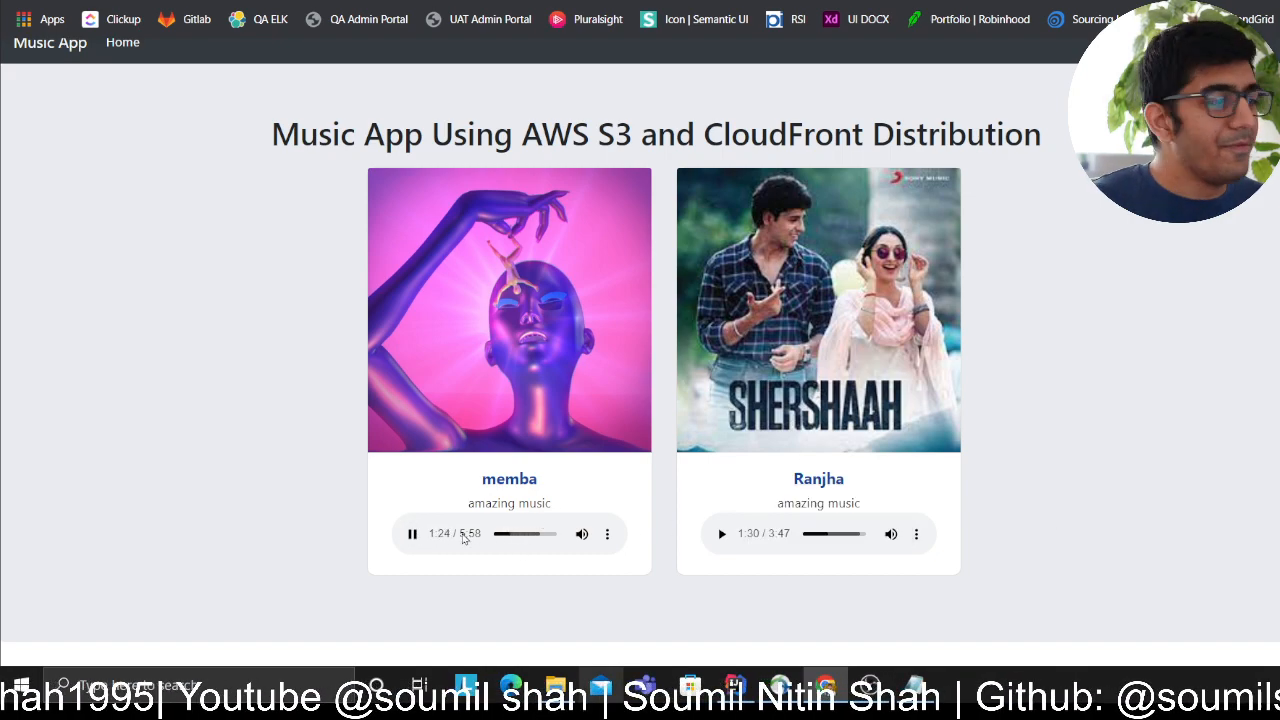
pyautogui.click(412, 532)
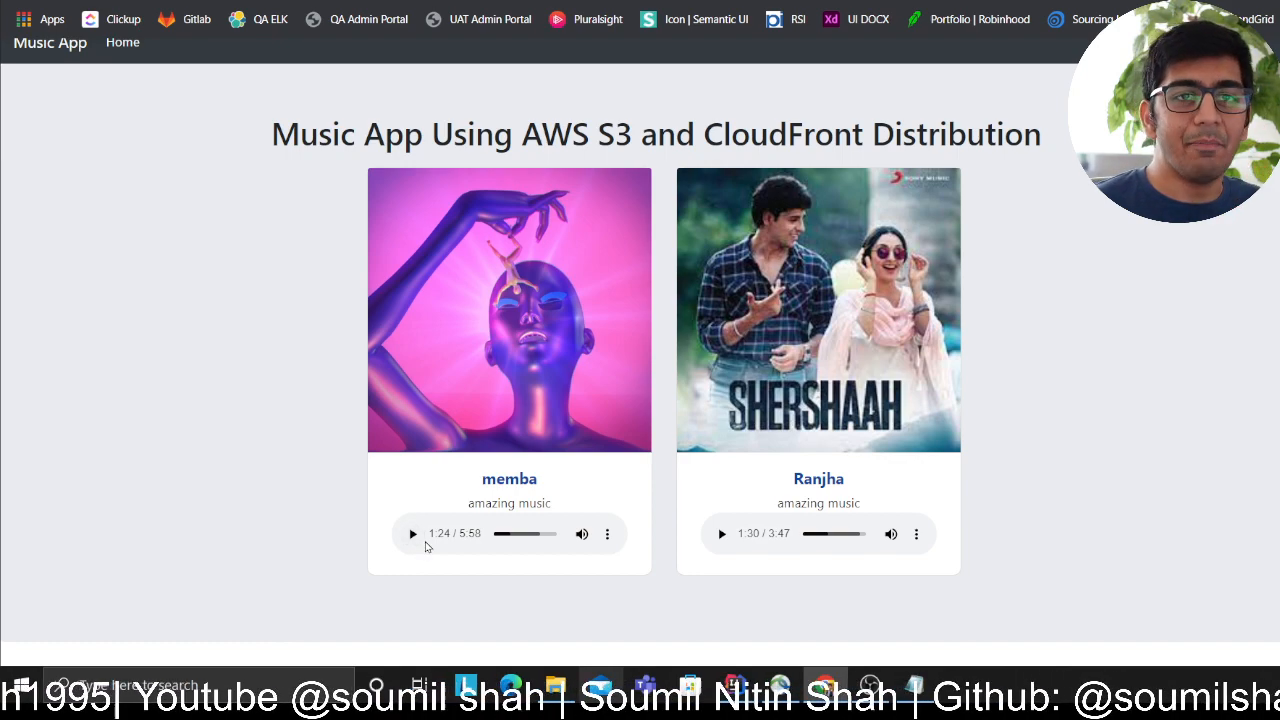
pyautogui.moveTo(428, 548)
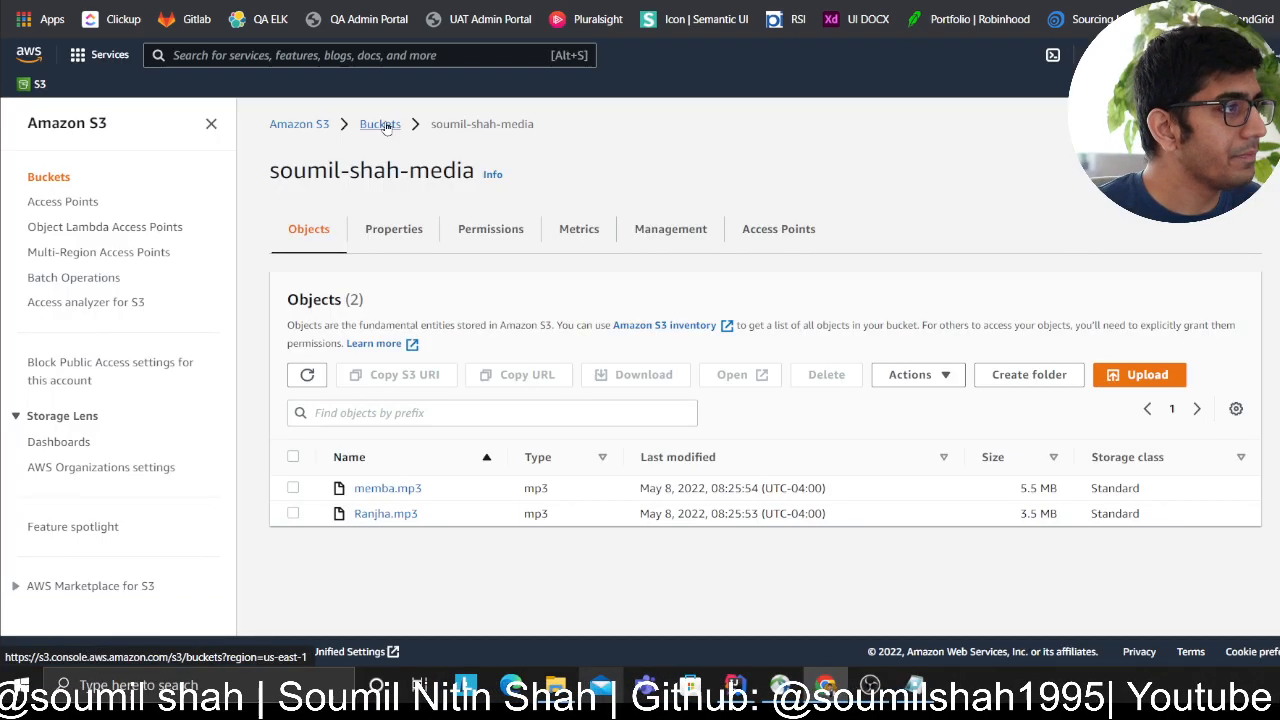
# - Start a new S3 bucket named 'youtube-soumilshah' from the Buckets list
pyautogui.click(380, 124)
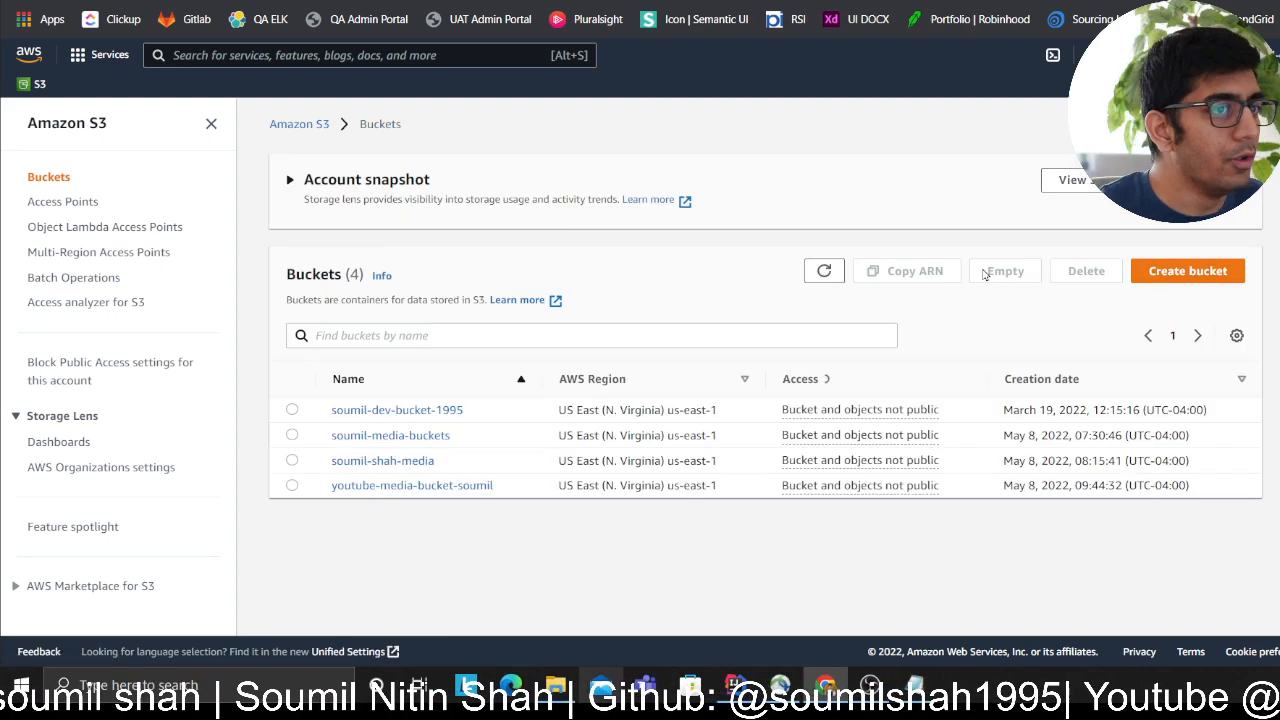
pyautogui.click(1188, 270)
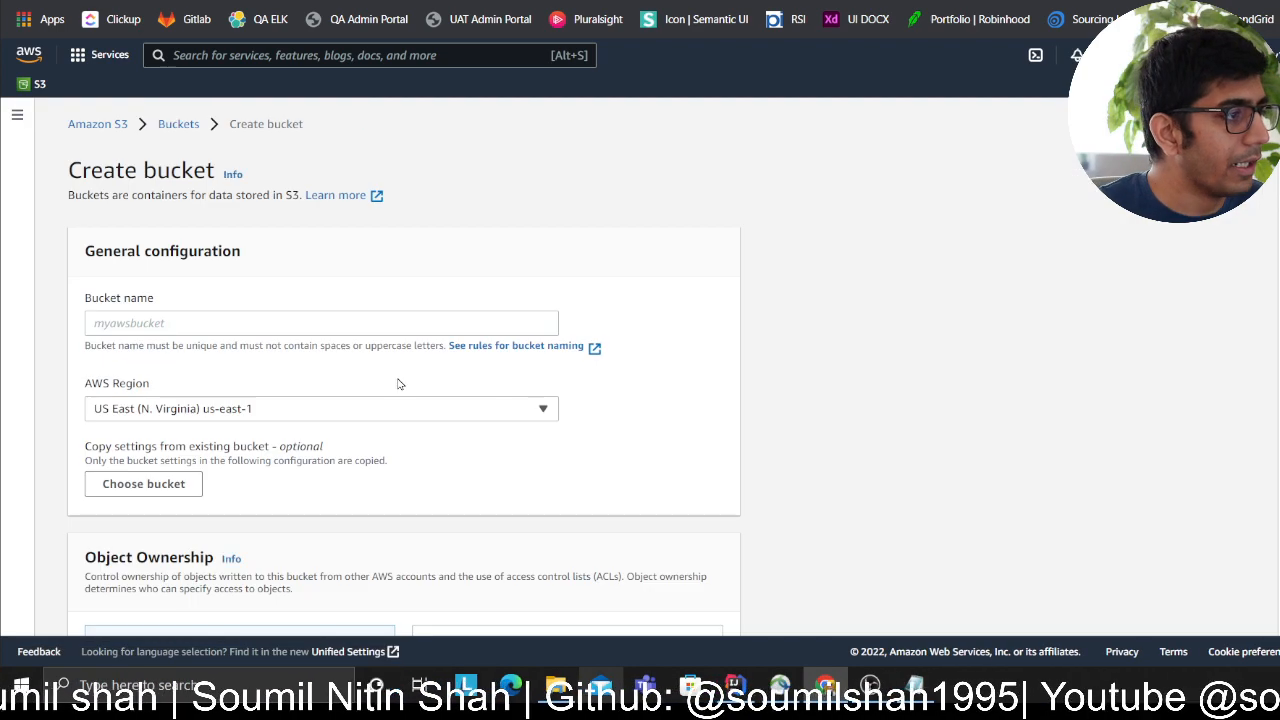
pyautogui.write('yout')
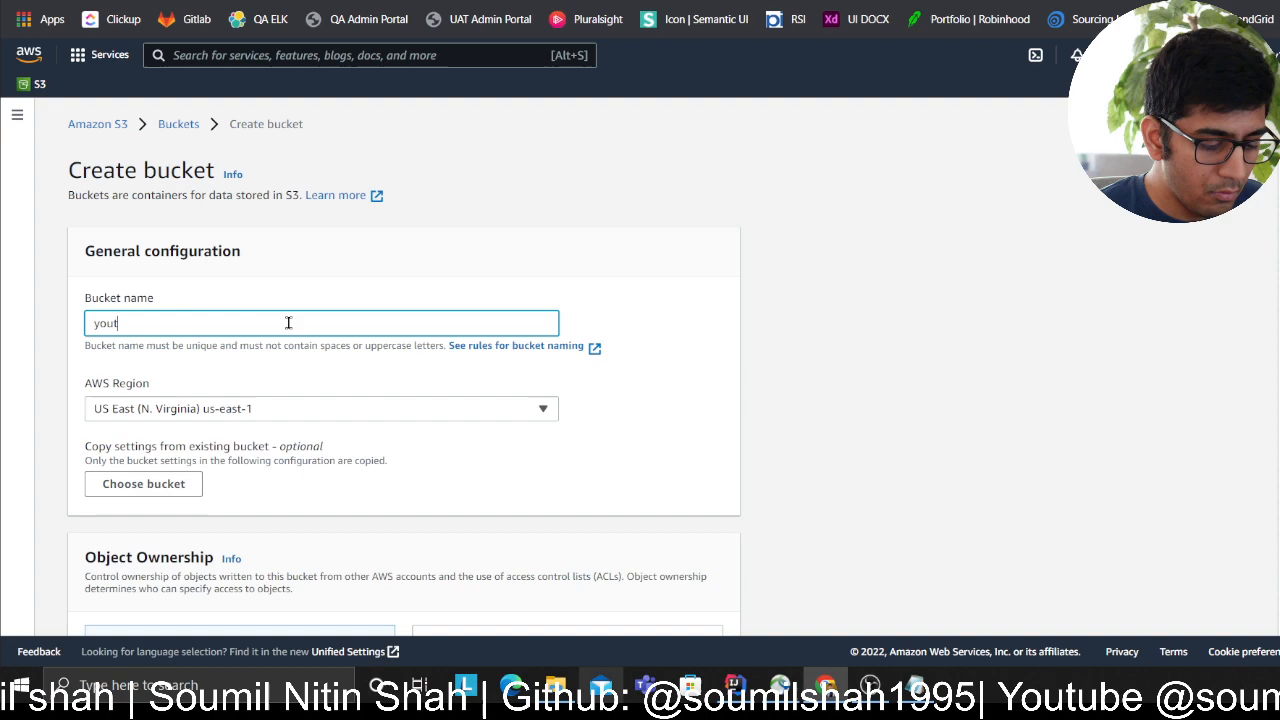
pyautogui.write('ube-soumils')
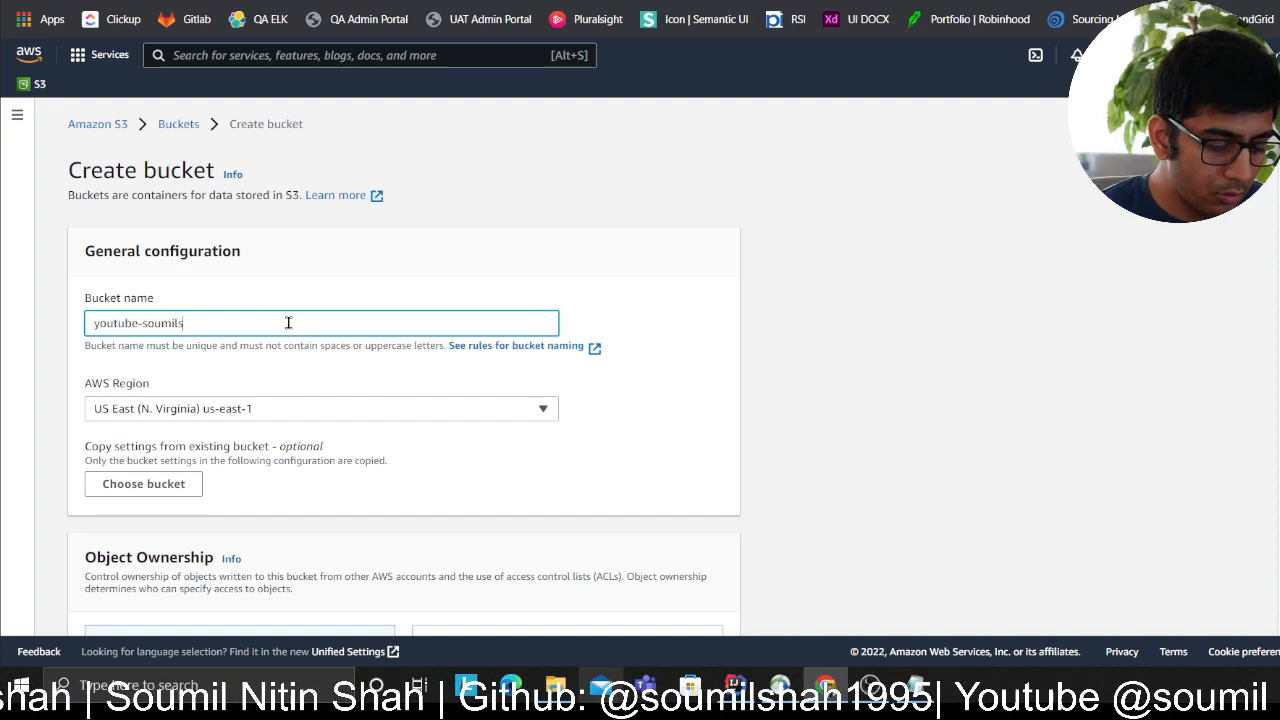
pyautogui.write('hah')
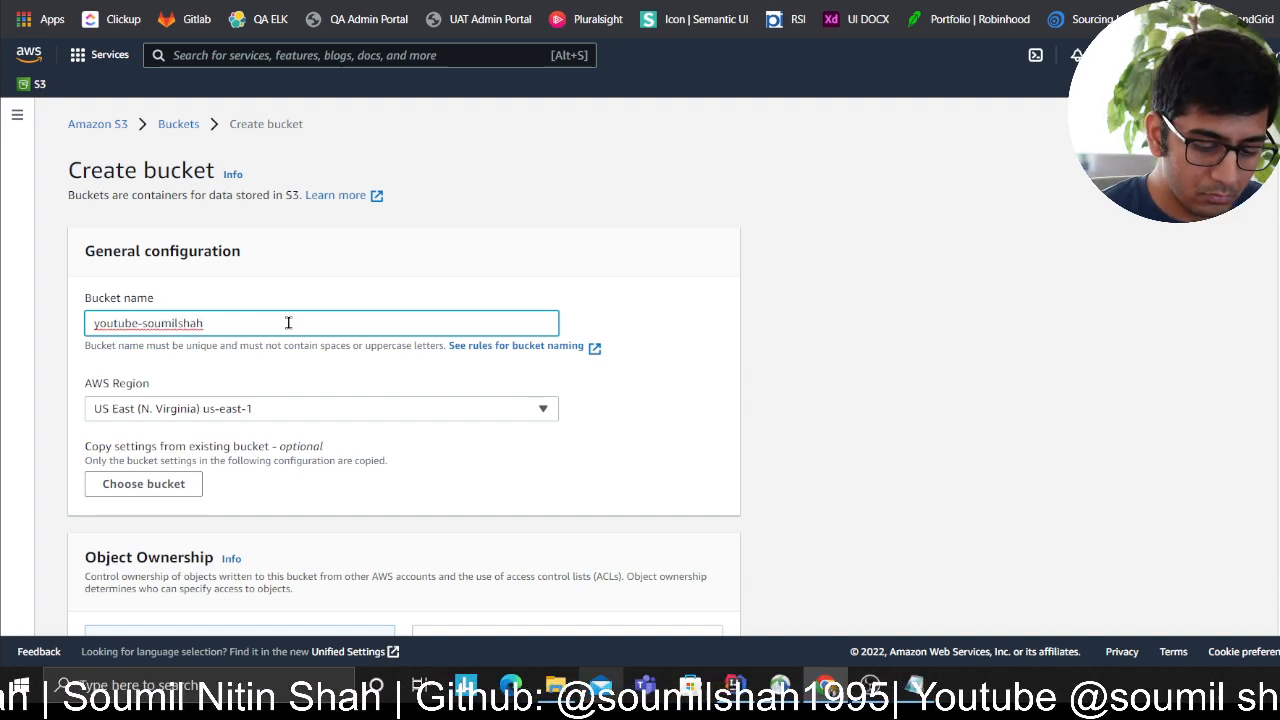
pyautogui.scroll(-3)
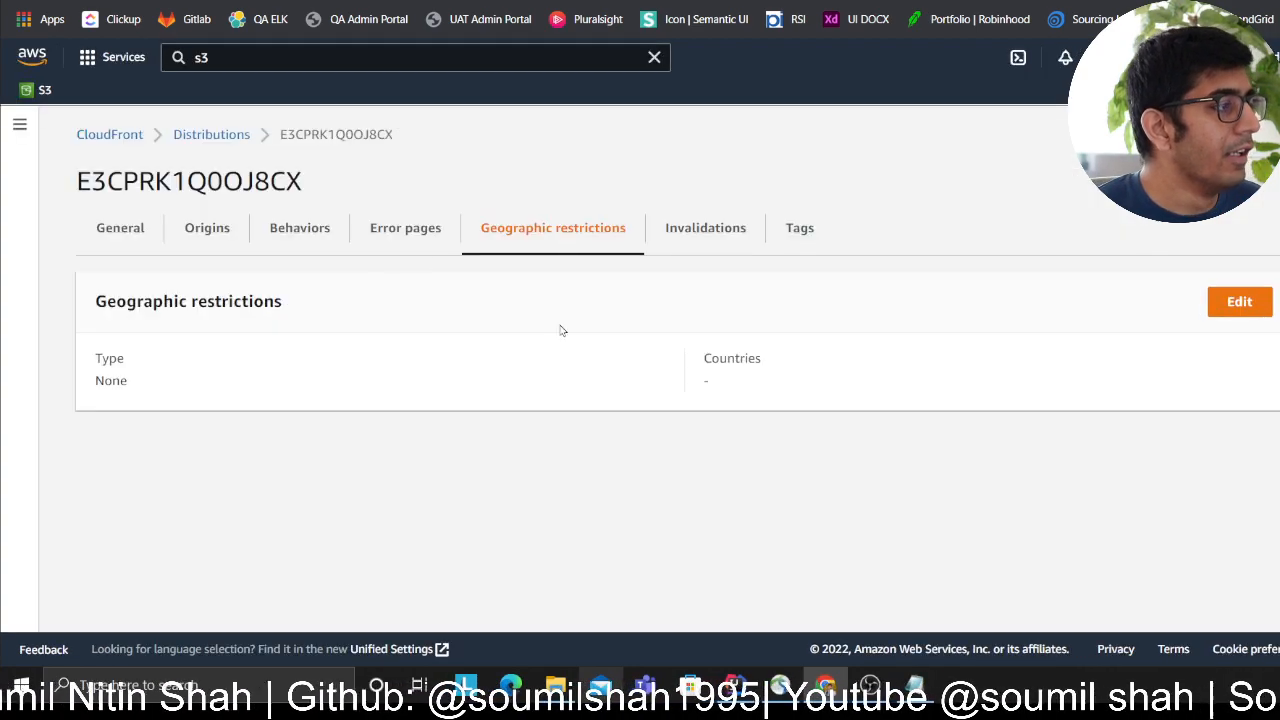
# - Start a distribution with the soumil-shah-media bucket as origin, access restricted to CloudFront via an origin access identity
pyautogui.click(212, 134)
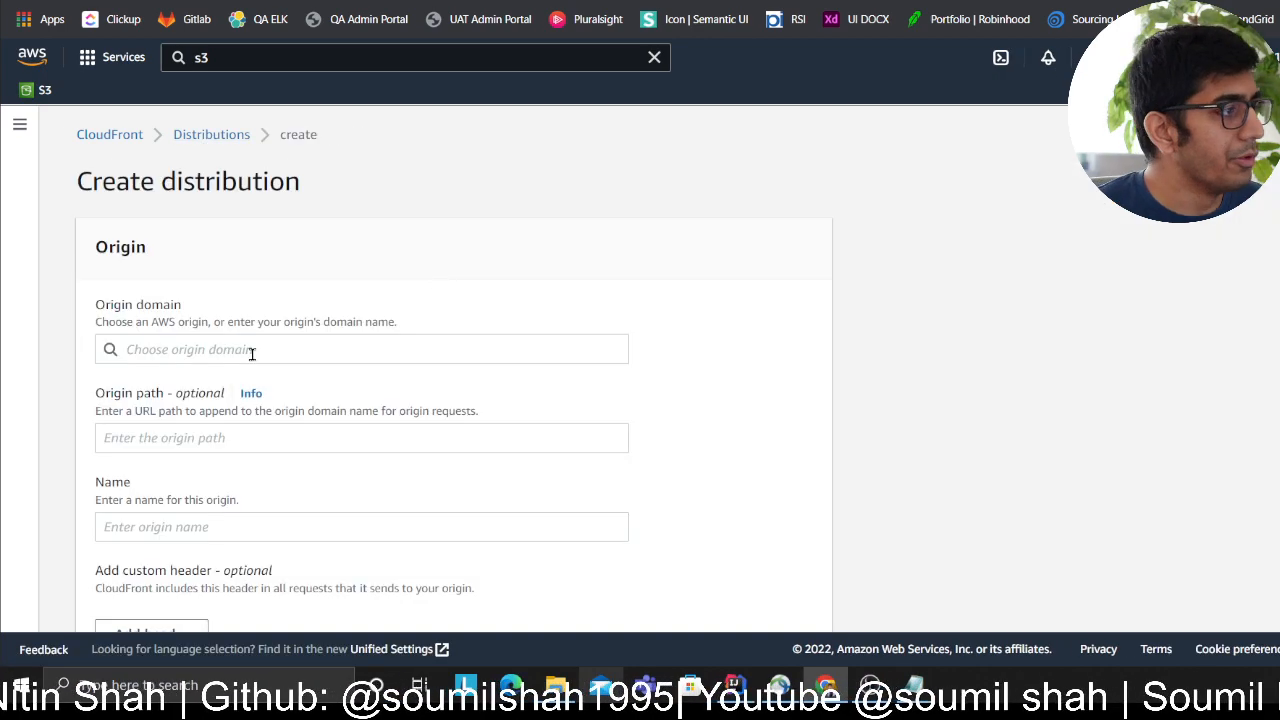
pyautogui.click(360, 348)
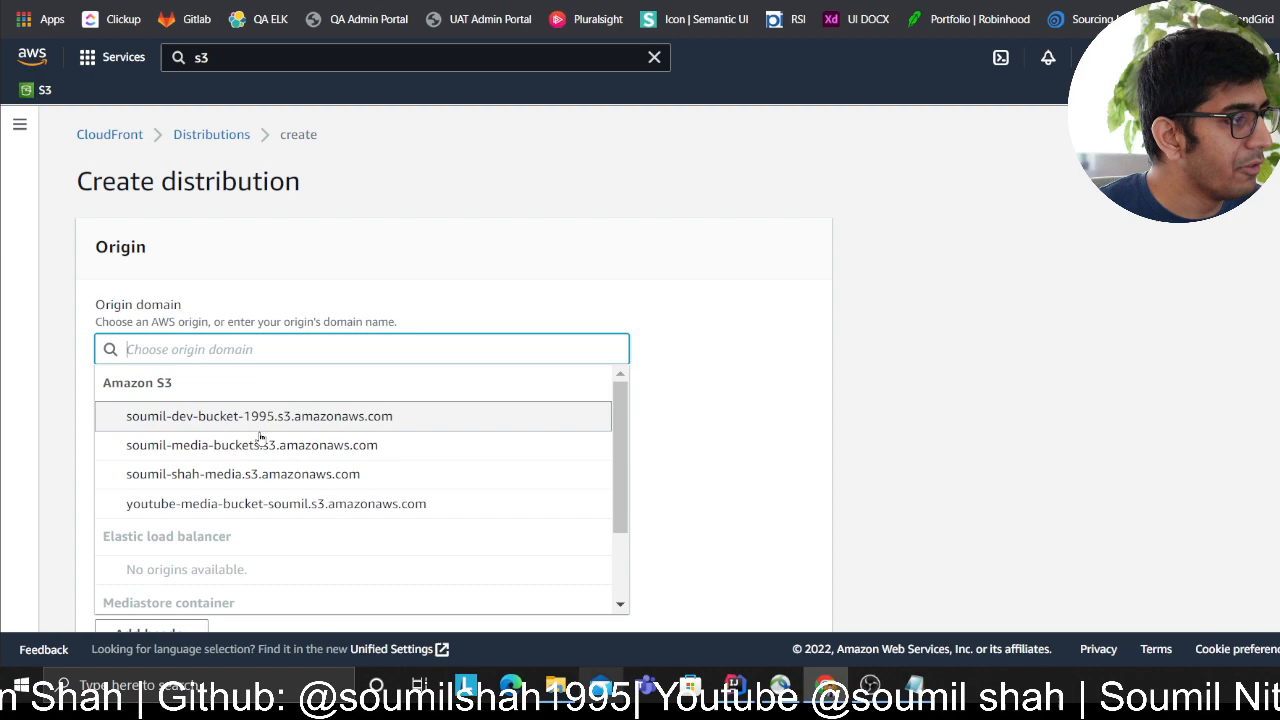
pyautogui.moveTo(288, 504)
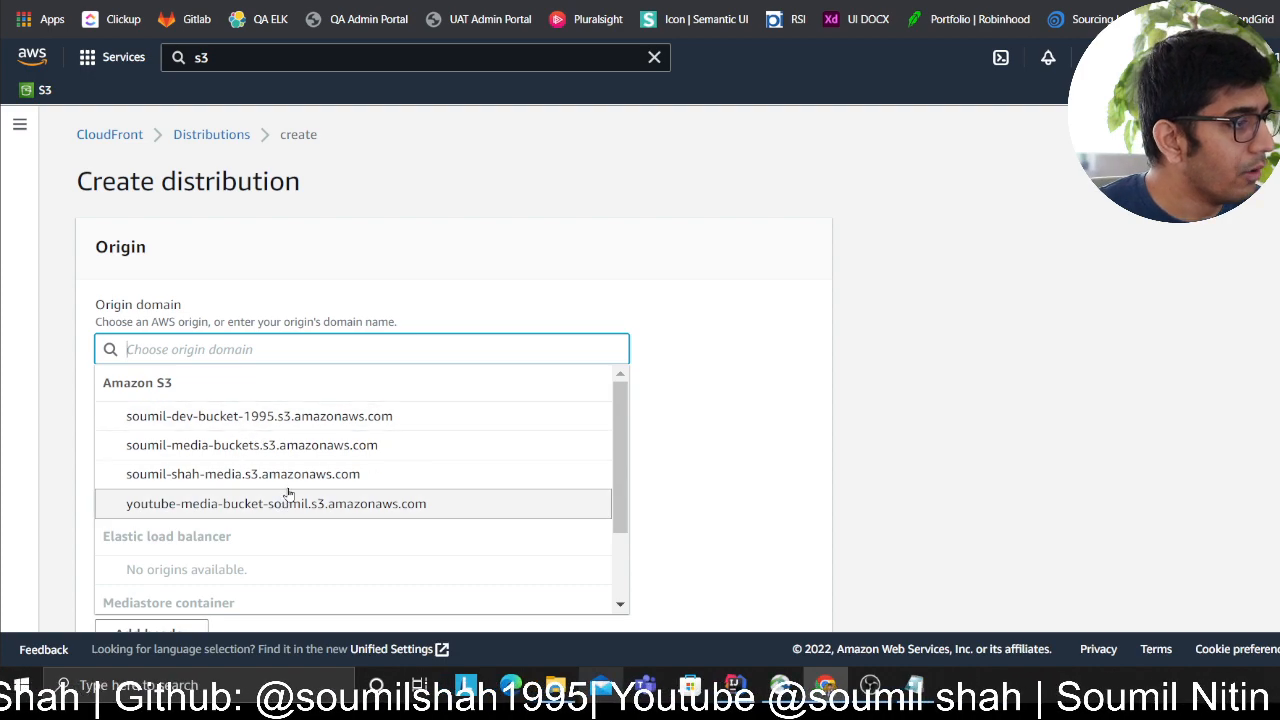
pyautogui.click(276, 504)
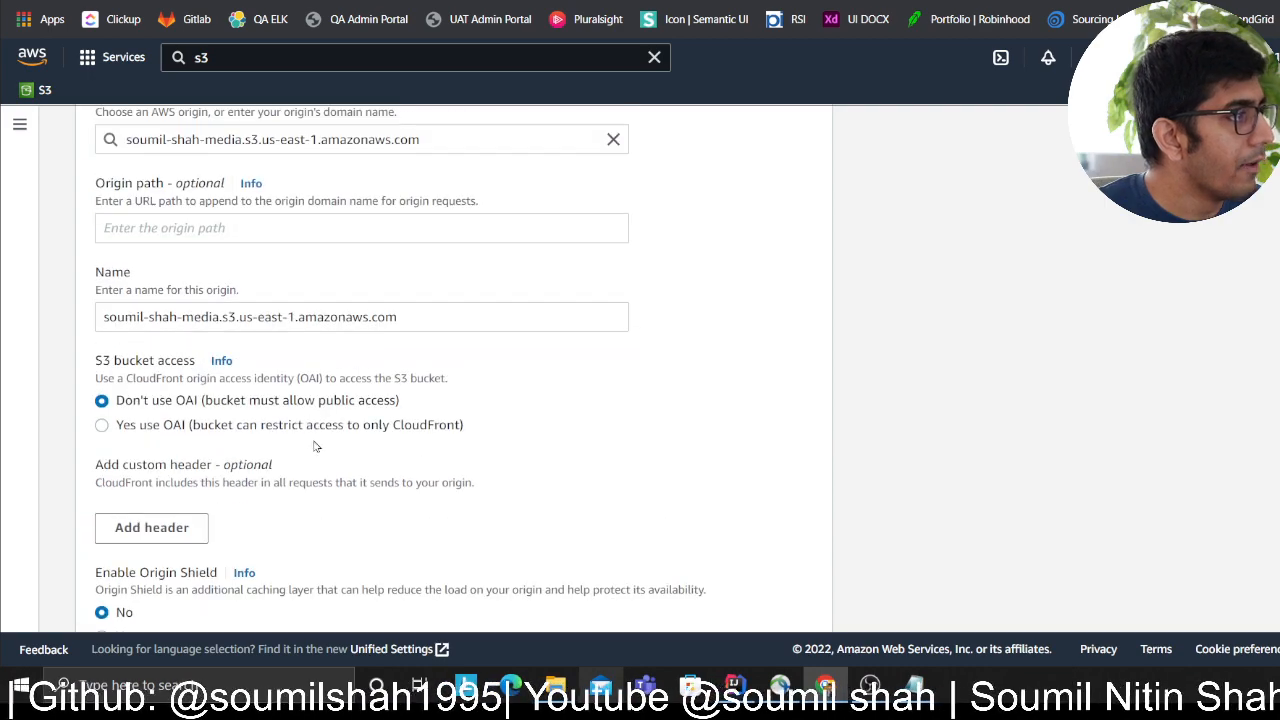
pyautogui.moveTo(200, 428)
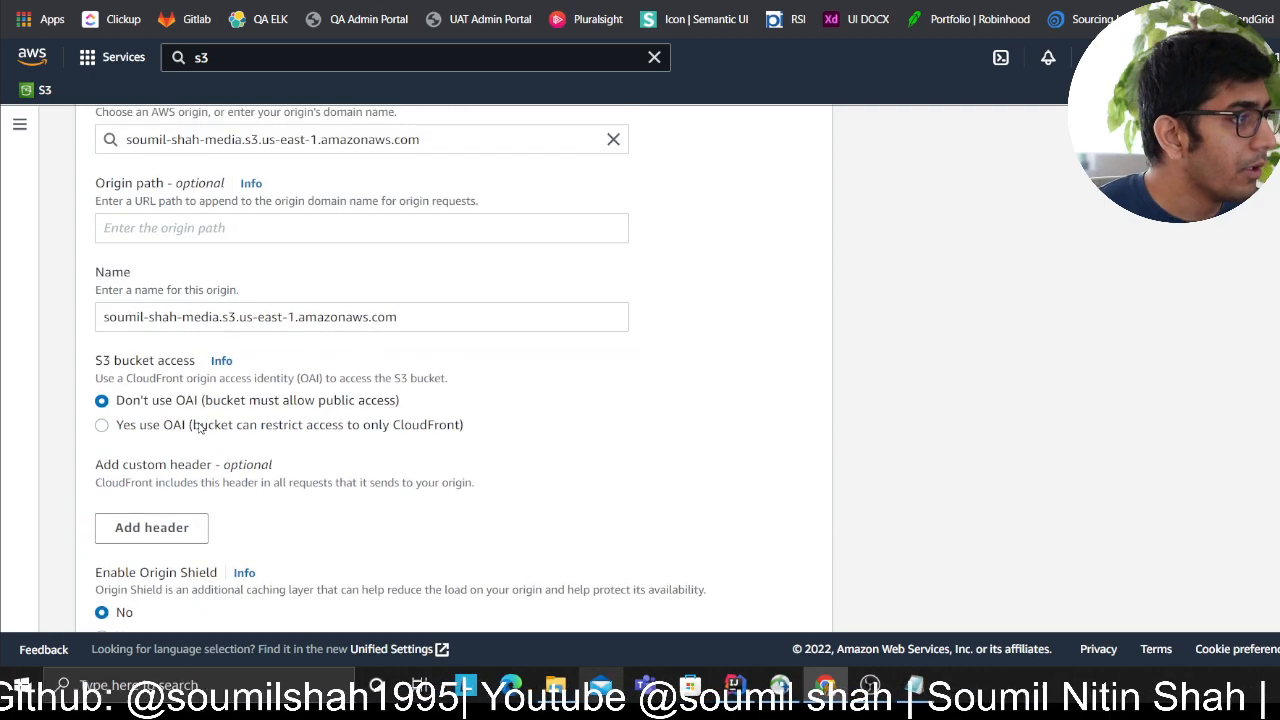
pyautogui.doubleClick(156, 424)
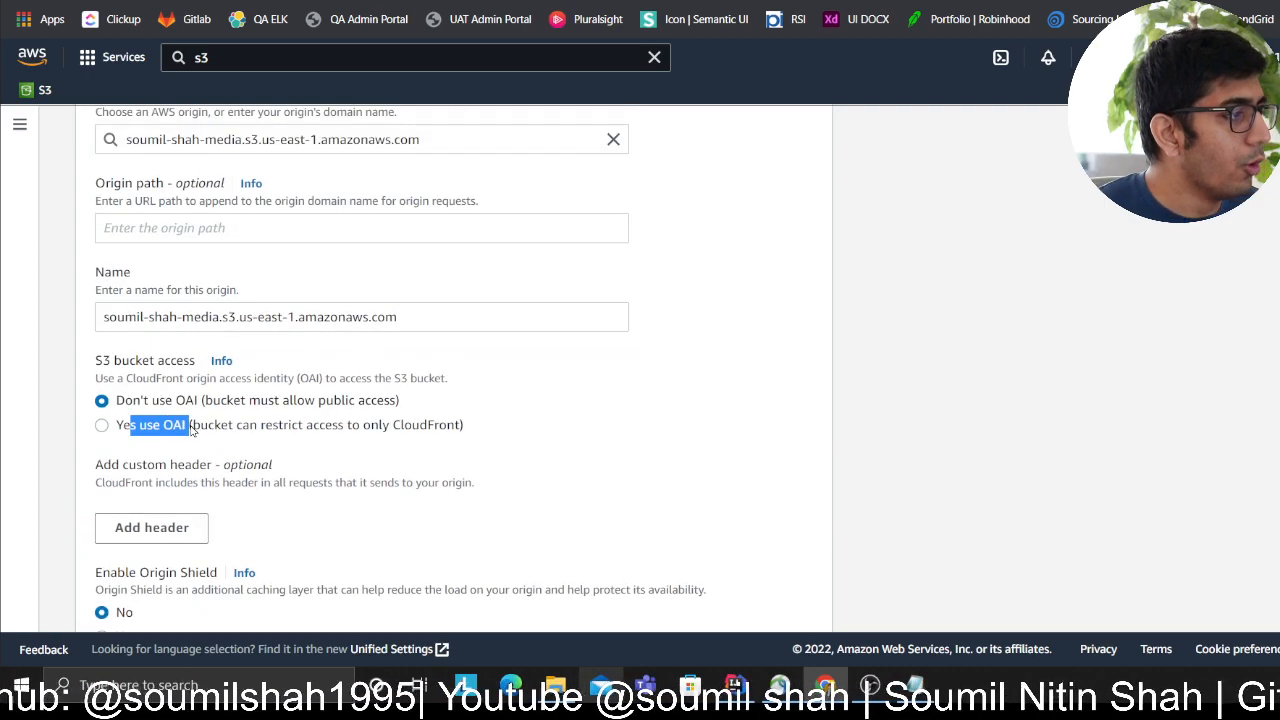
pyautogui.click(100, 424)
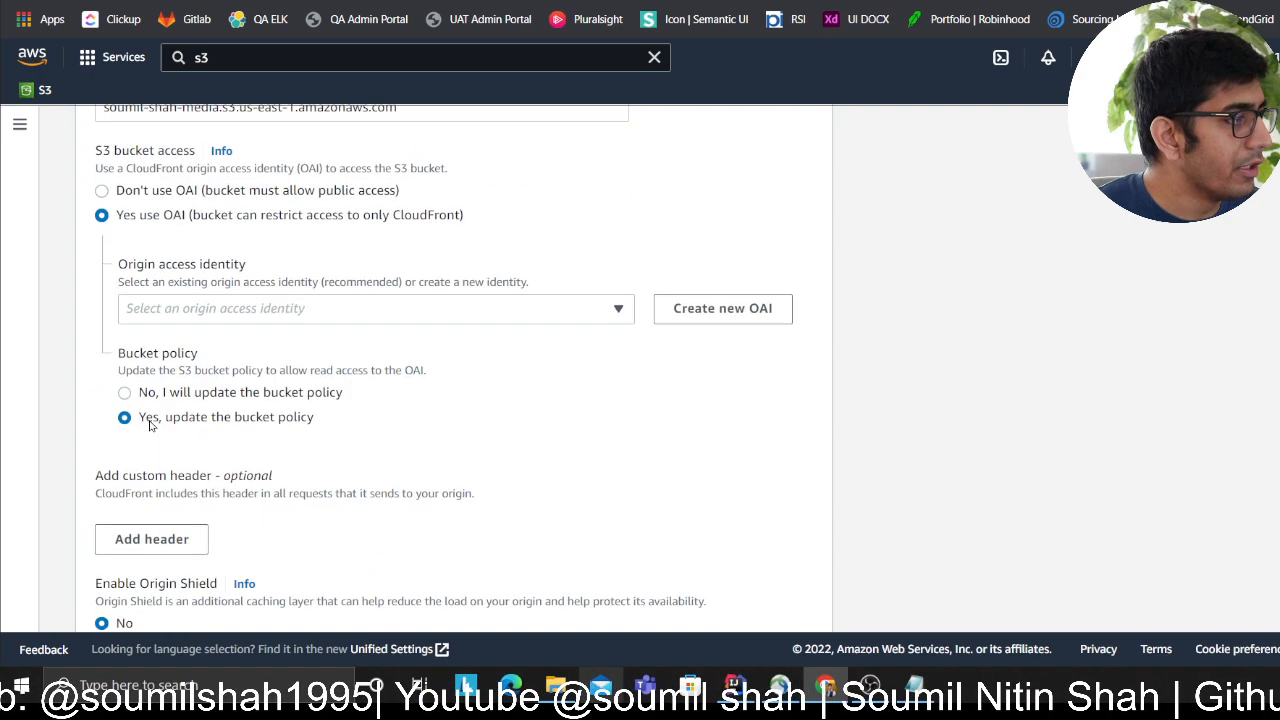
pyautogui.click(376, 308)
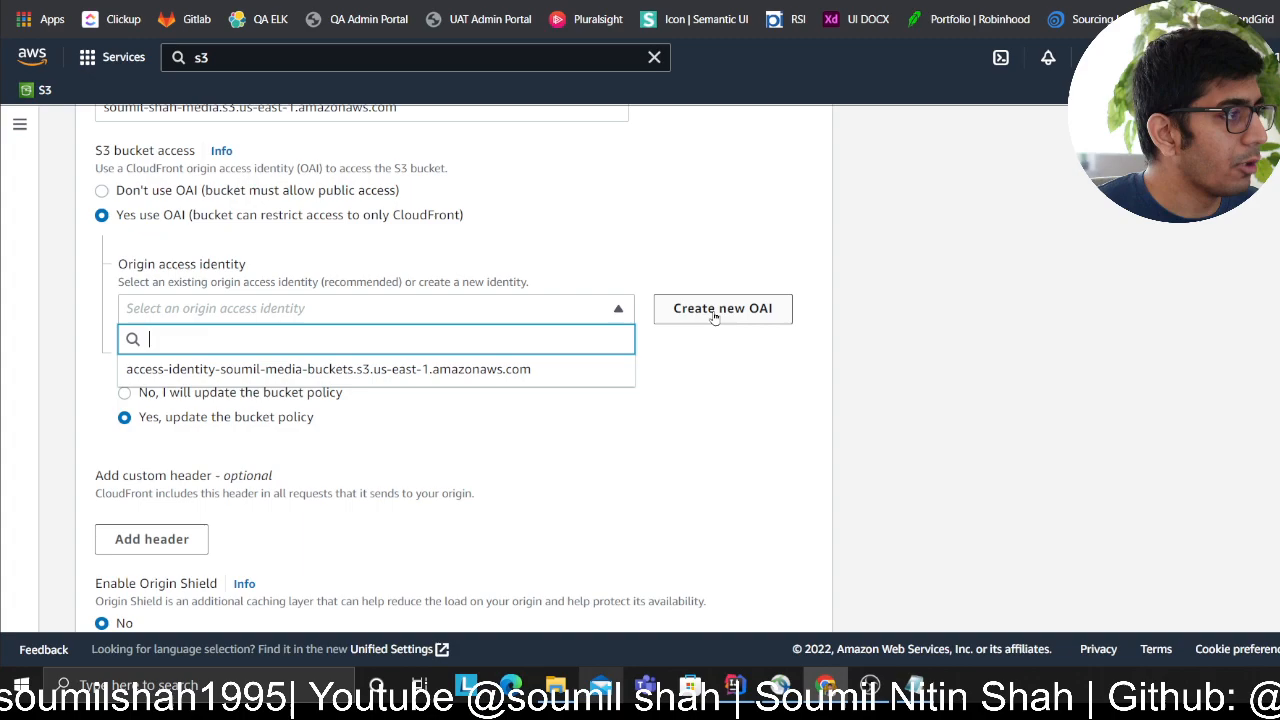
pyautogui.moveTo(746, 370)
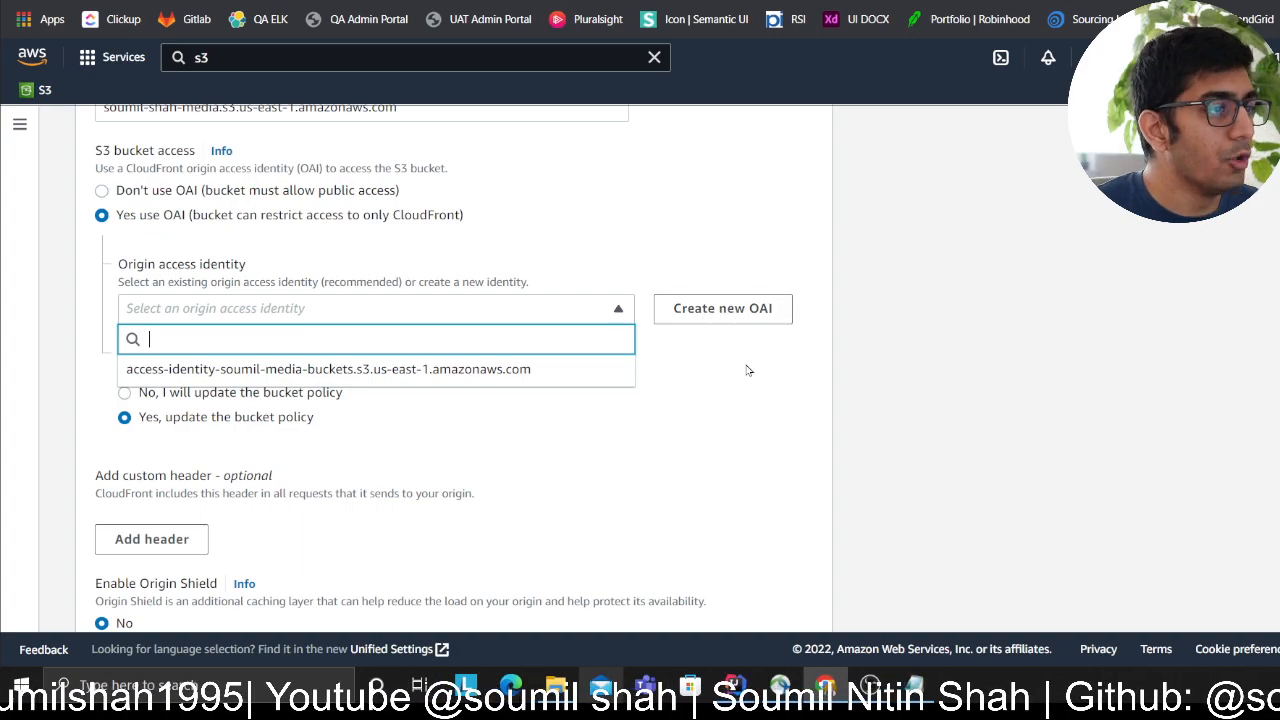
# - Select the enabled distribution's CloudFront domain name in the list
pyautogui.scroll(-3)
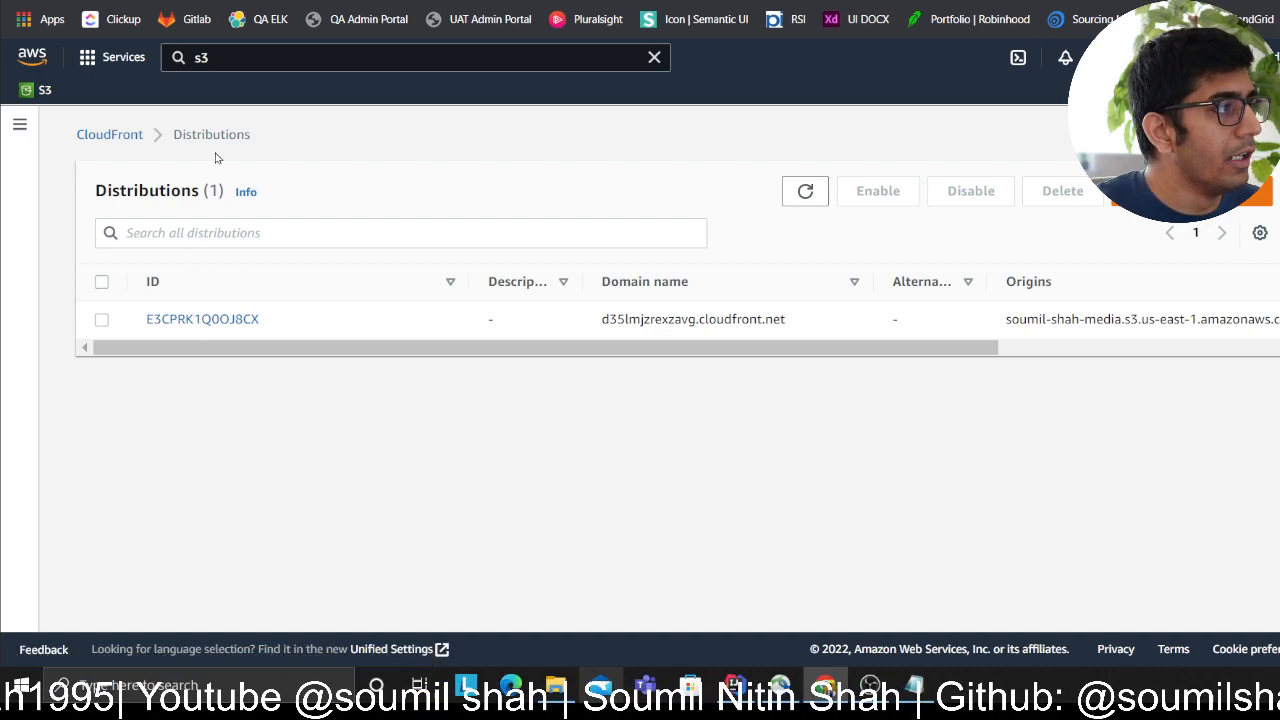
pyautogui.doubleClick(682, 320)
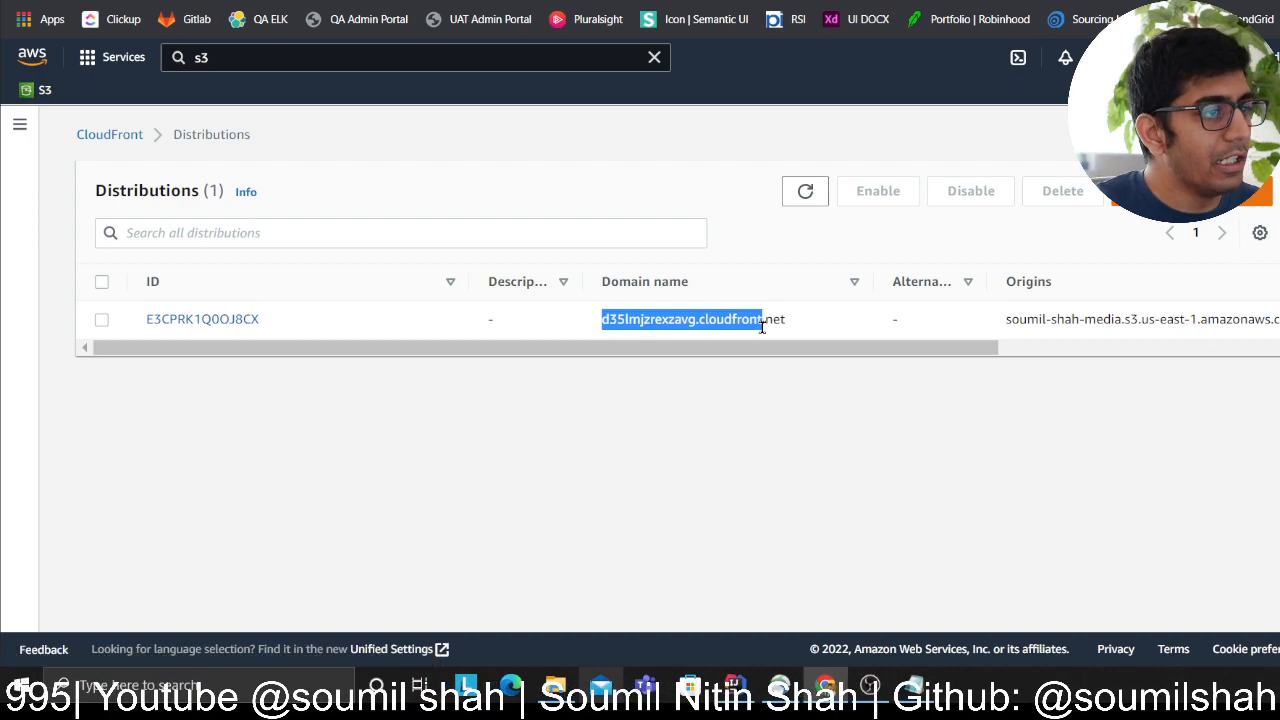
pyautogui.hscroll(3)
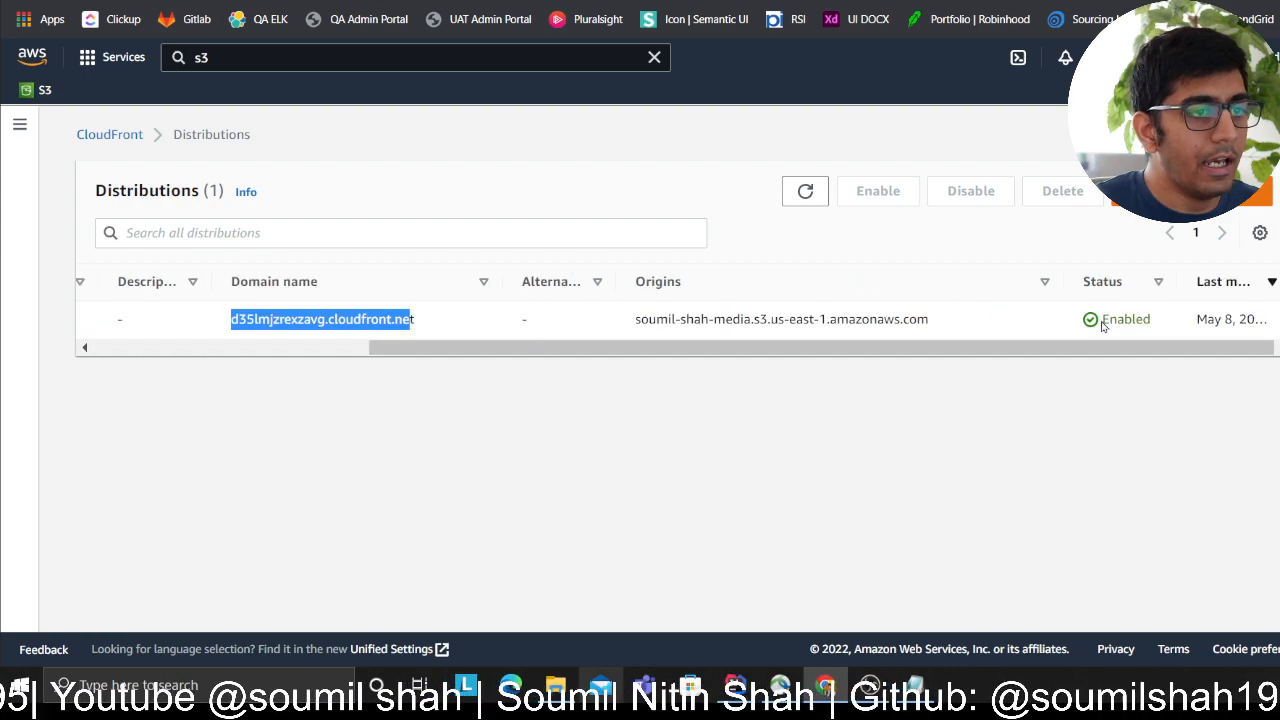
pyautogui.moveTo(488, 364)
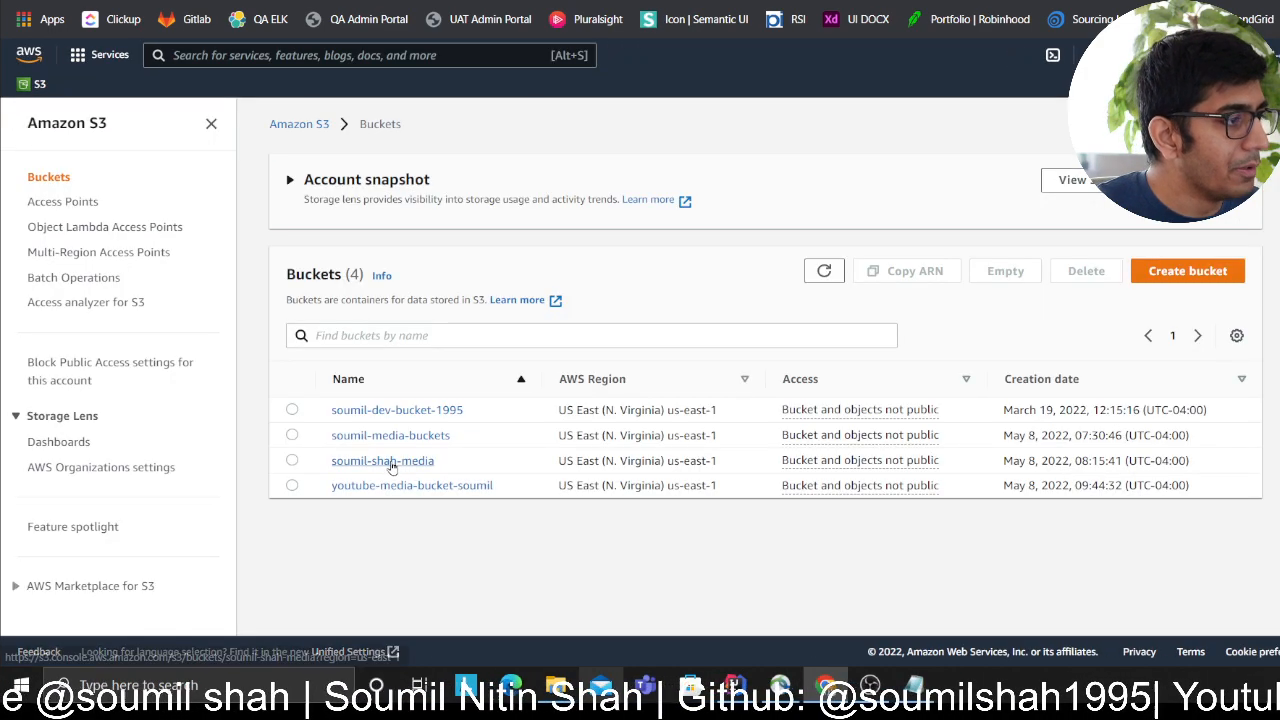
# - View the soumil-shah-media bucket's permissions and its CloudFront read-access policy
pyautogui.click(382, 460)
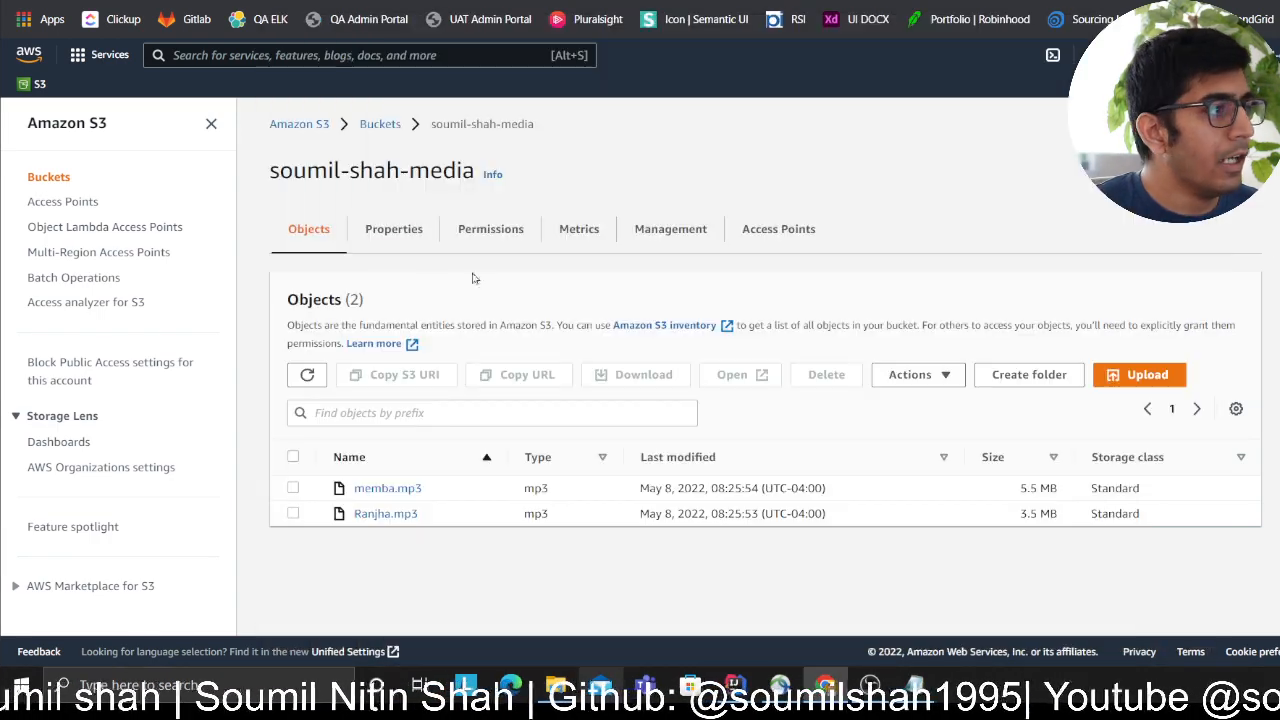
pyautogui.click(490, 228)
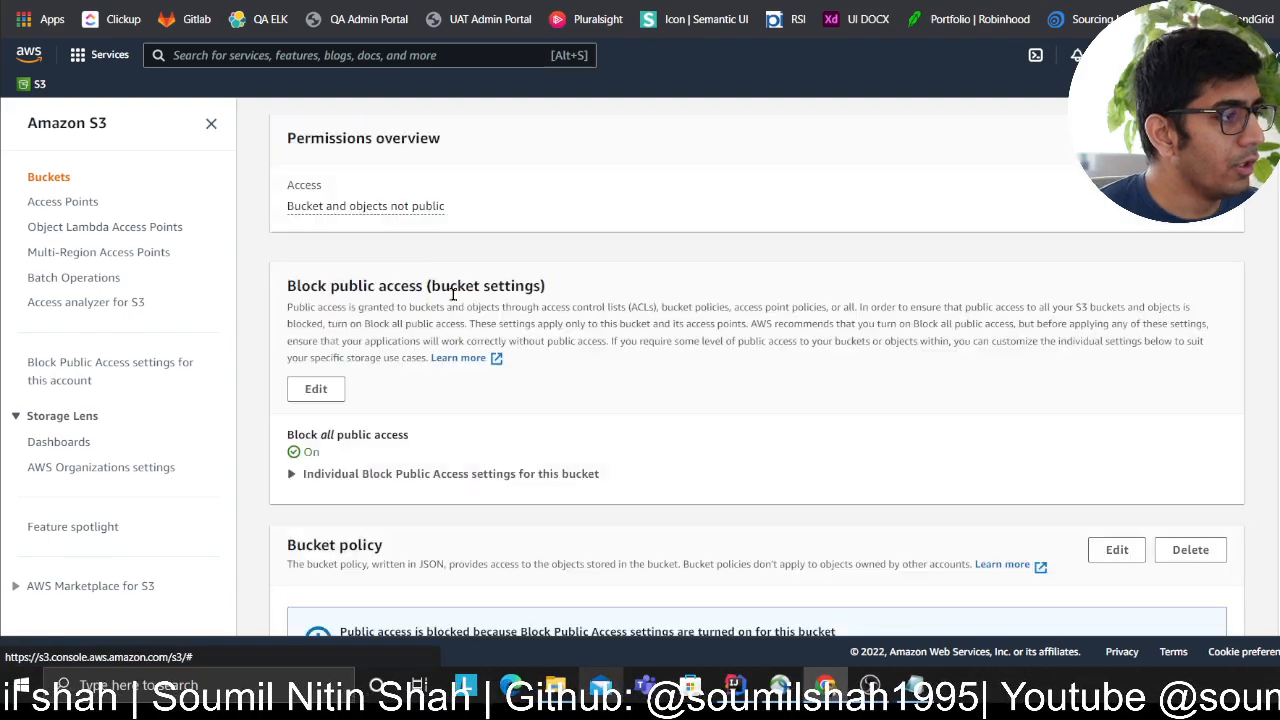
pyautogui.scroll(-3)
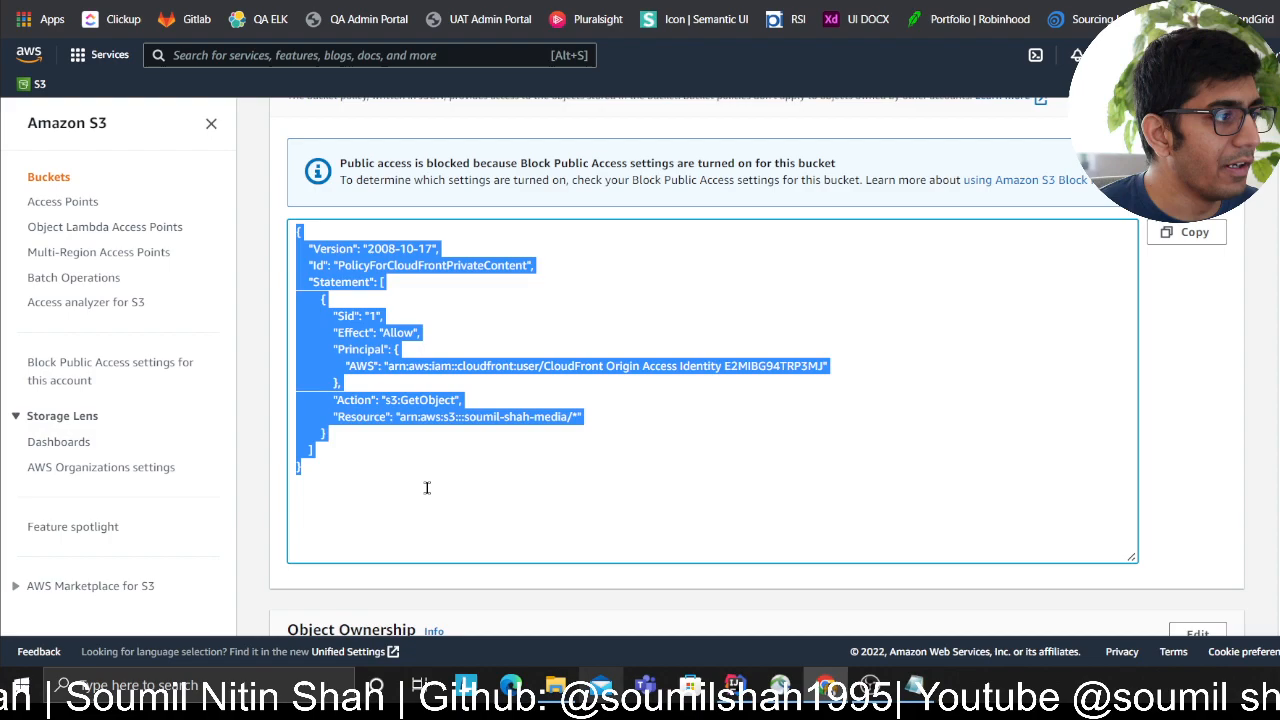
# - Return to the bucket objects and show memba.mp3's properties and object URL
pyautogui.click(428, 488)
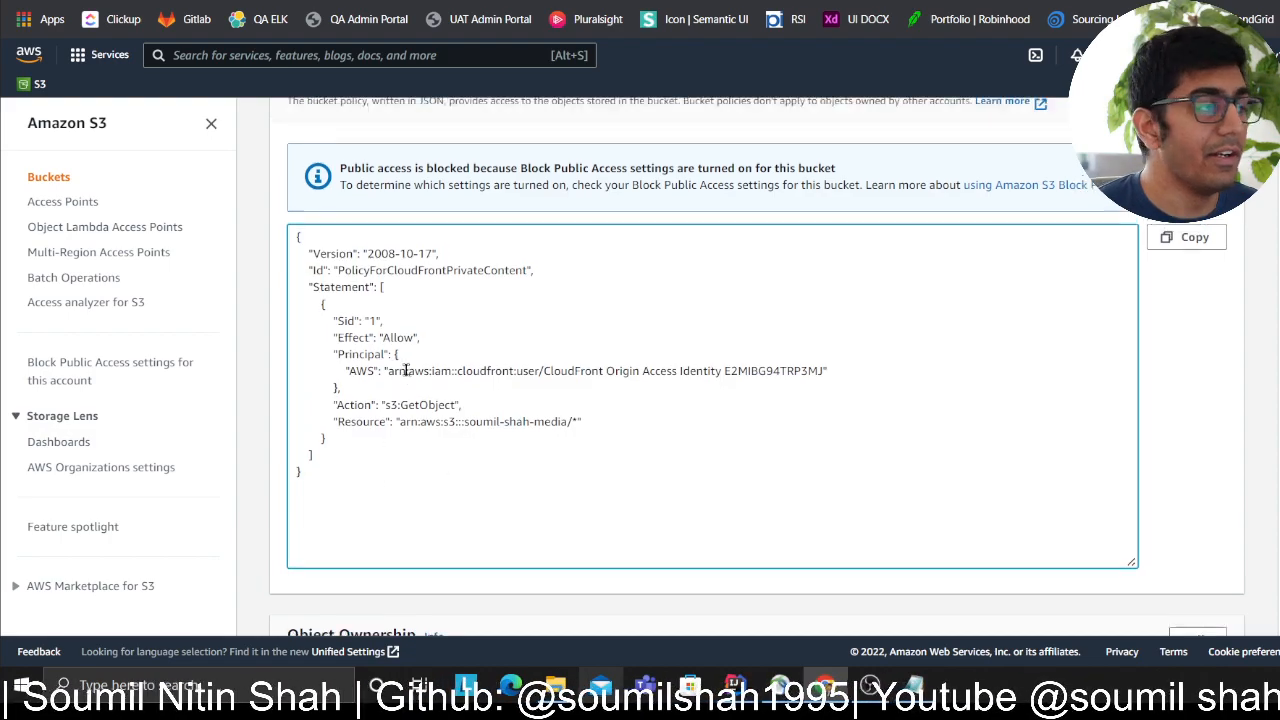
pyautogui.scroll(3)
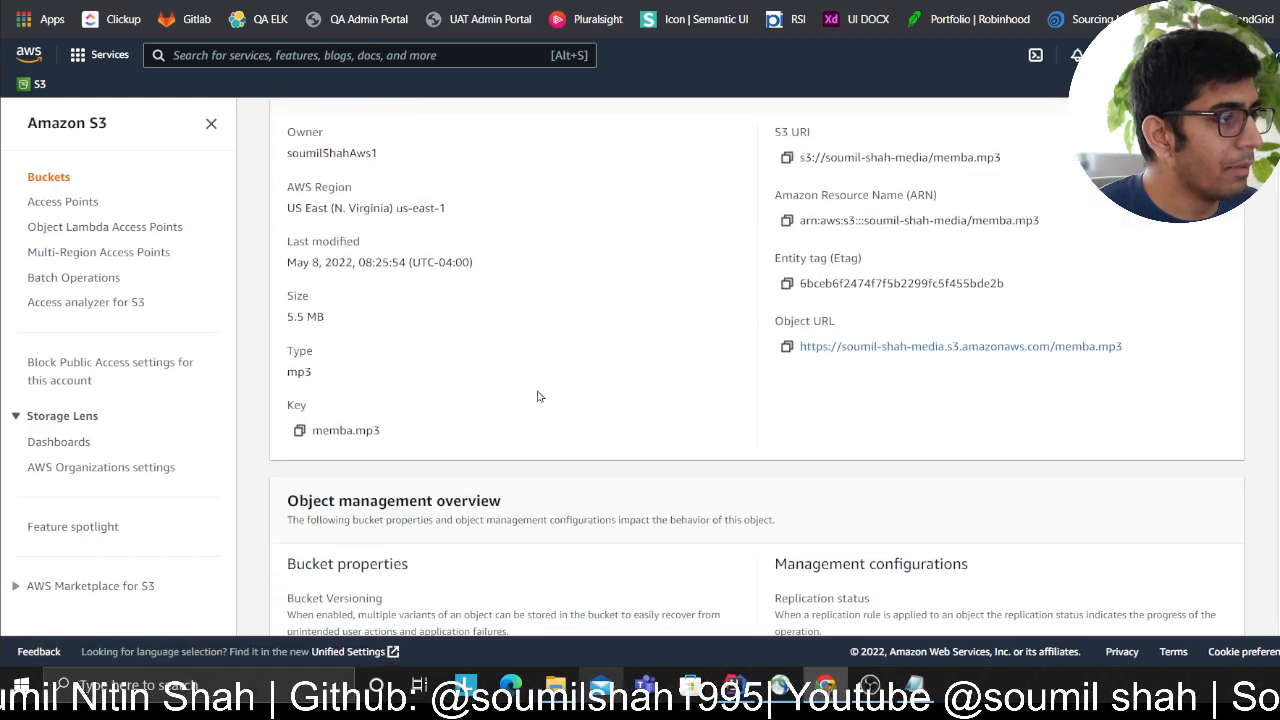
pyautogui.click(960, 346)
pyautogui.write('d35lmjzrexzavg.cloudfront.ne')
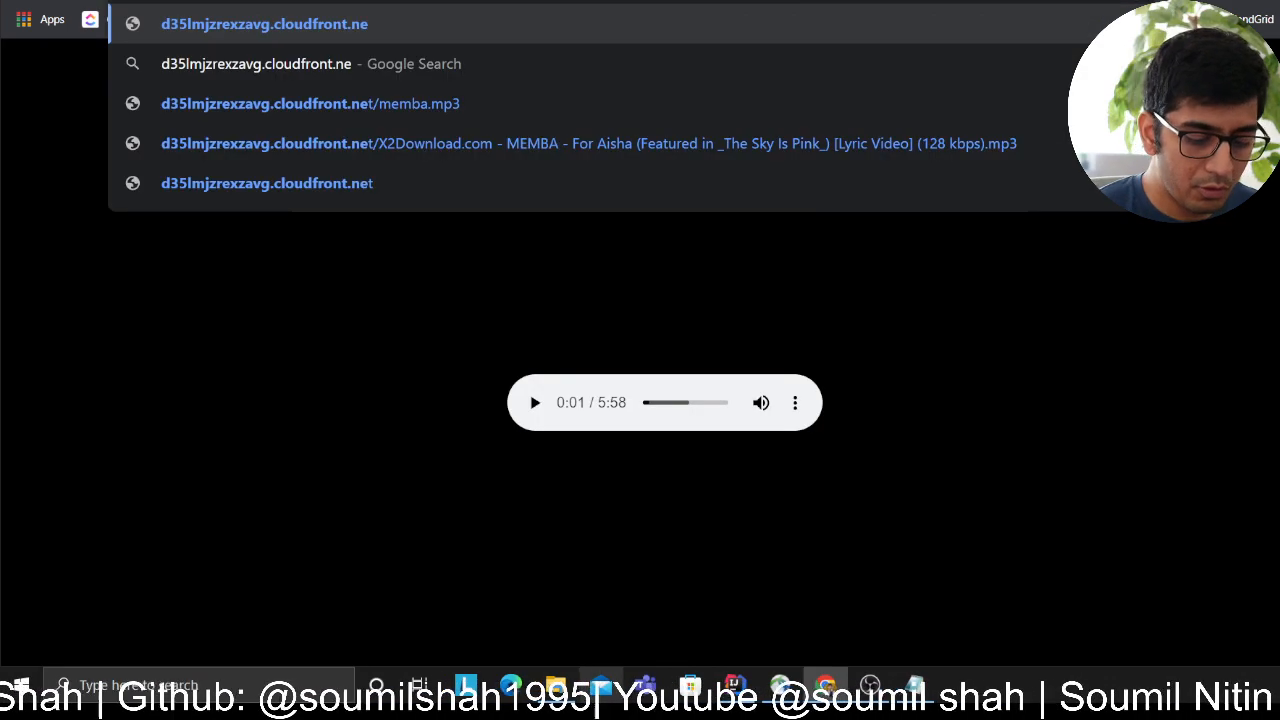
# - Load memba.mp3 directly from the CloudFront domain address in the browser
pyautogui.write('/mem')
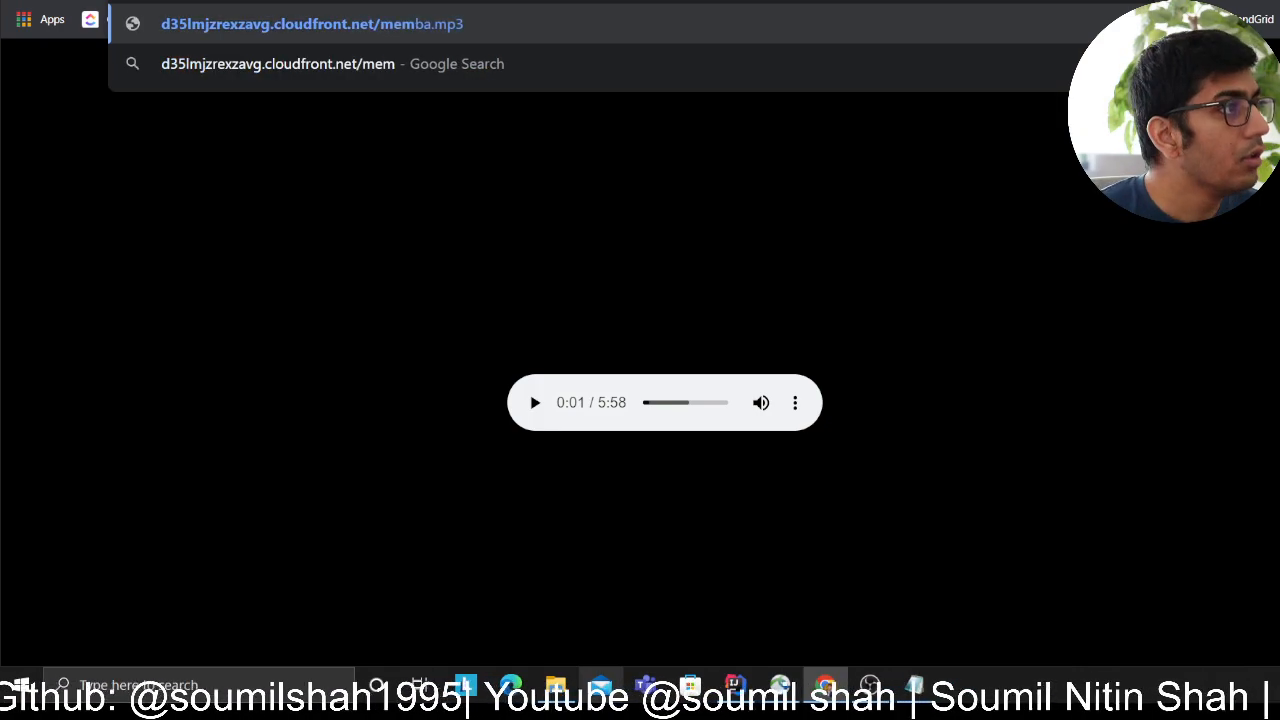
pyautogui.click(534, 402)
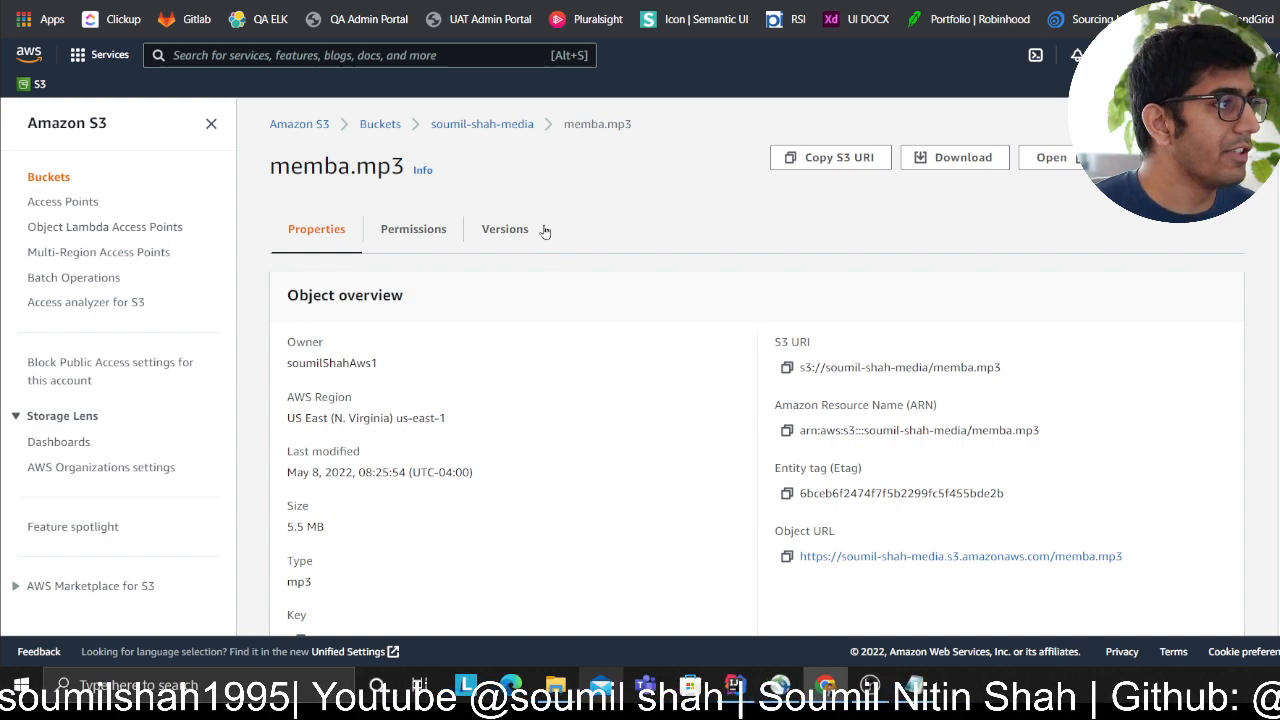
pyautogui.moveTo(528, 150)
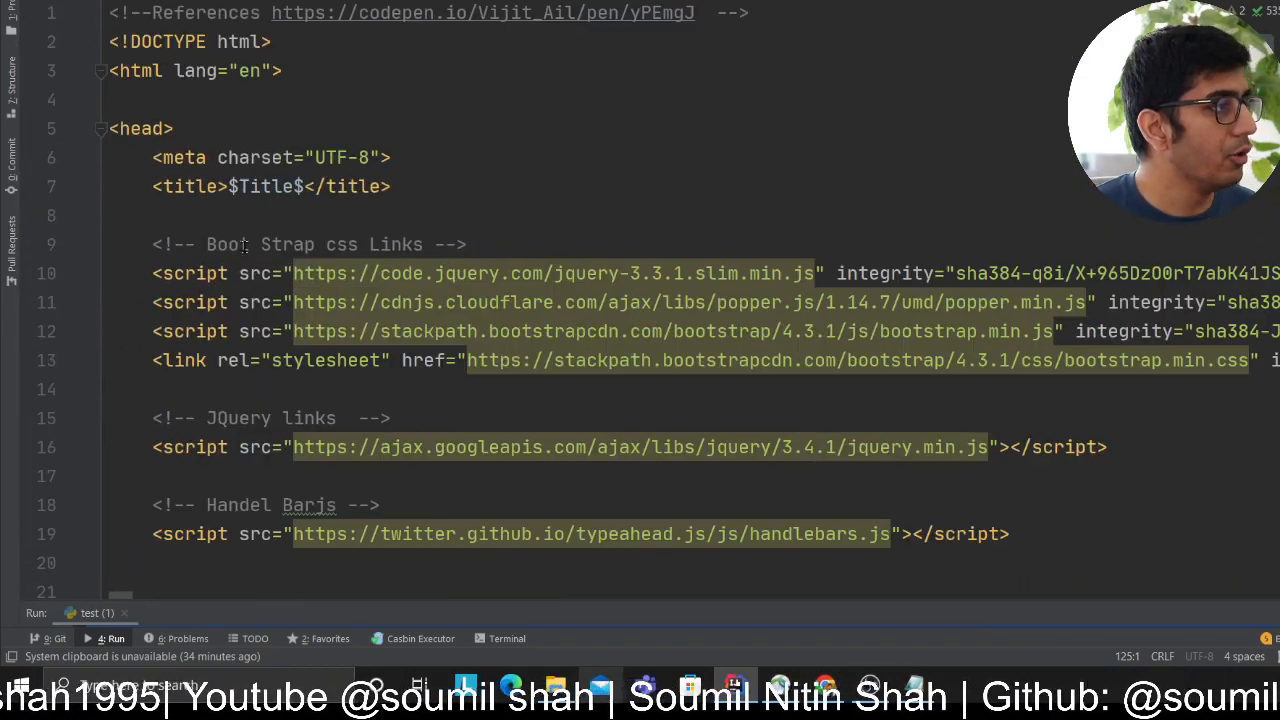
pyautogui.scroll(-3)
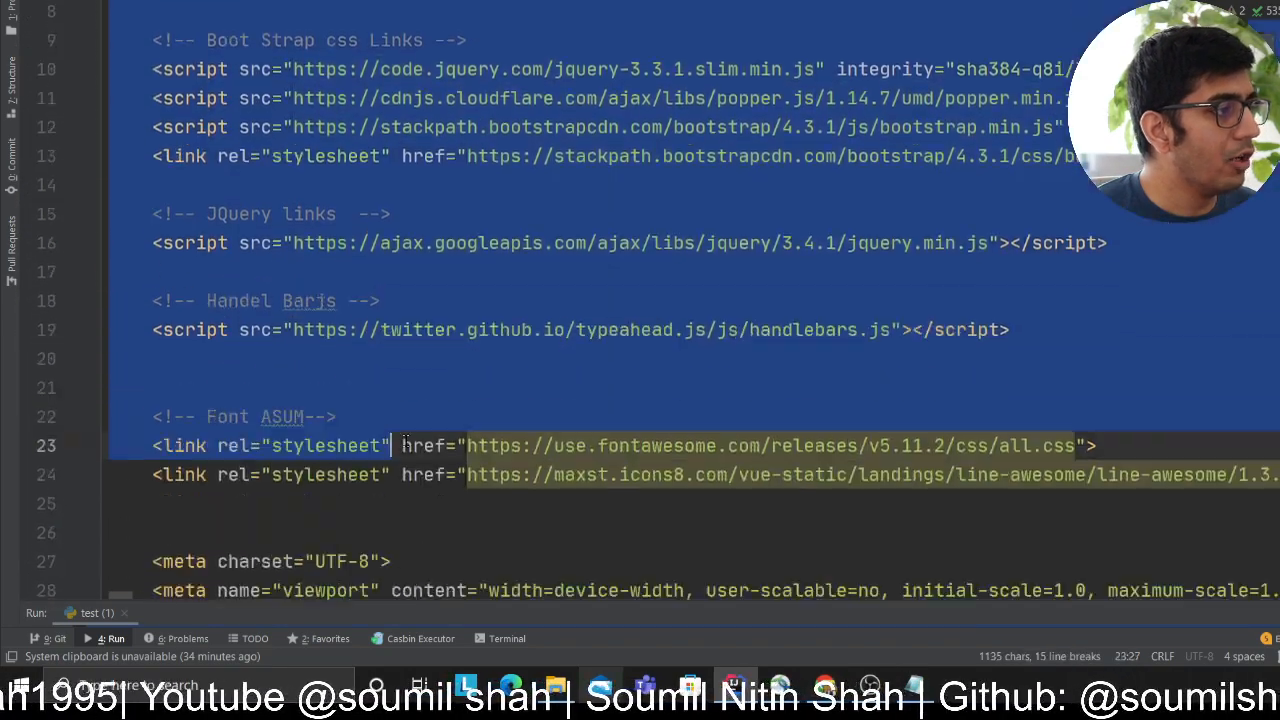
pyautogui.scroll(-3)
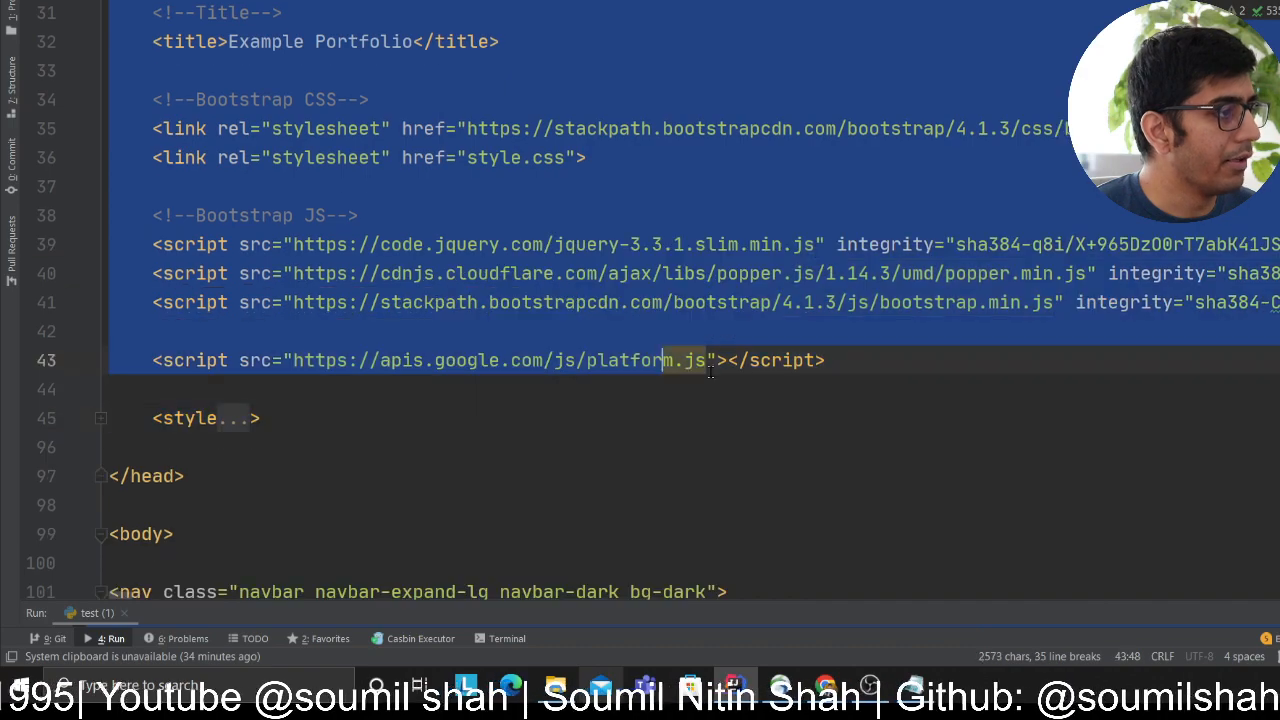
pyautogui.scroll(-3)
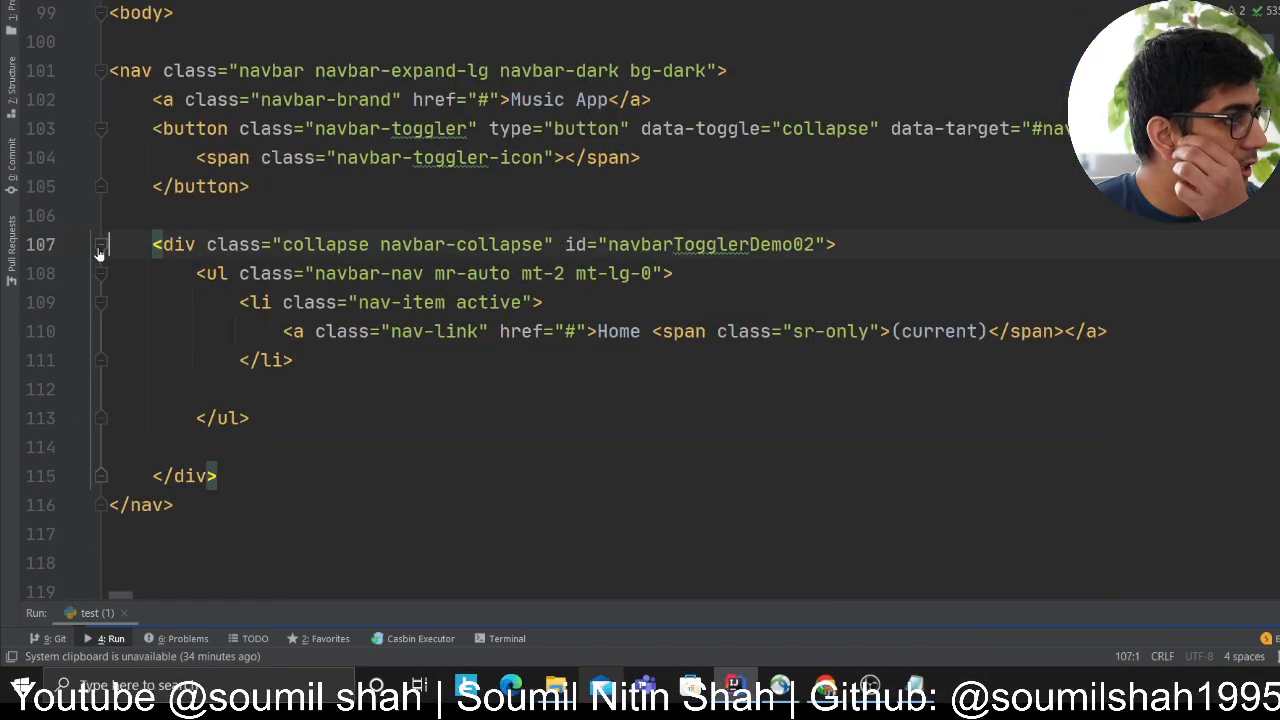
pyautogui.scroll(-3)
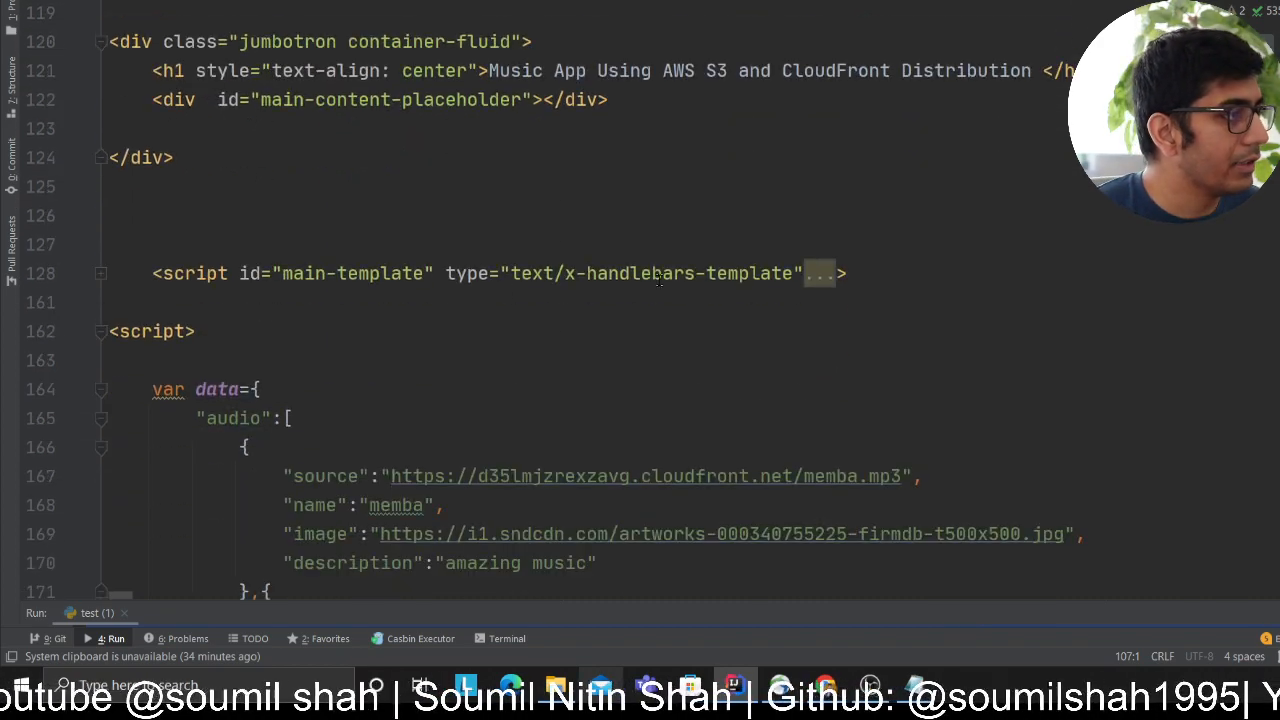
pyautogui.scroll(-3)
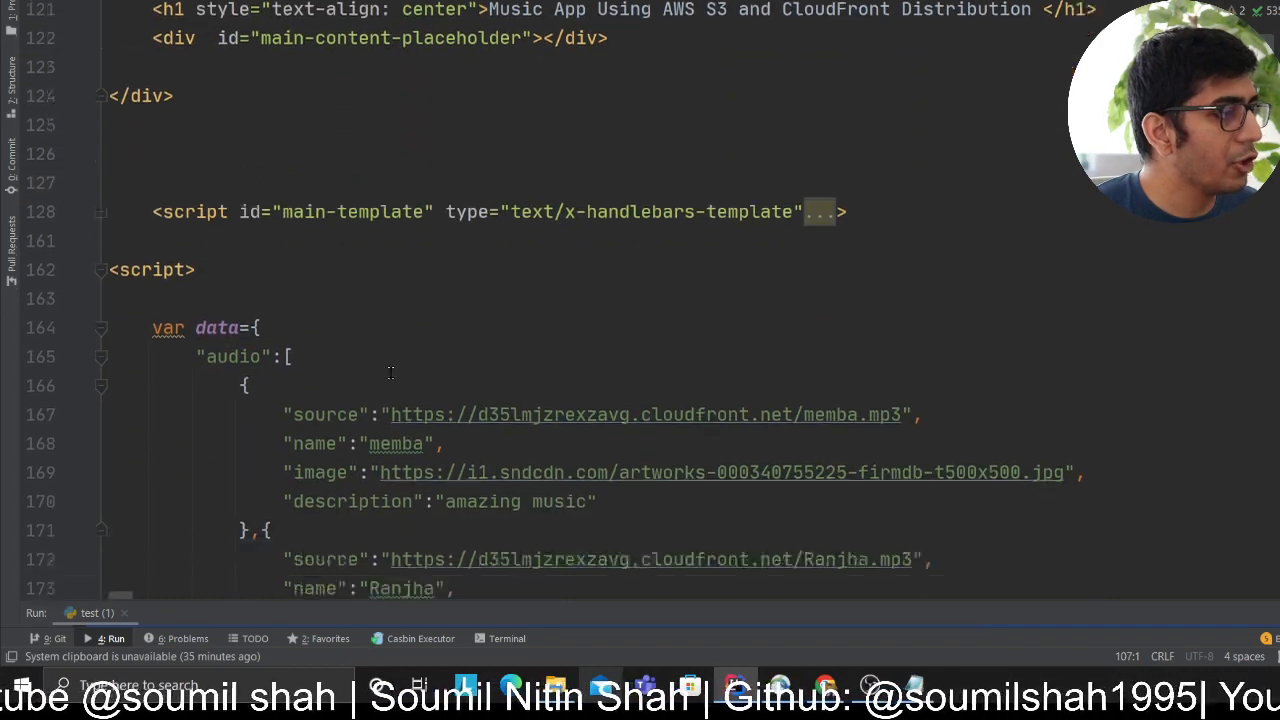
pyautogui.scroll(-3)
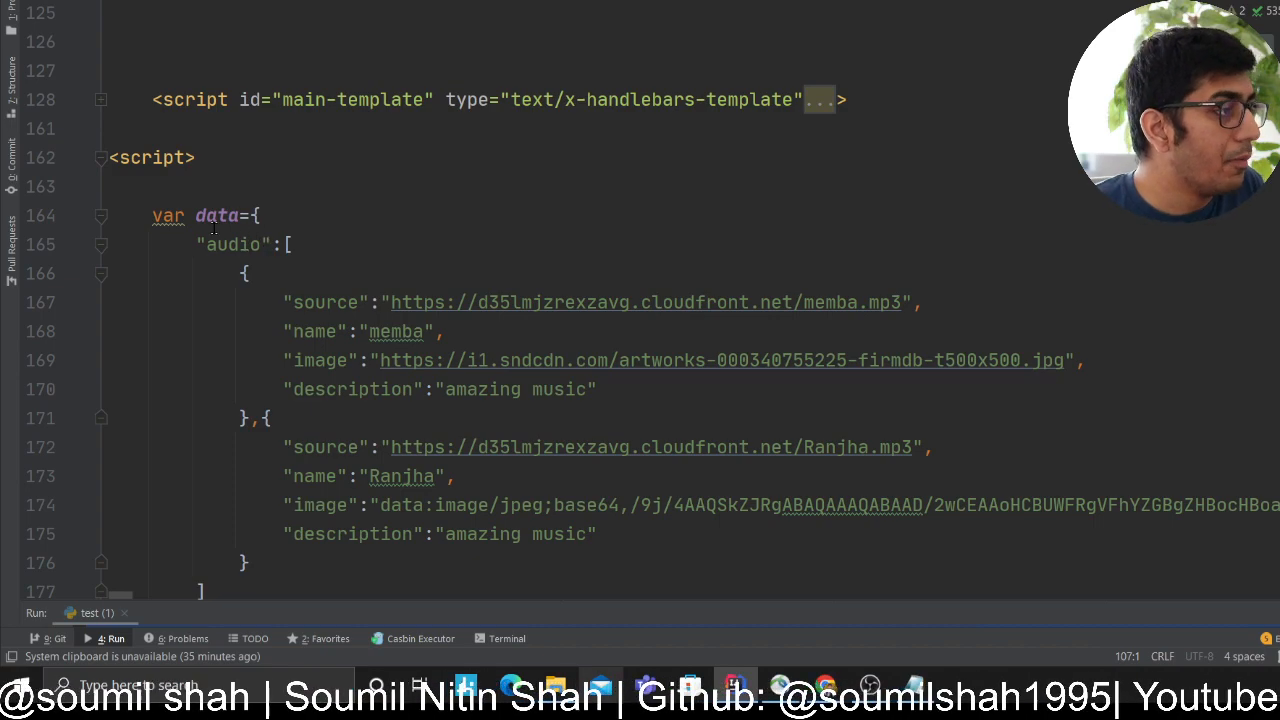
pyautogui.scroll(-3)
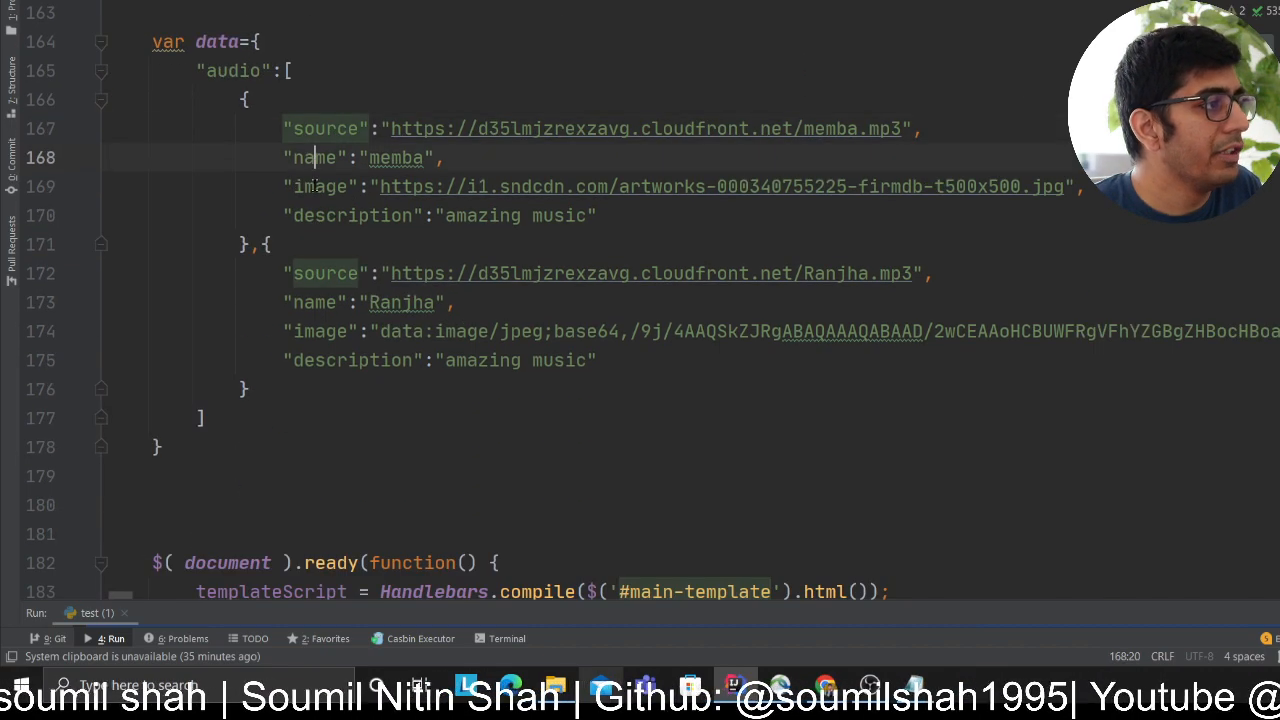
pyautogui.click(588, 272)
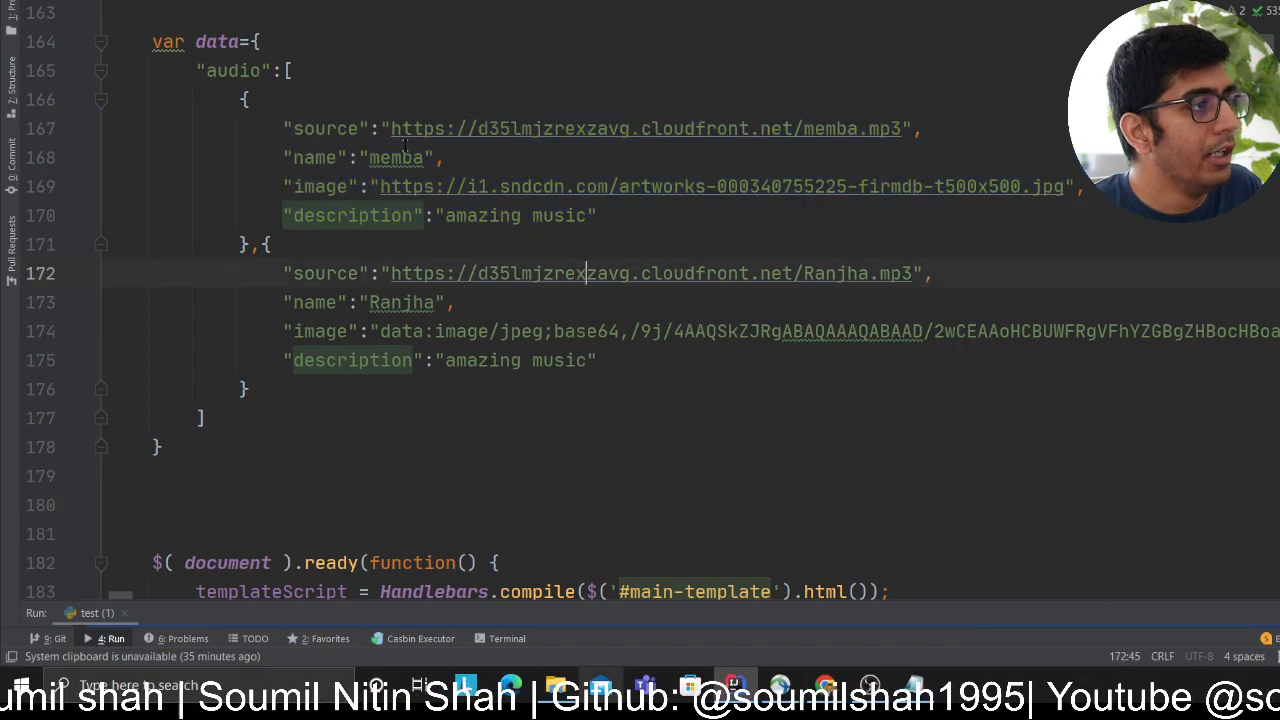
pyautogui.doubleClick(644, 128)
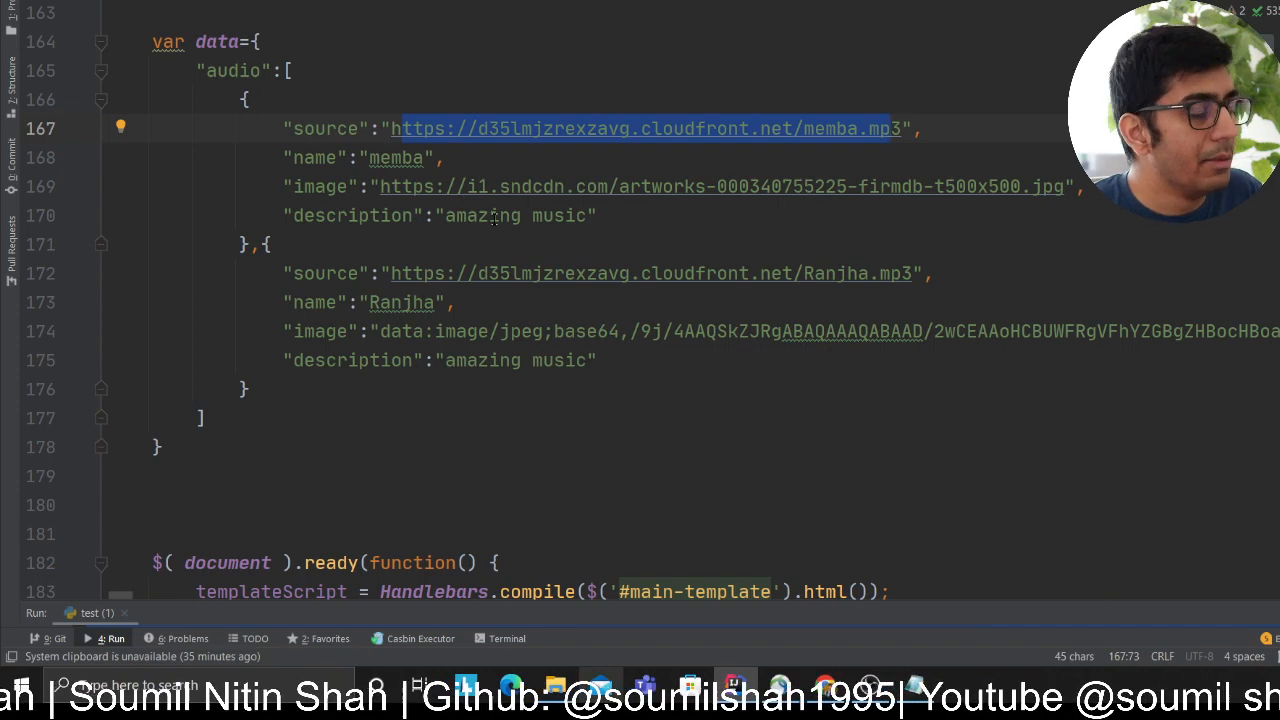
# - Expand the Handlebars main-template and review the each-audio loop markup
pyautogui.scroll(3)
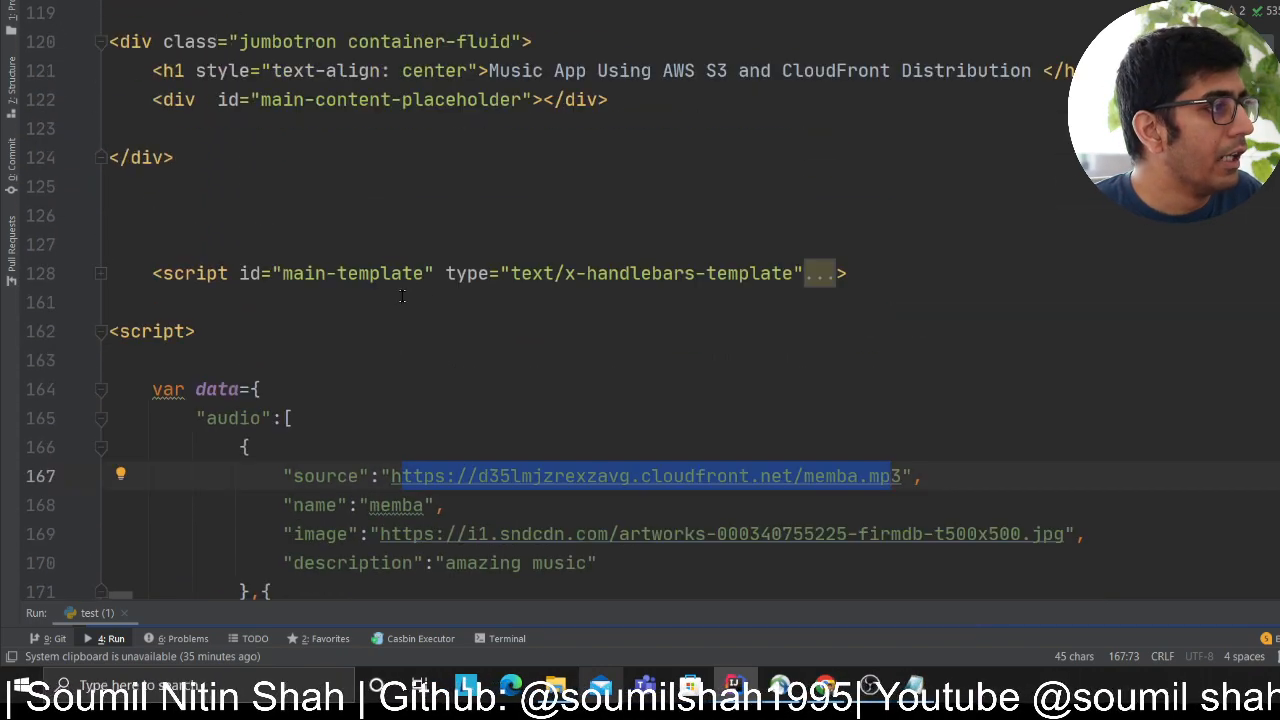
pyautogui.click(796, 272)
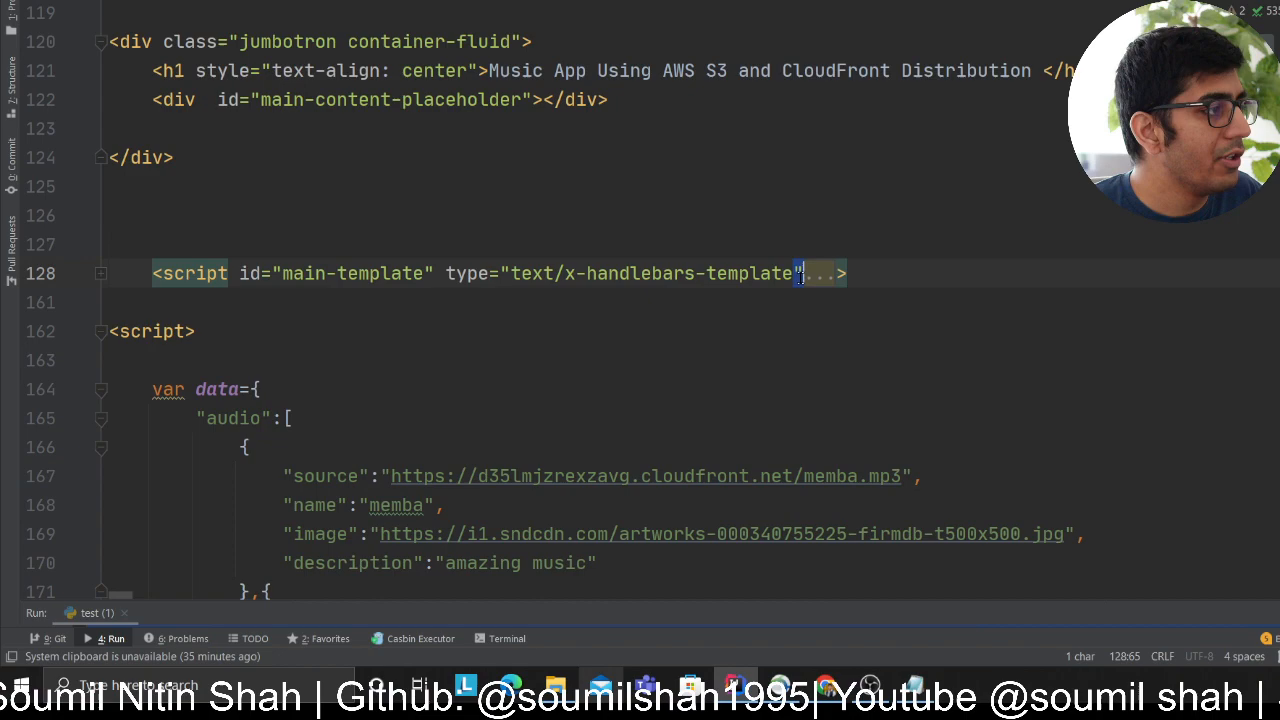
pyautogui.click(100, 272)
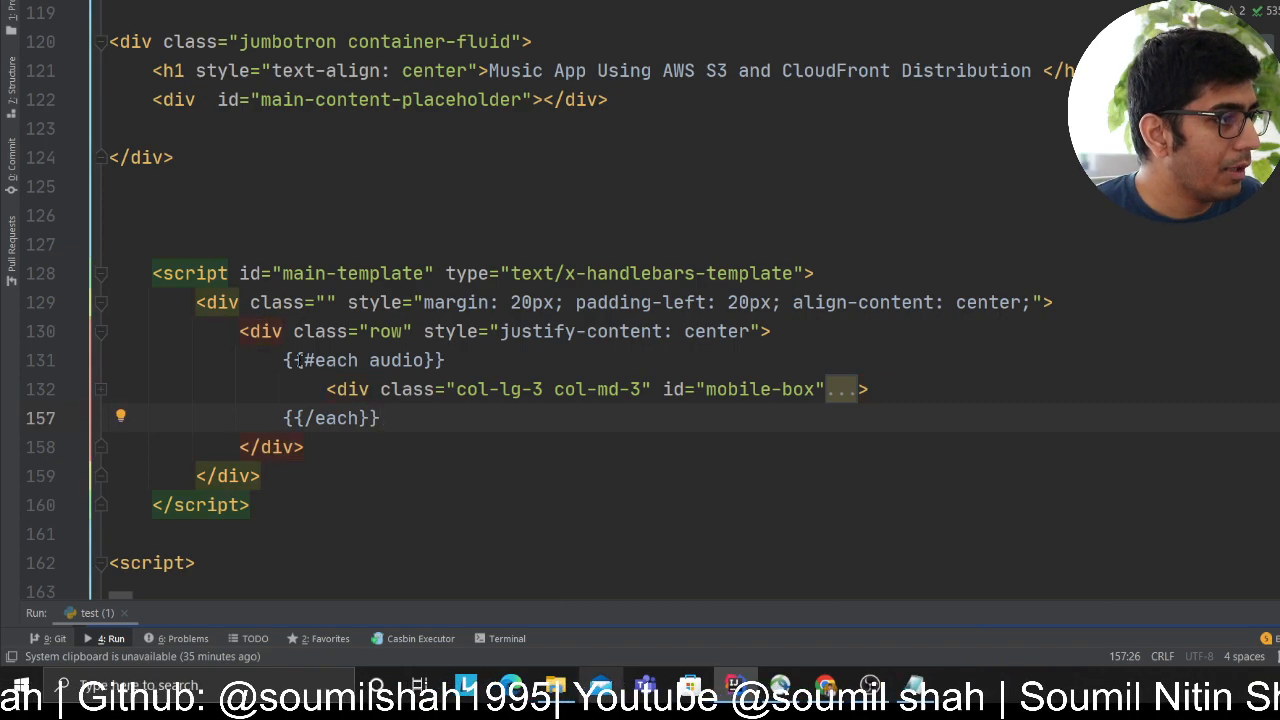
pyautogui.scroll(-3)
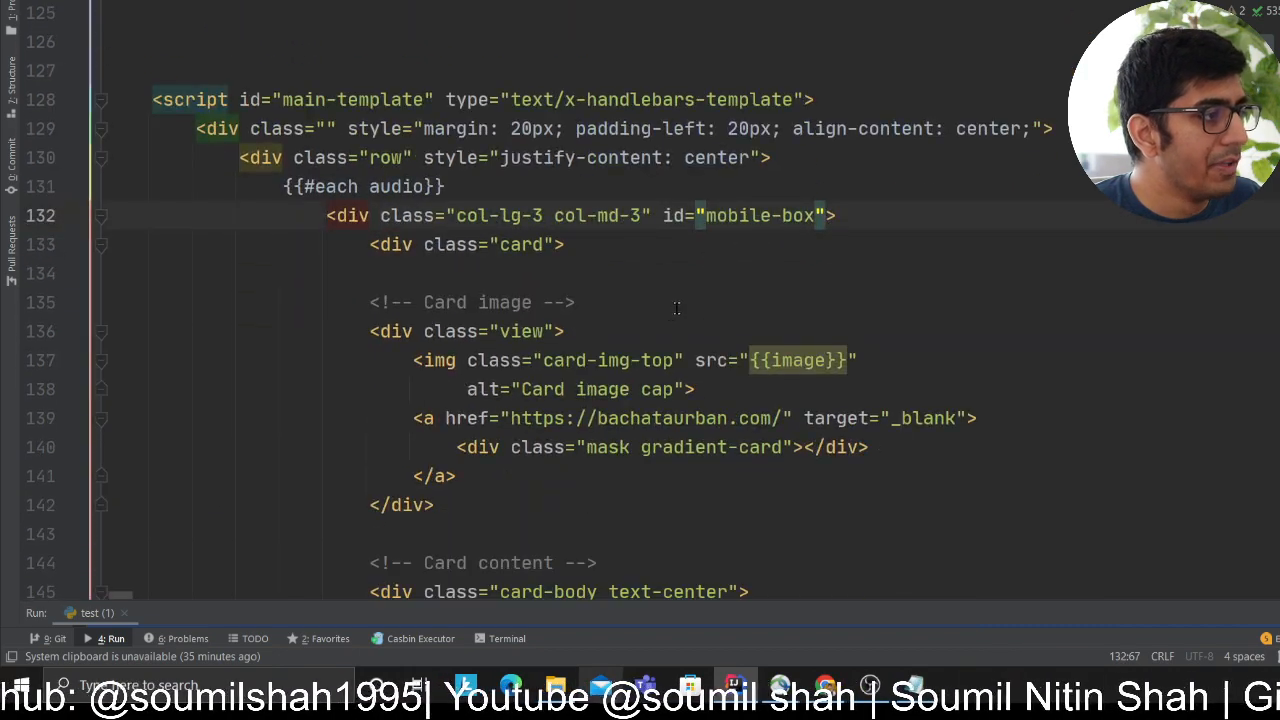
pyautogui.moveTo(746, 374)
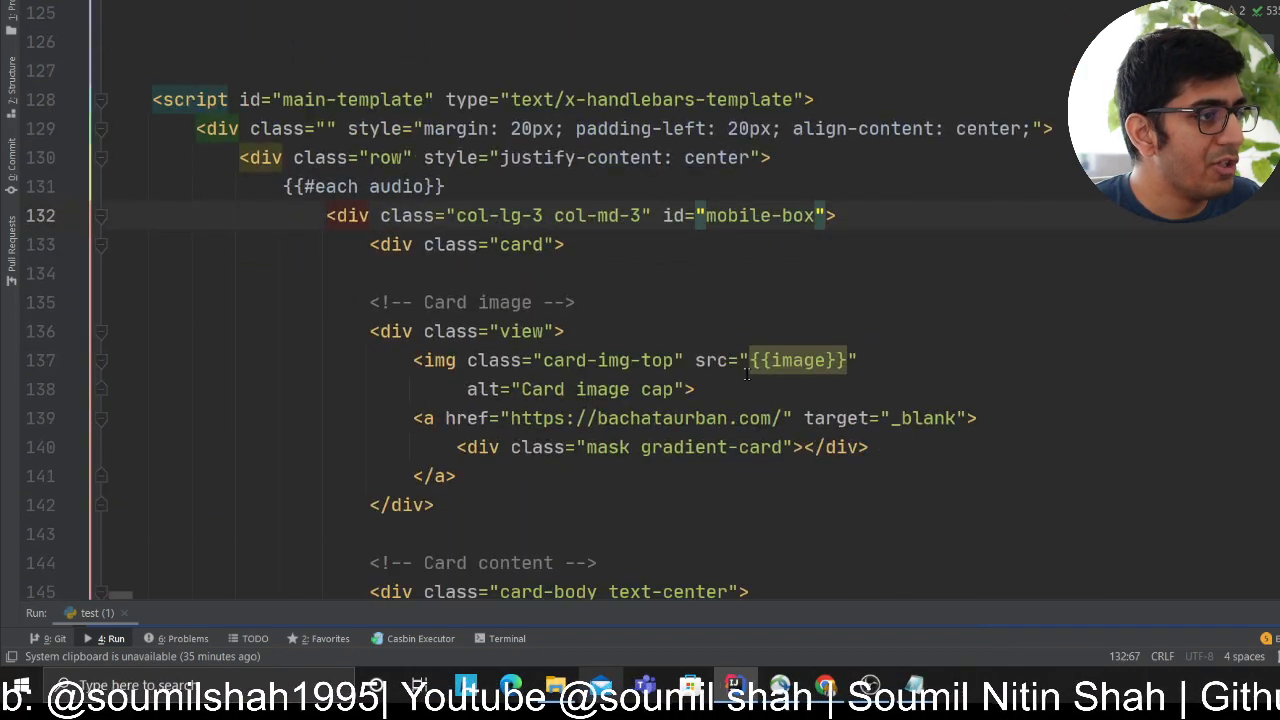
pyautogui.moveTo(756, 356)
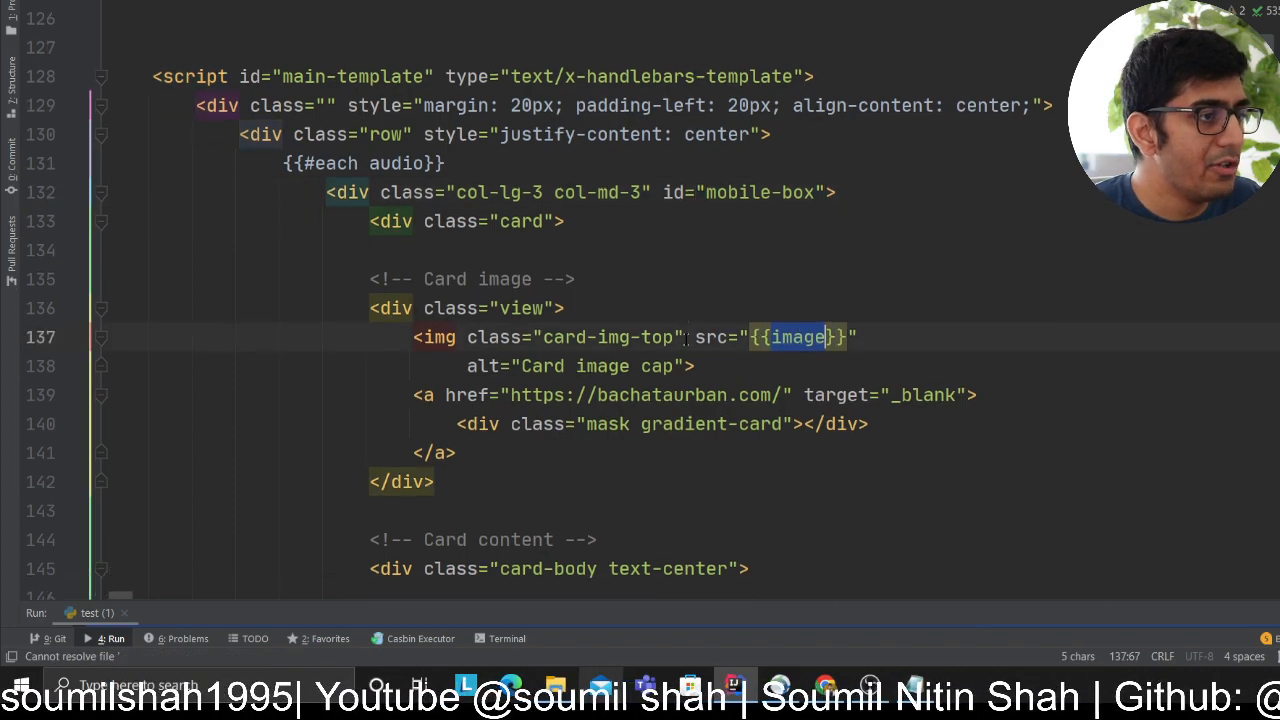
pyautogui.scroll(-3)
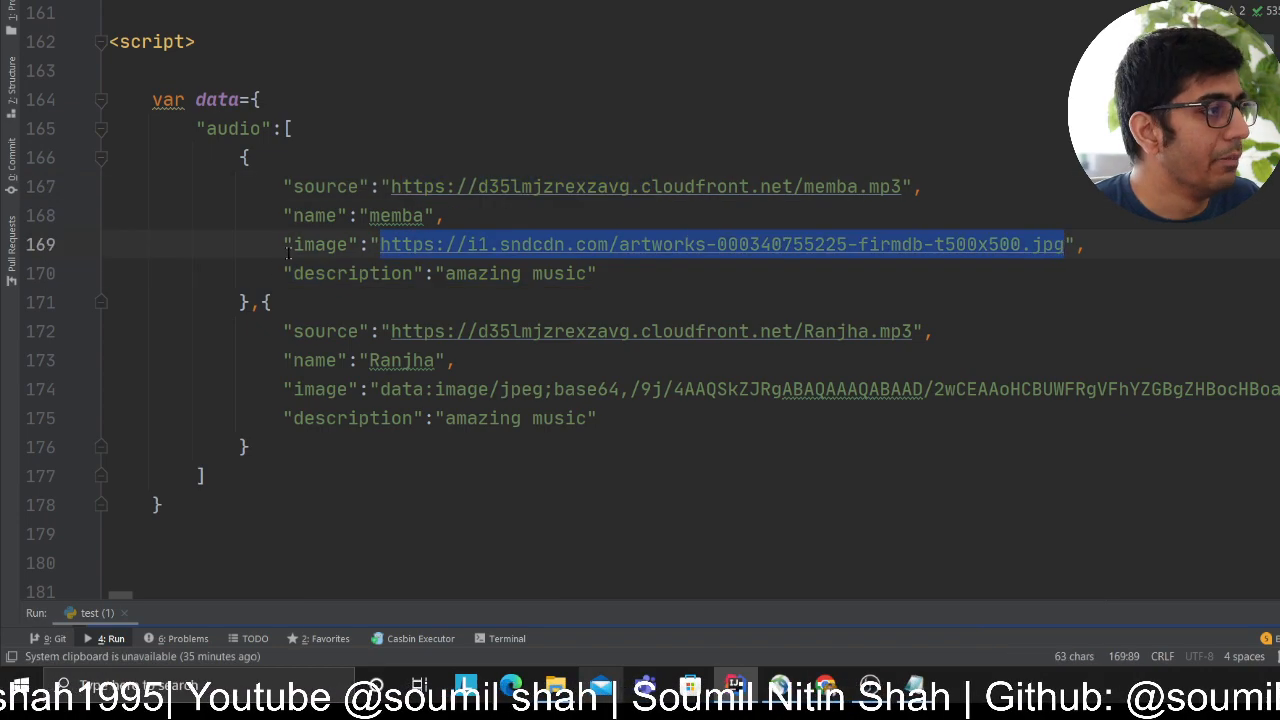
pyautogui.scroll(3)
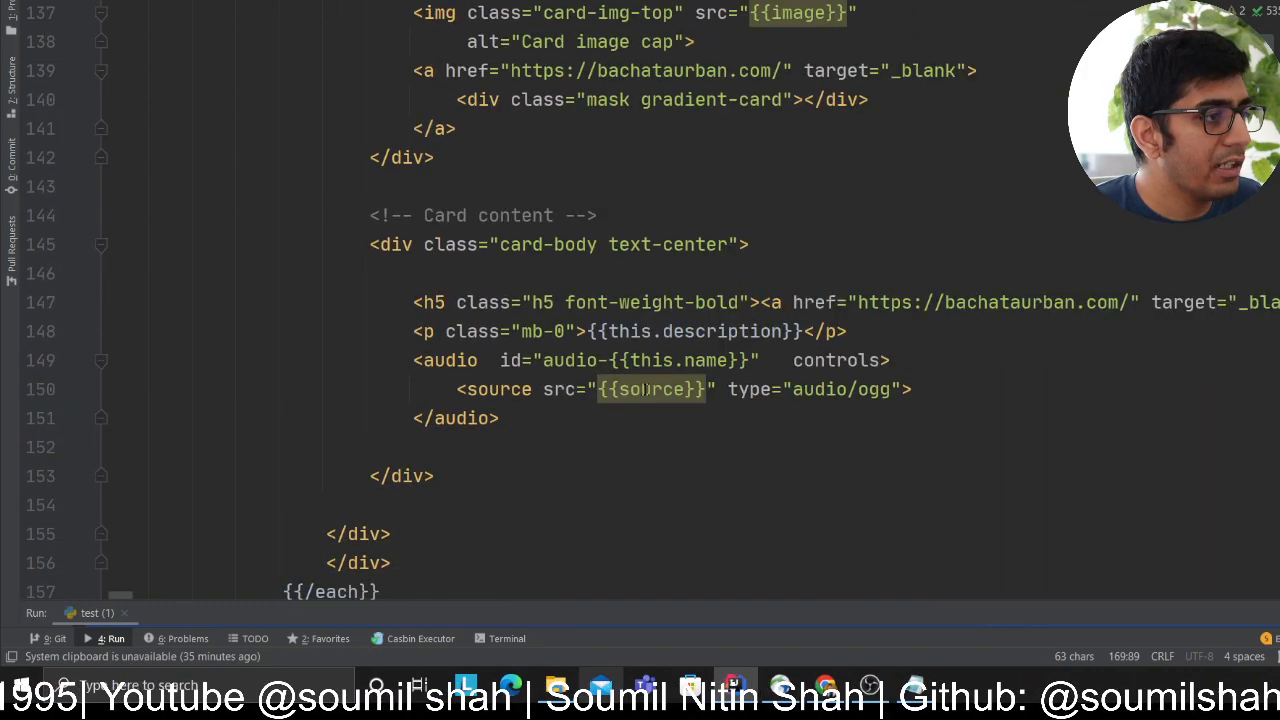
# - Highlight the name placeholder in the audio id and fold the mobile-box card markup
pyautogui.doubleClick(706, 360)
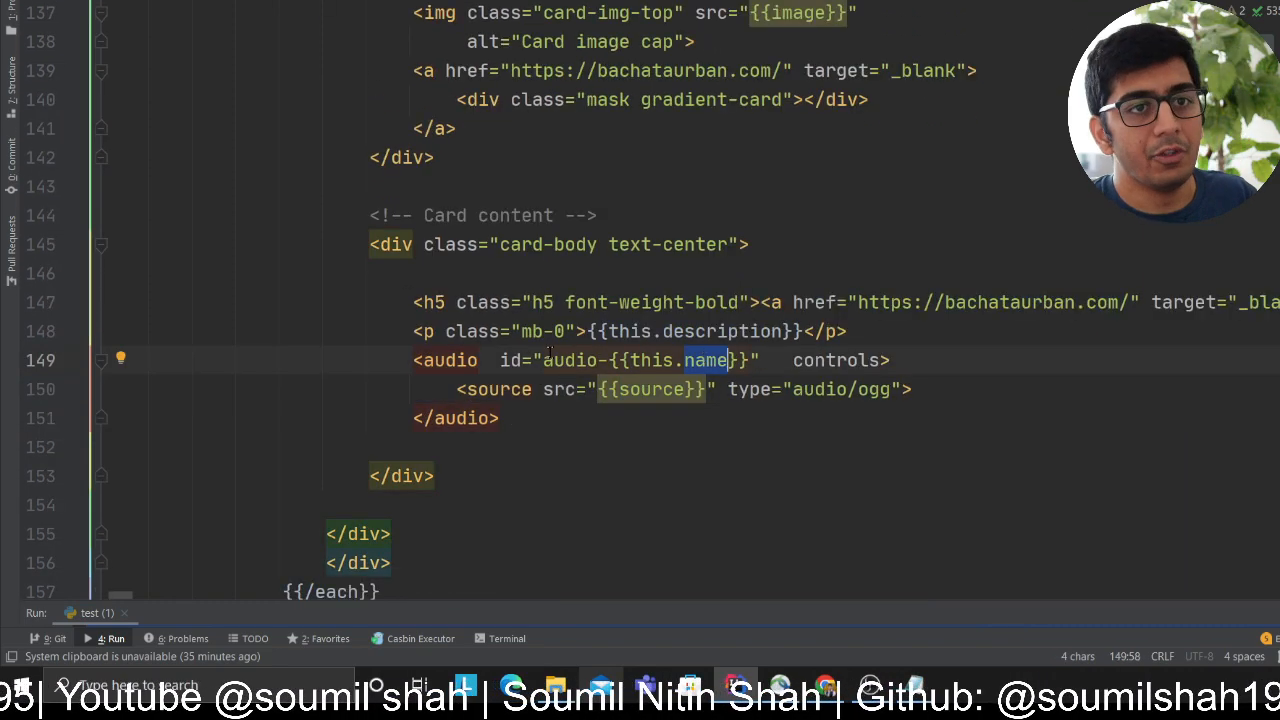
pyautogui.scroll(3)
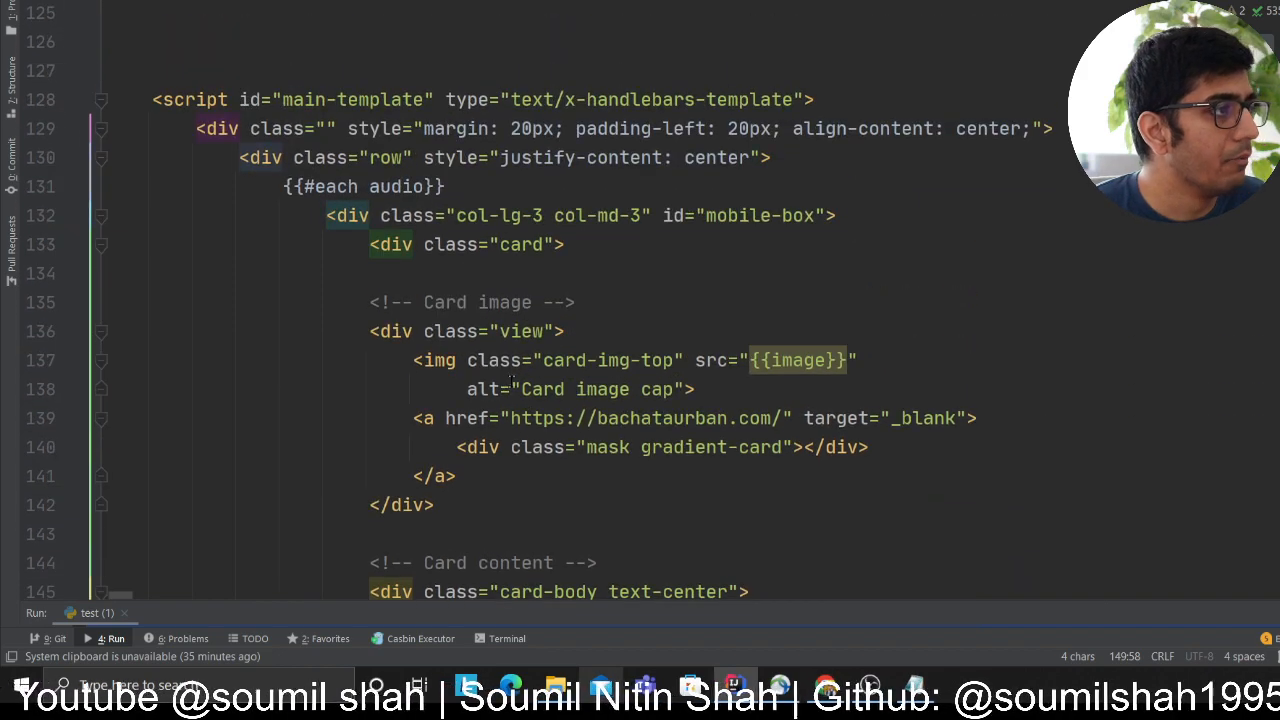
pyautogui.click(100, 216)
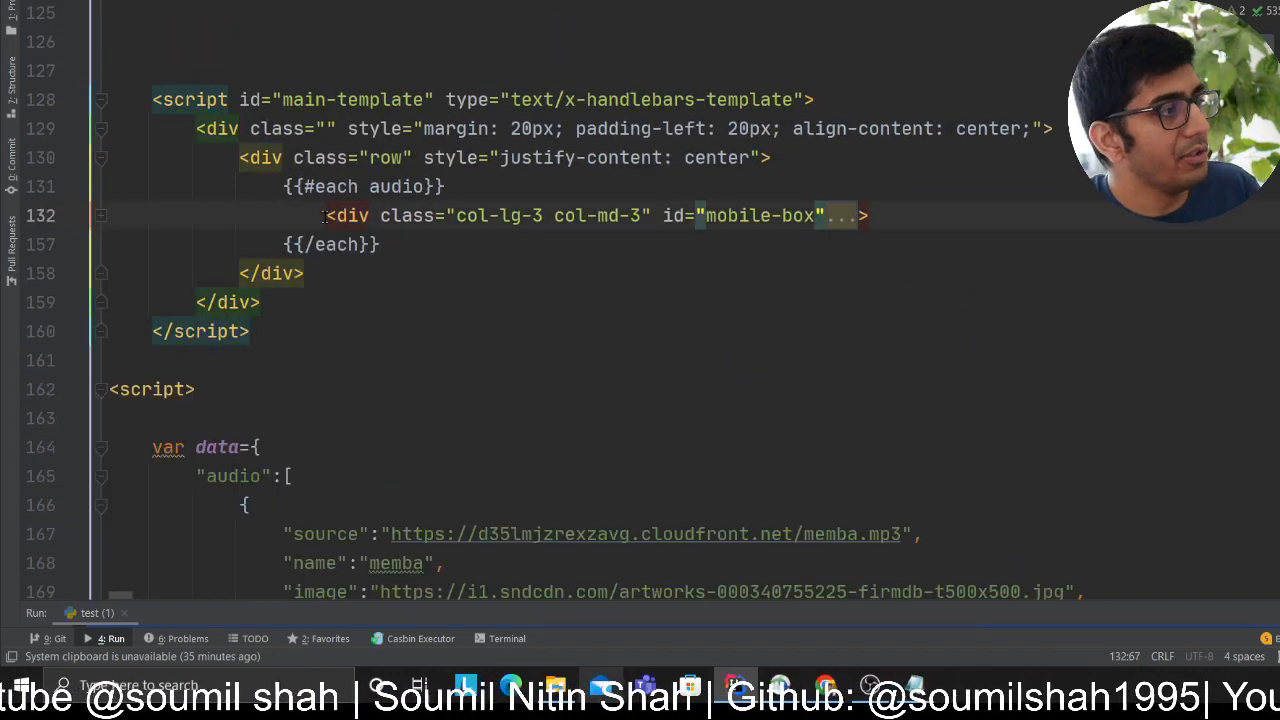
pyautogui.scroll(3)
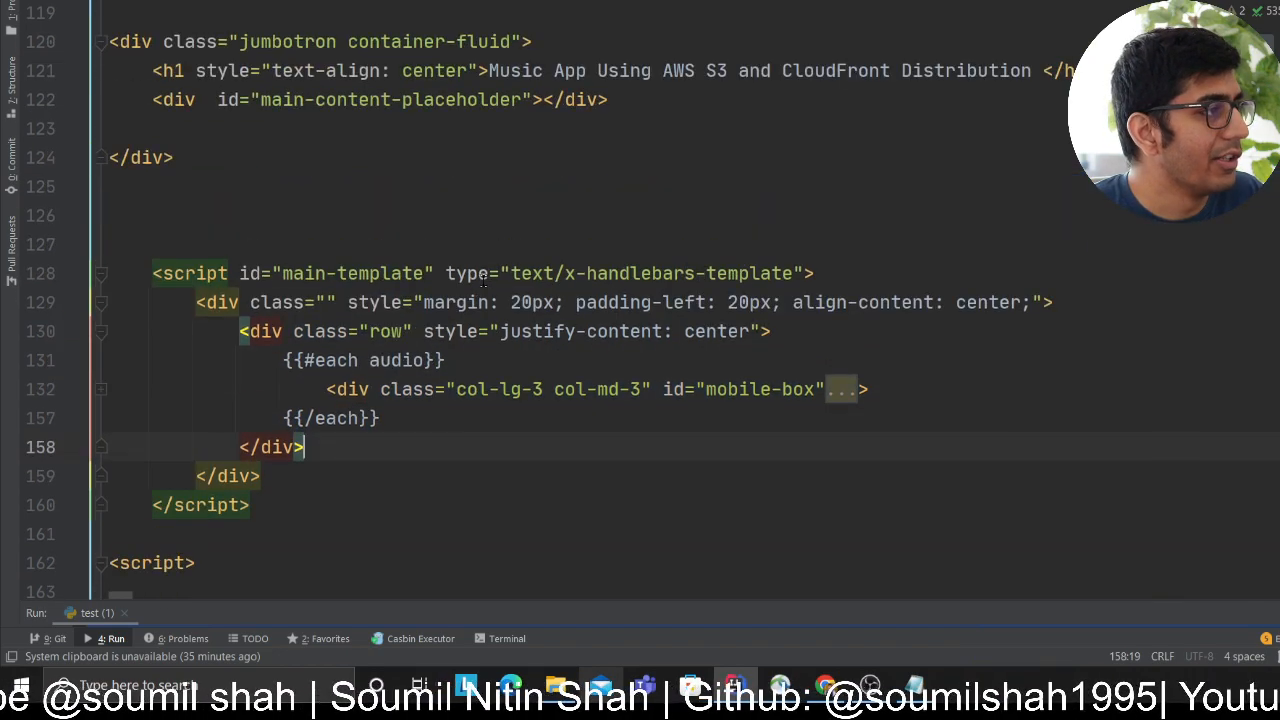
pyautogui.scroll(-3)
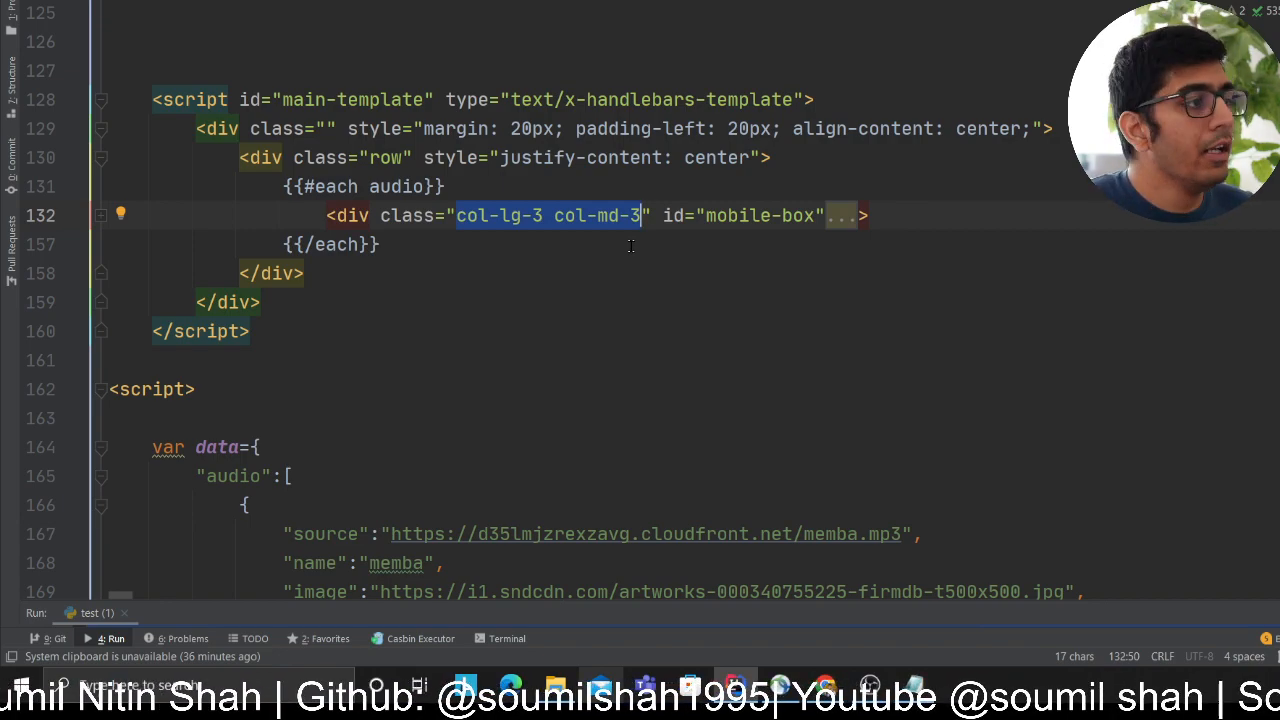
pyautogui.click(304, 272)
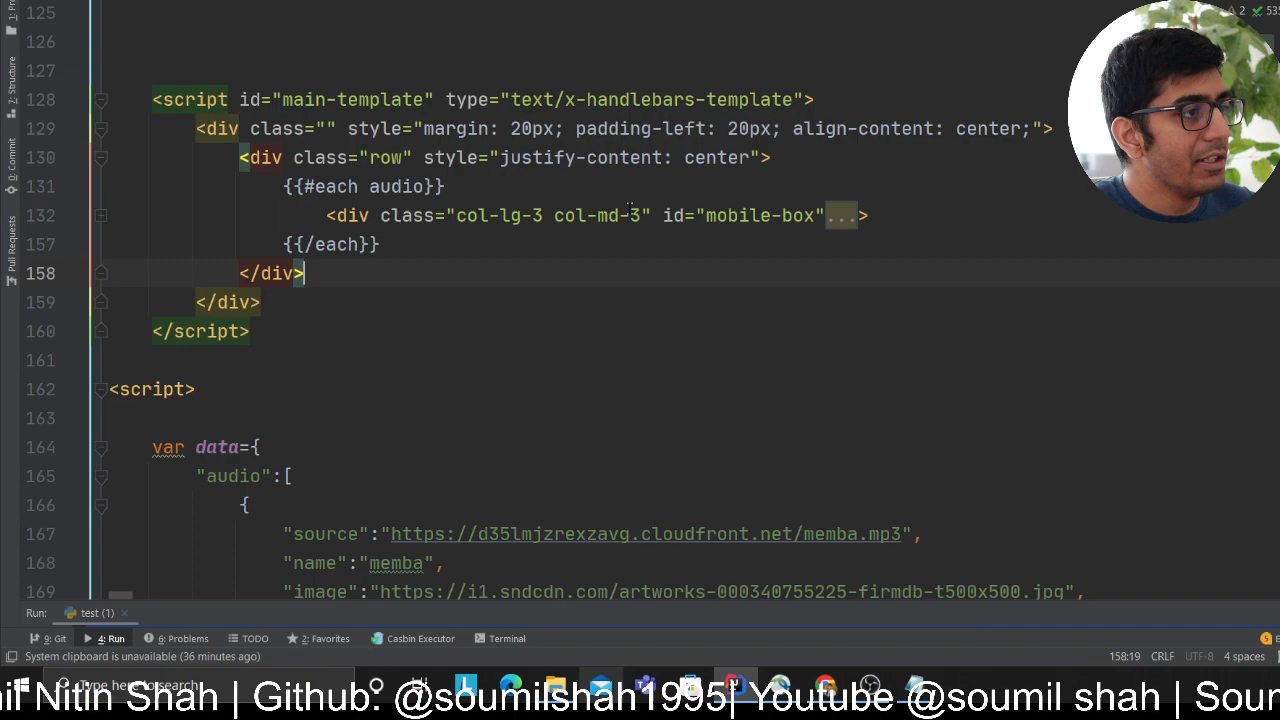
pyautogui.moveTo(578, 272)
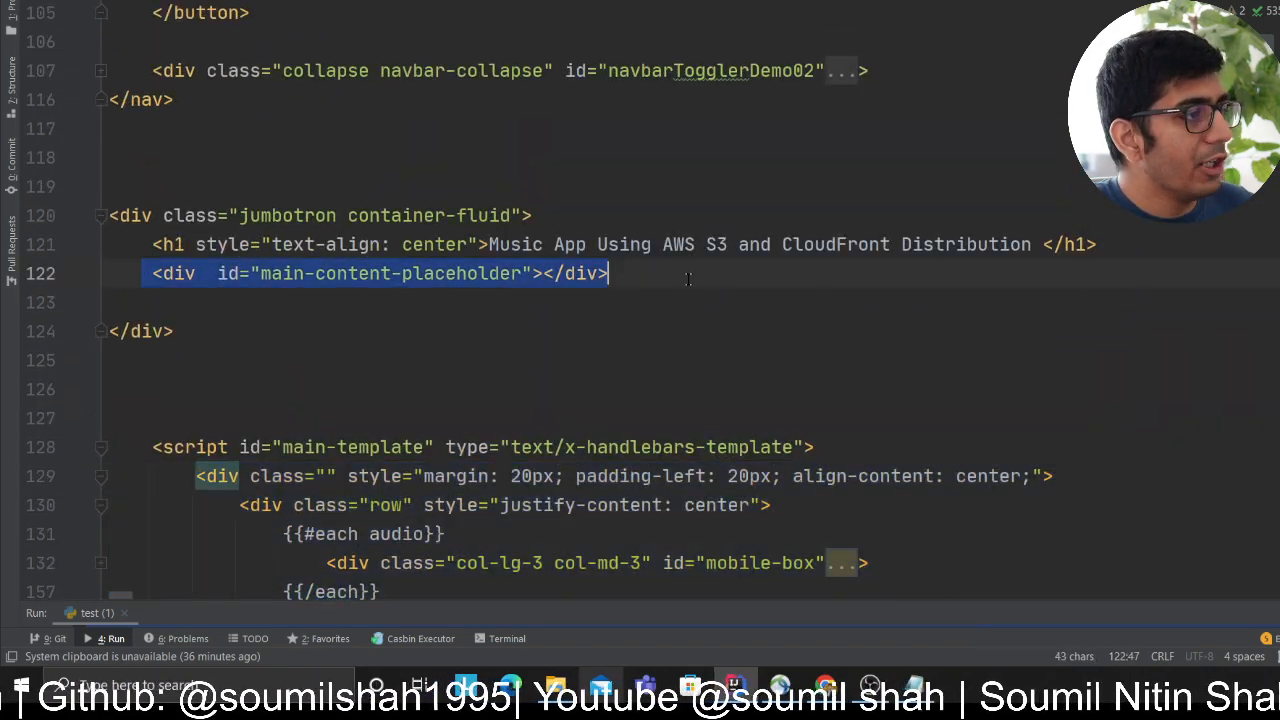
# - Scroll through the document.ready script and the main-content-placeholder div
pyautogui.scroll(-3)
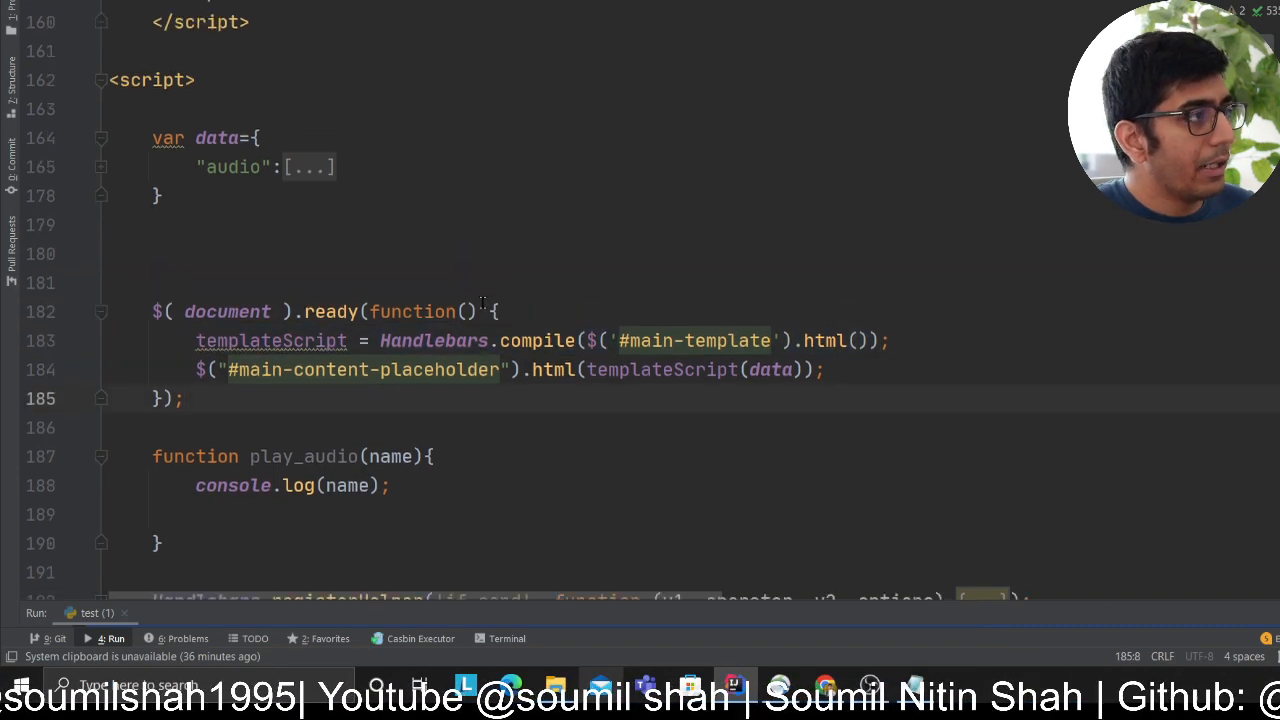
pyautogui.scroll(3)
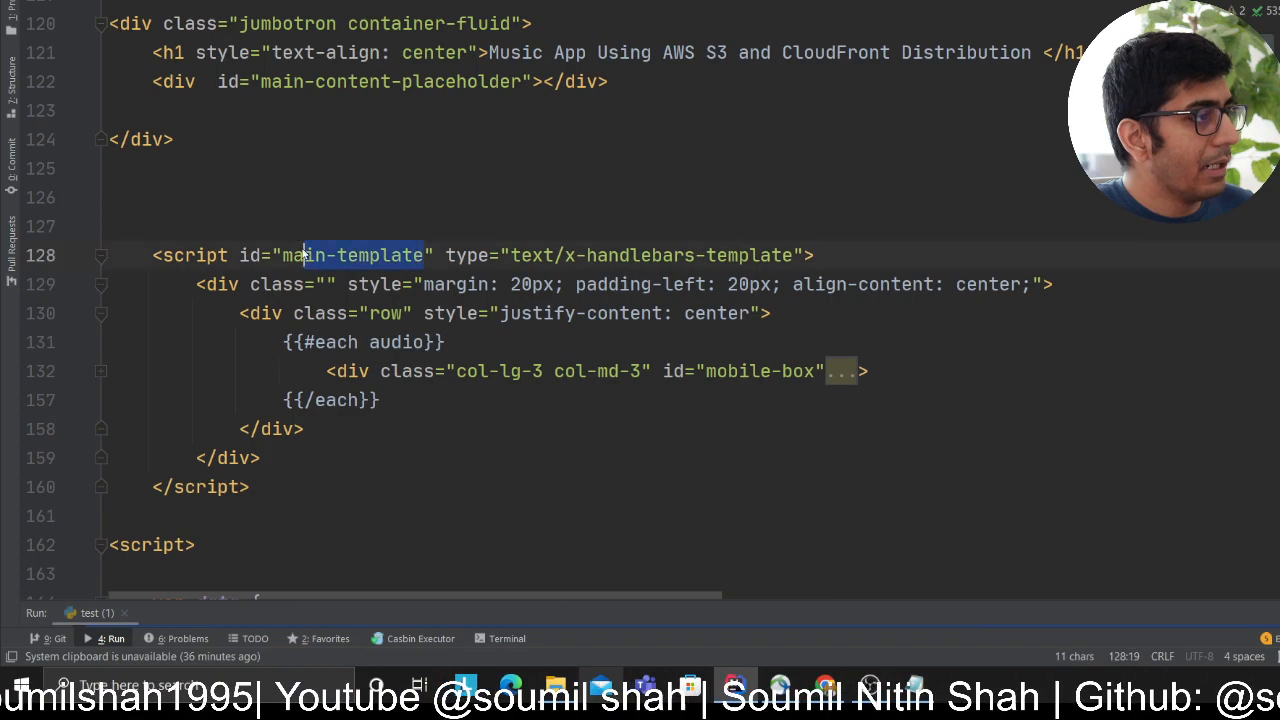
pyautogui.scroll(-3)
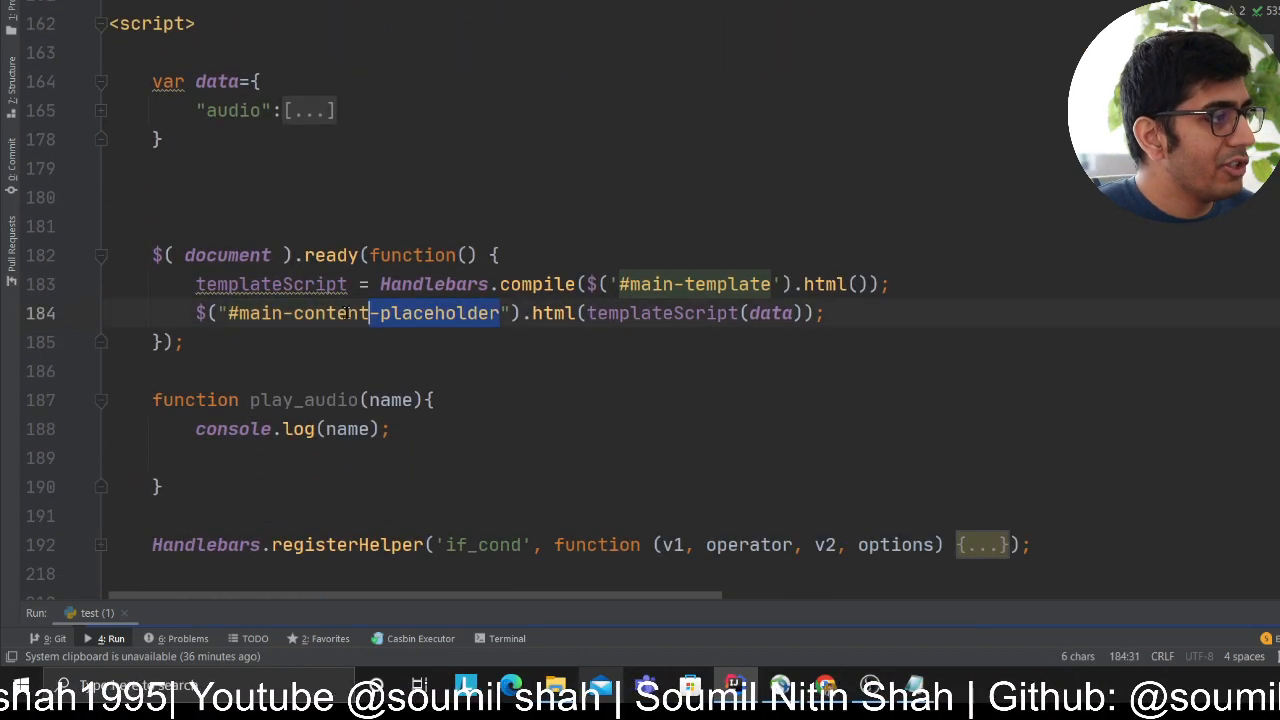
pyautogui.scroll(3)
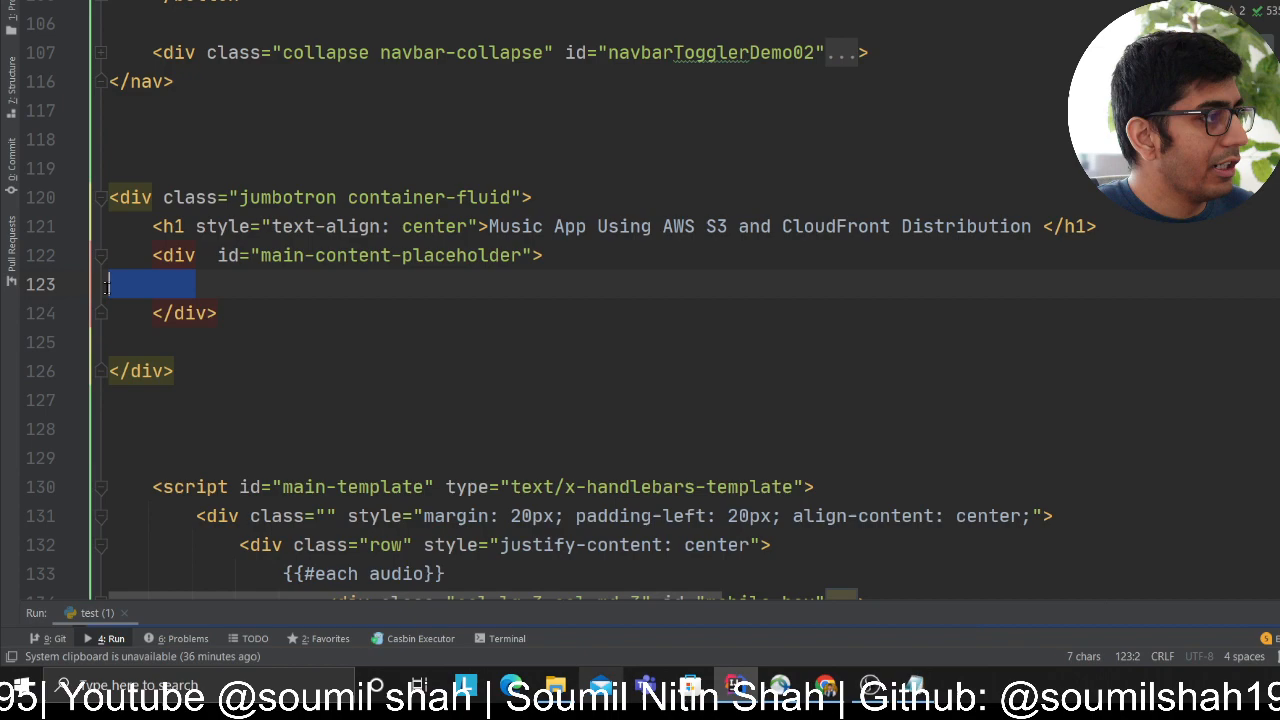
pyautogui.scroll(-3)
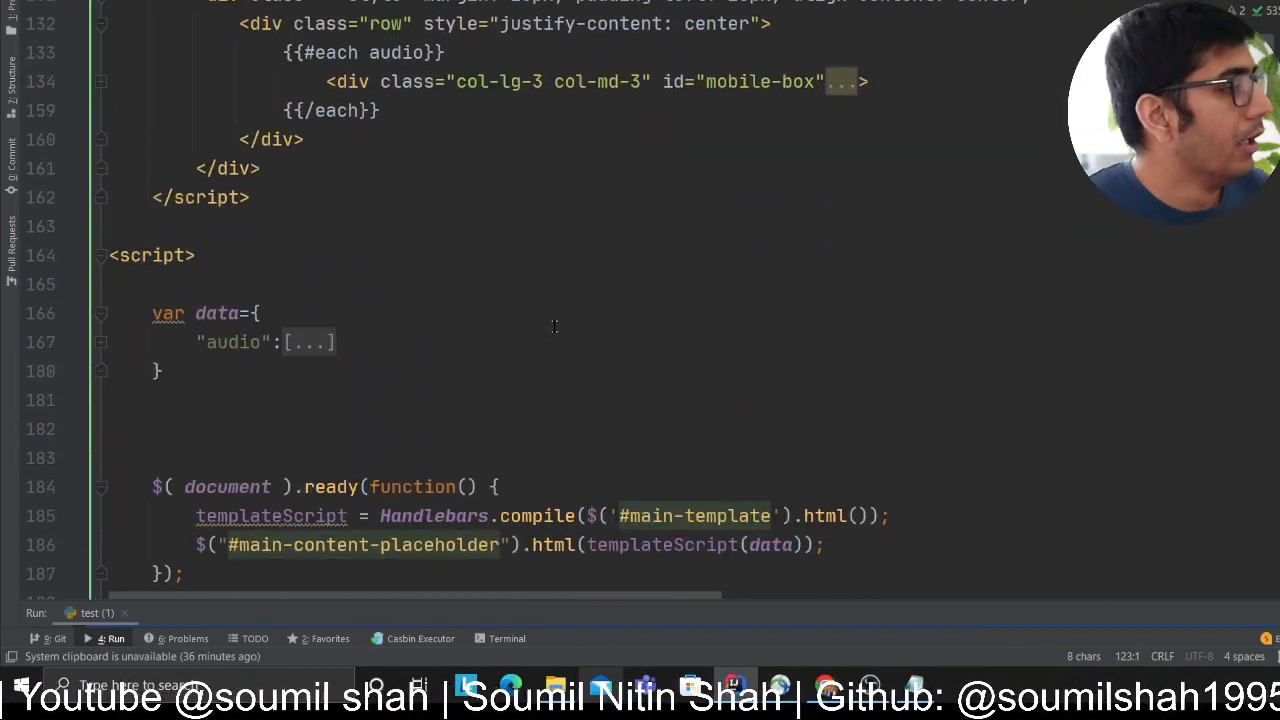
pyautogui.scroll(-3)
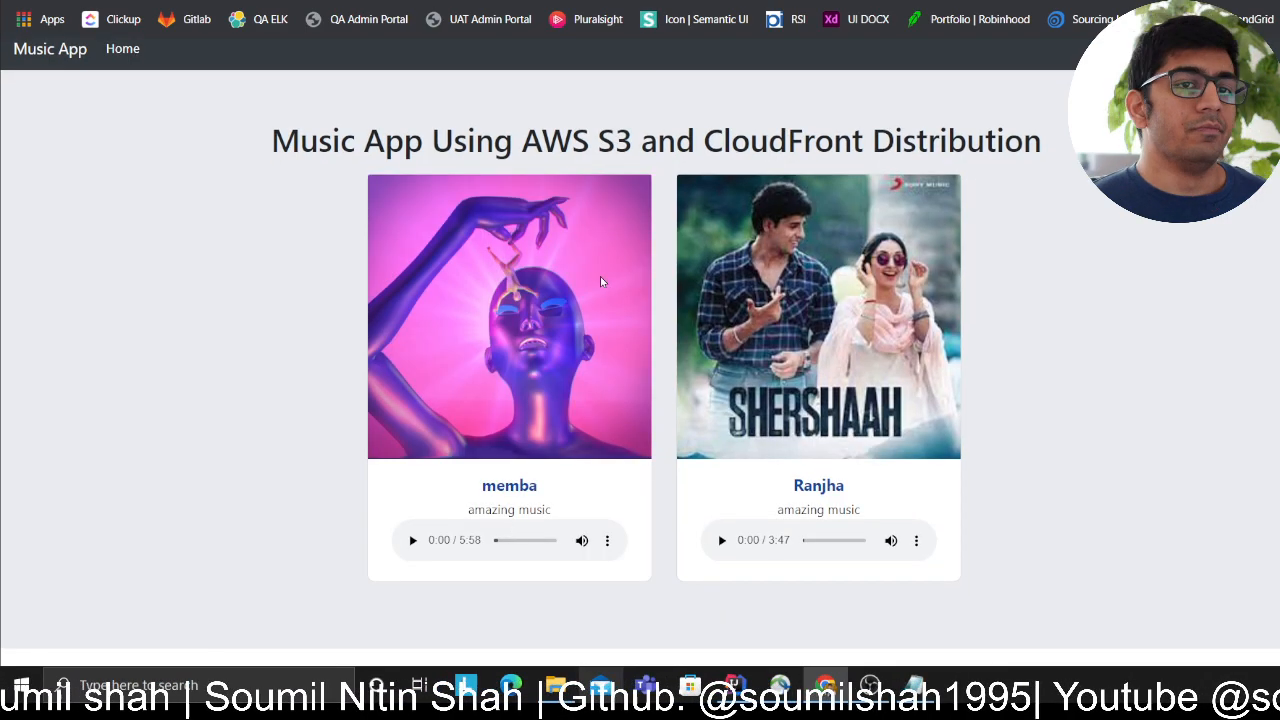
pyautogui.moveTo(444, 530)
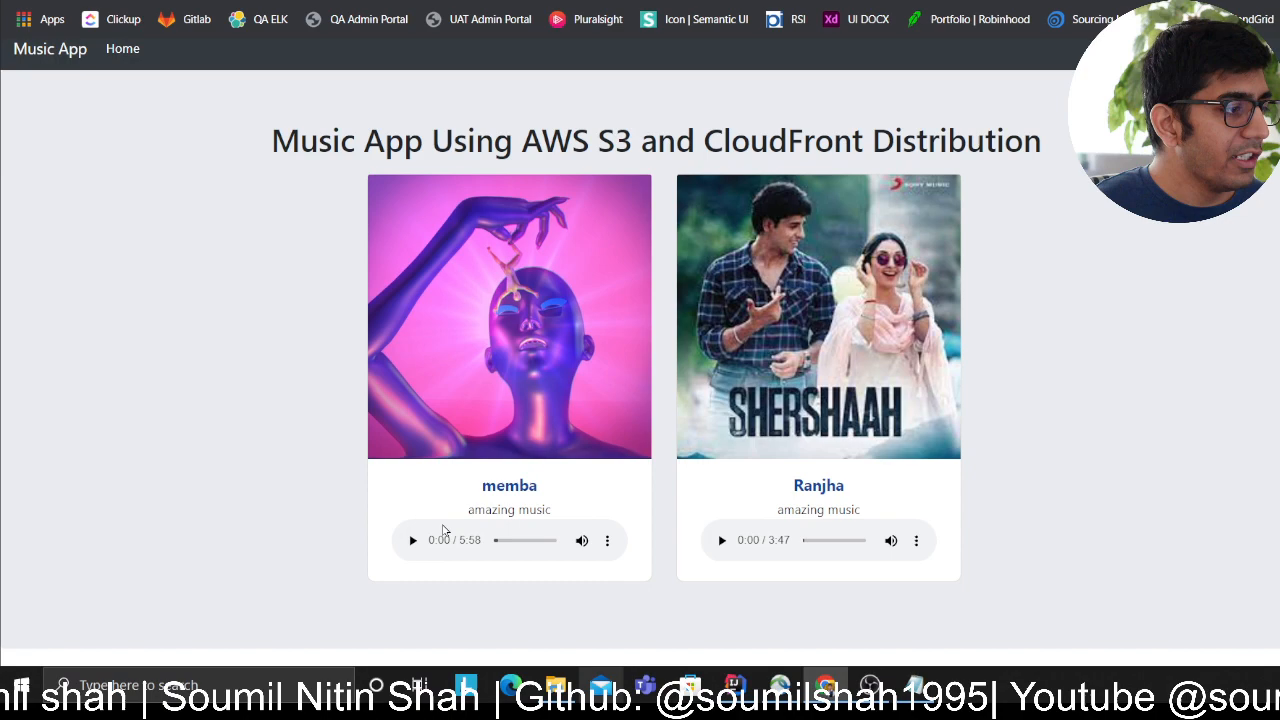
pyautogui.moveTo(648, 152)
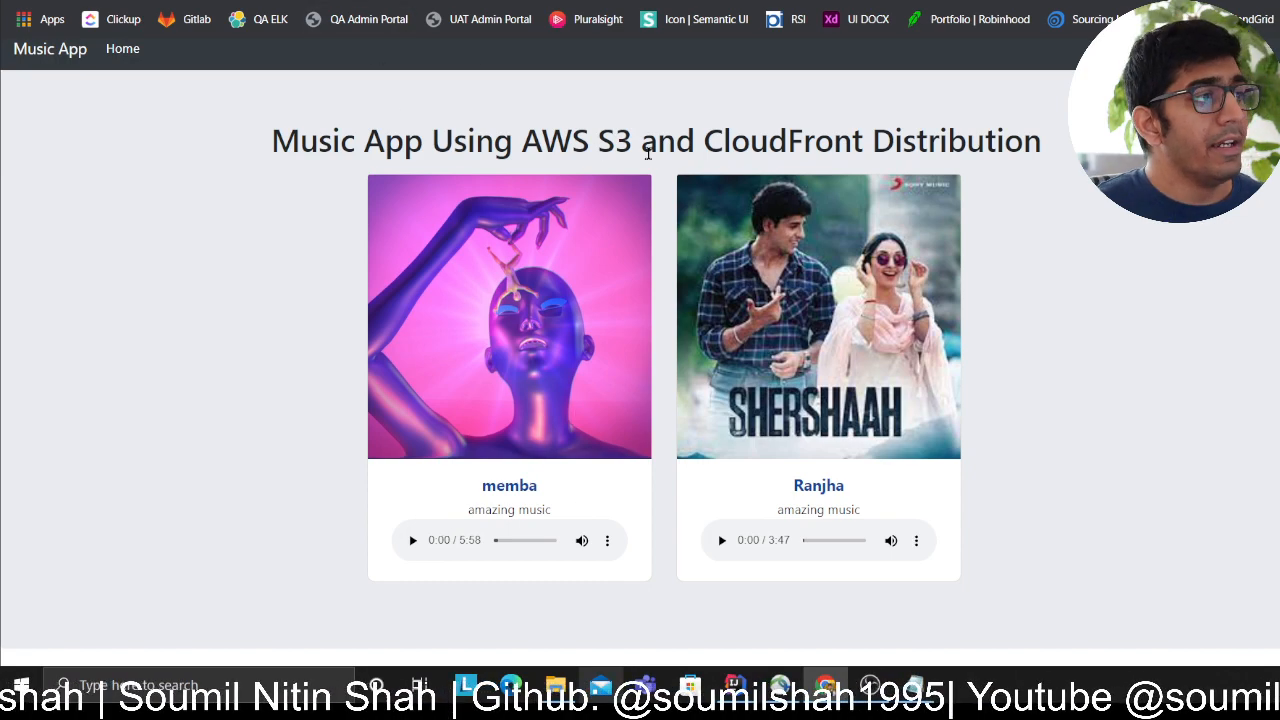
# - Play the Ranjha track, seek ahead to 2:48, then move to the CloudFront distributions list
pyautogui.click(720, 540)
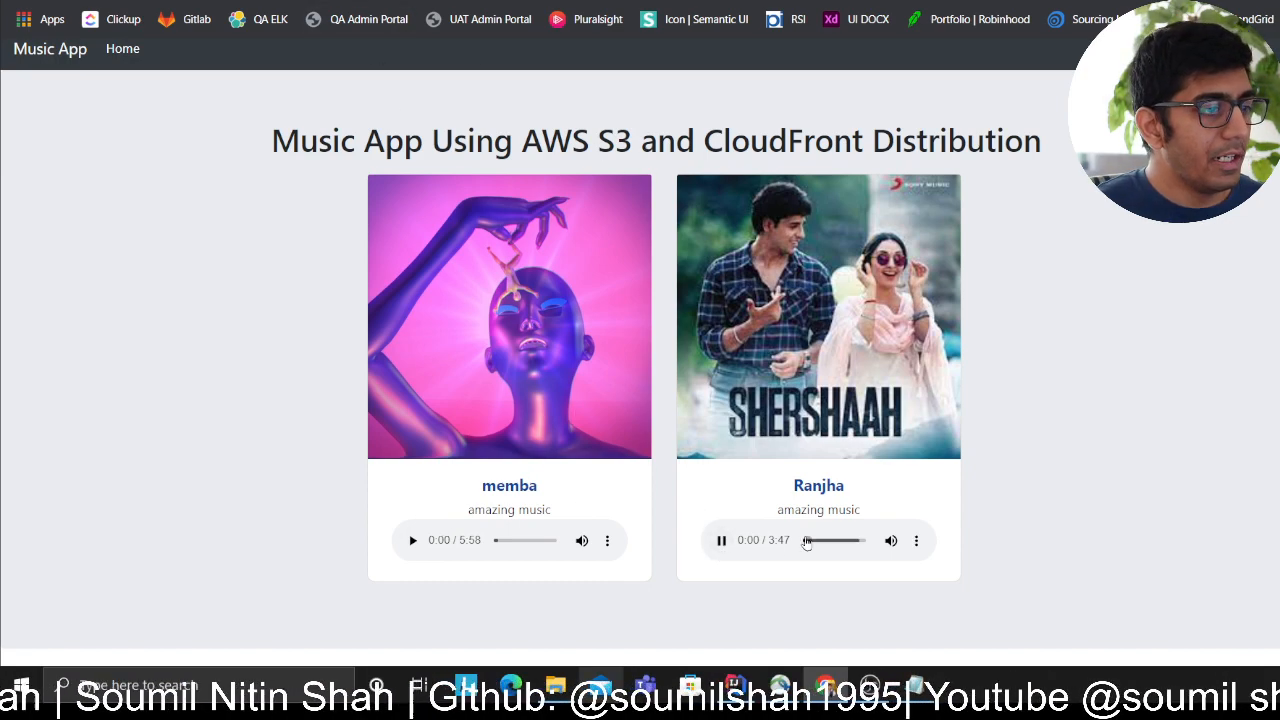
pyautogui.click(836, 540)
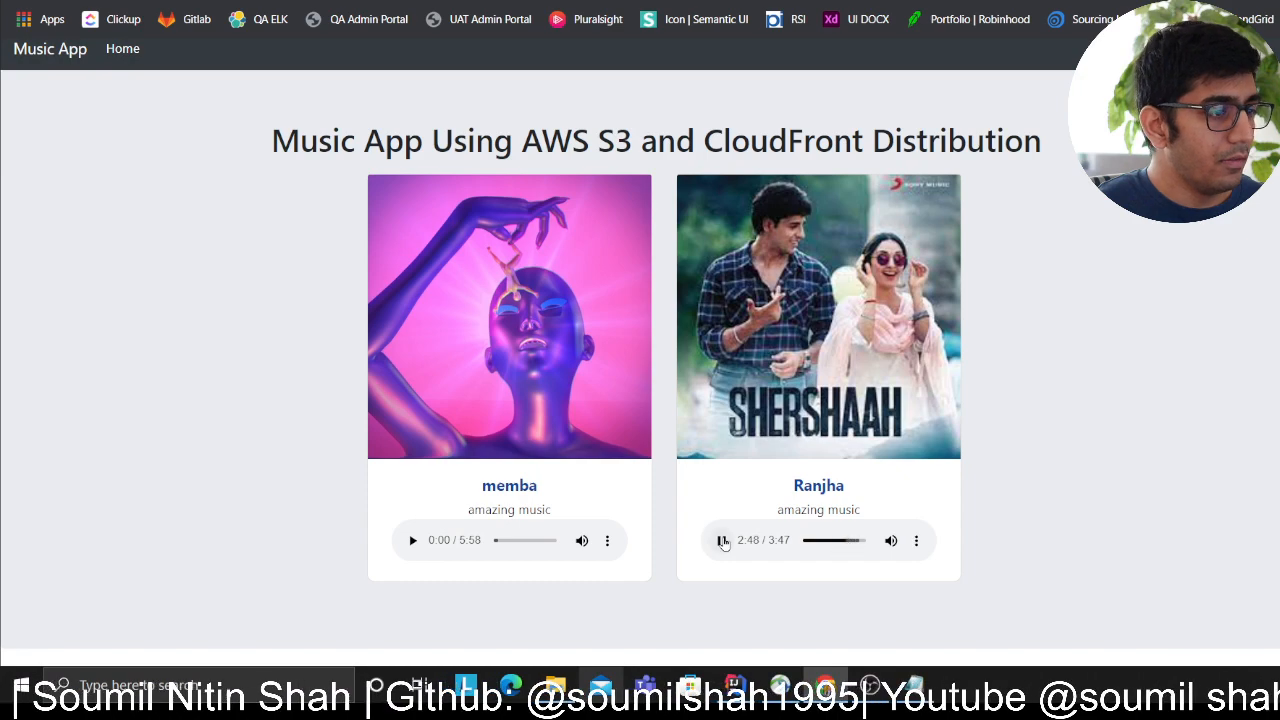
pyautogui.click(720, 540)
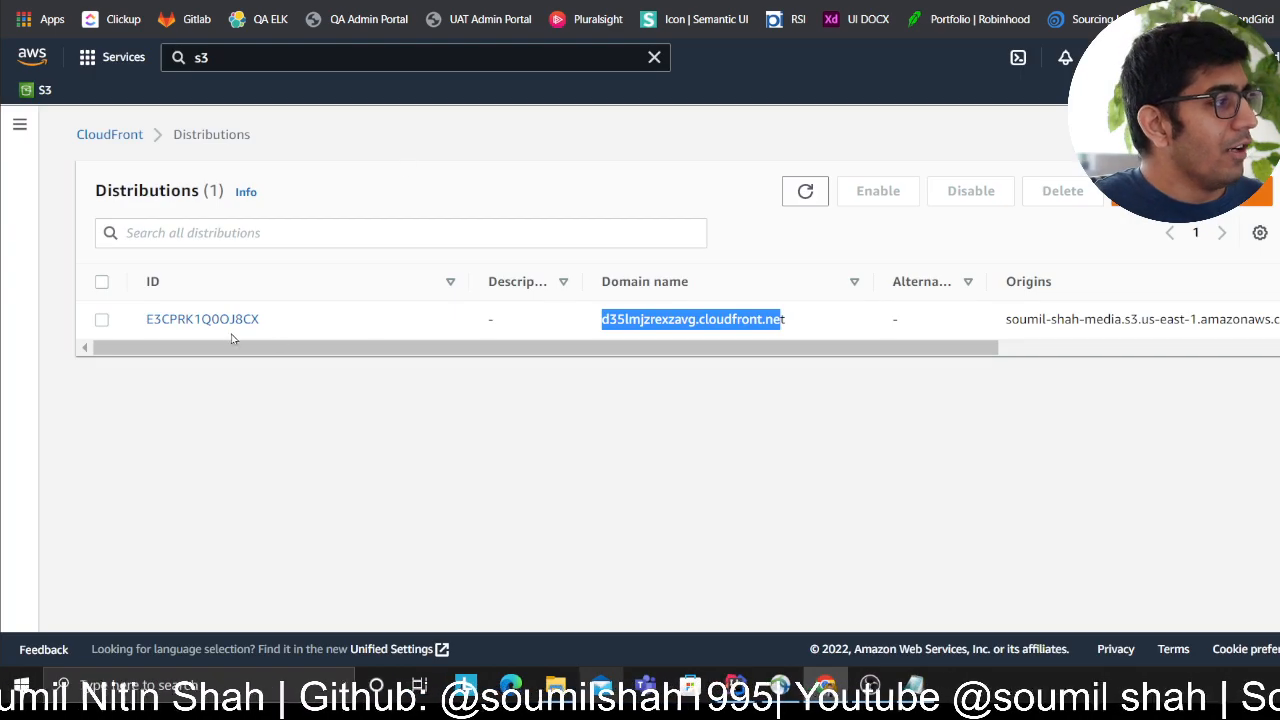
# - Edit distribution E3CPRK1Q0OJ8CX's geographic restrictions, choosing Block list and listing countries to block
pyautogui.click(200, 320)
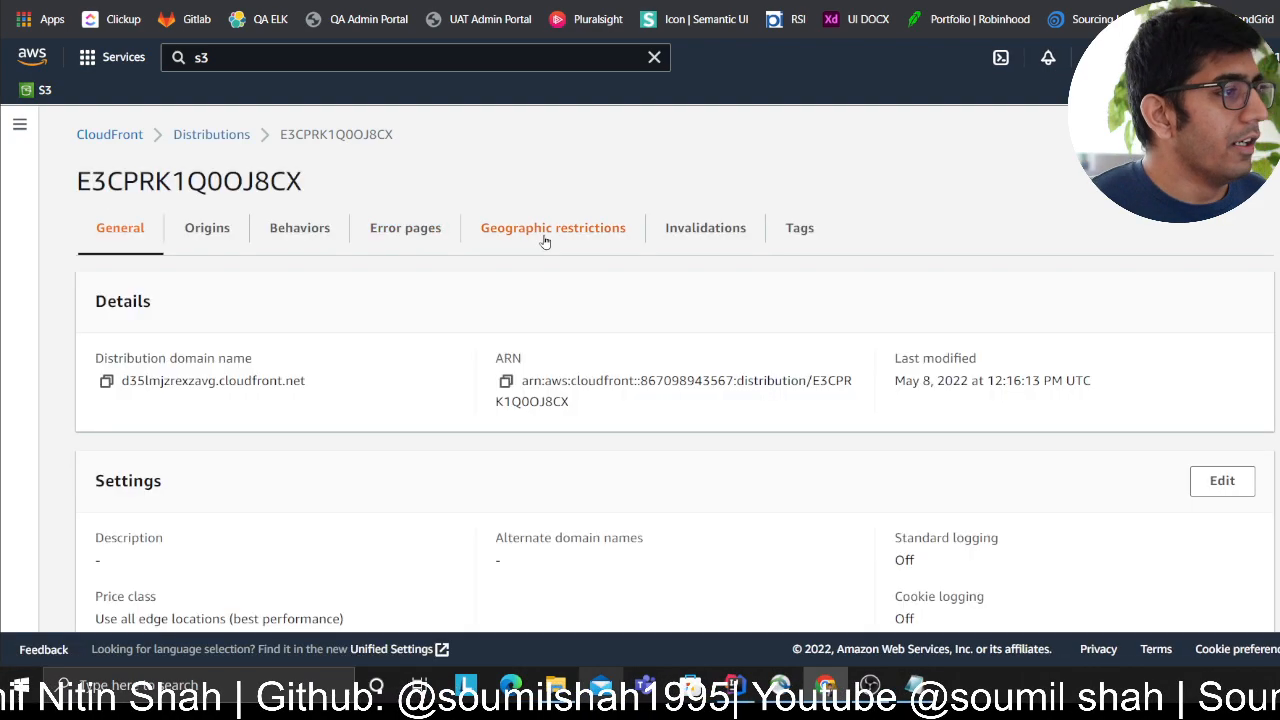
pyautogui.click(552, 228)
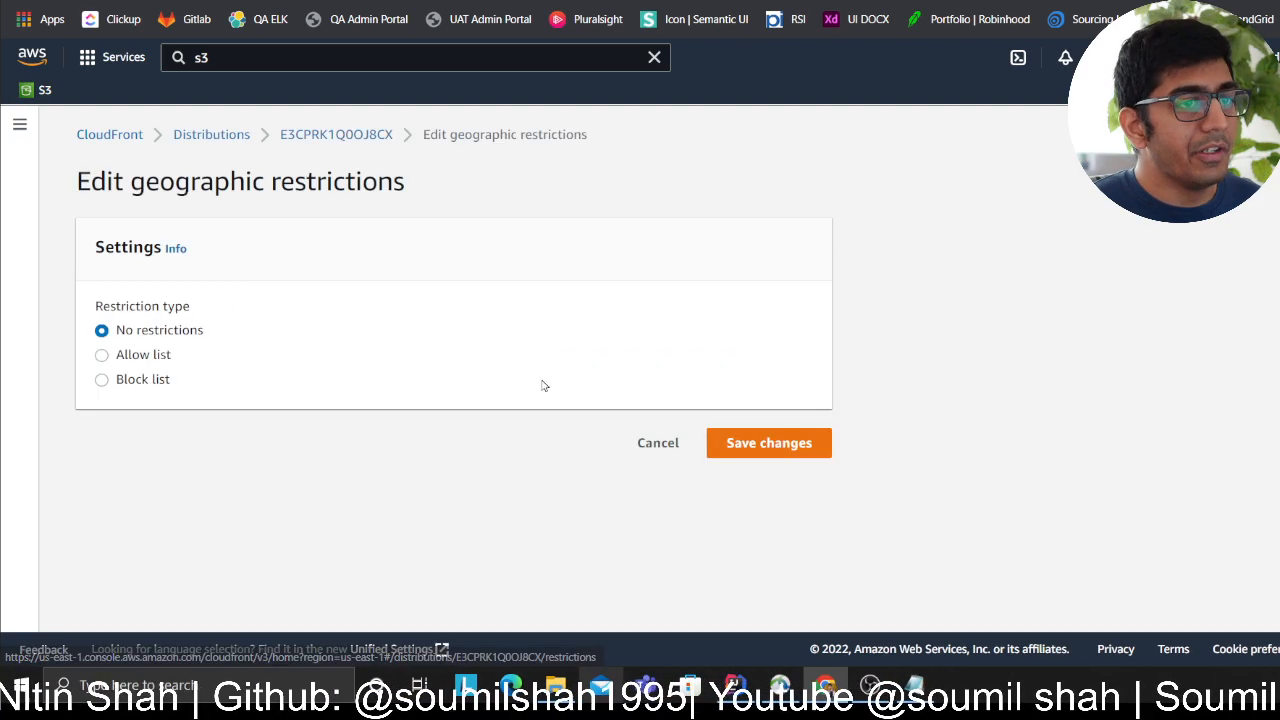
pyautogui.click(100, 380)
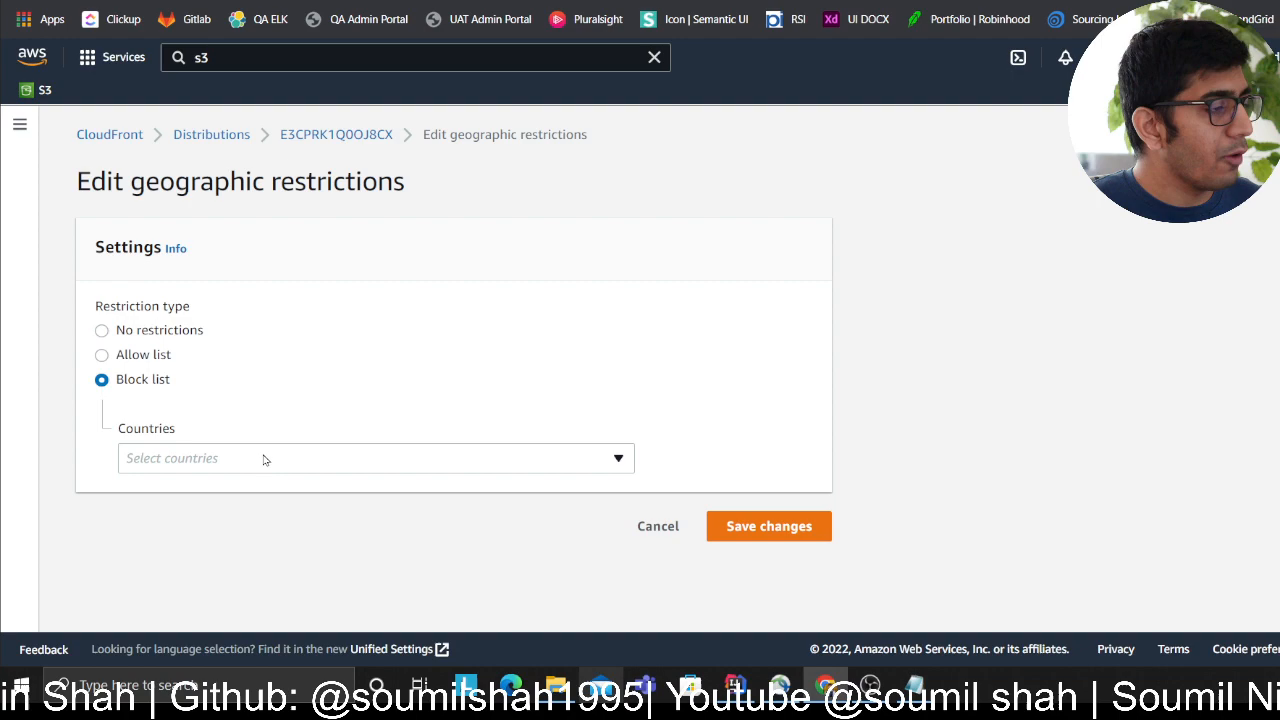
pyautogui.moveTo(140, 452)
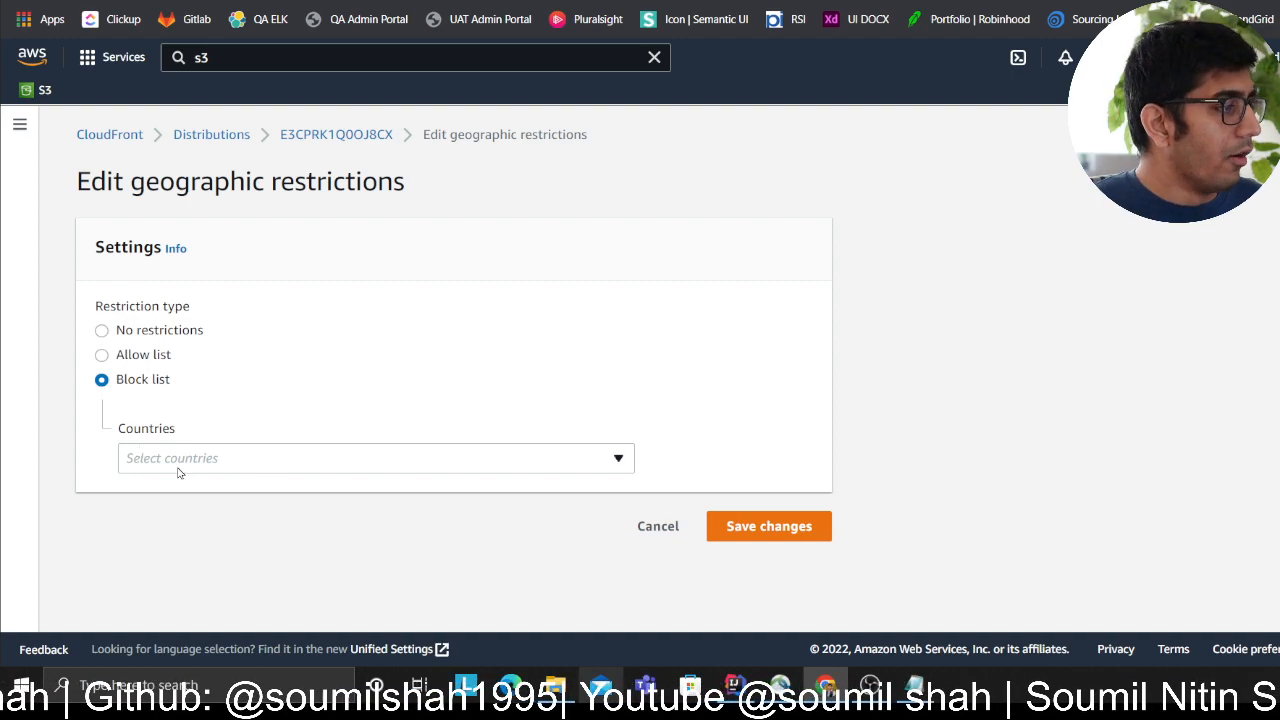
pyautogui.click(376, 458)
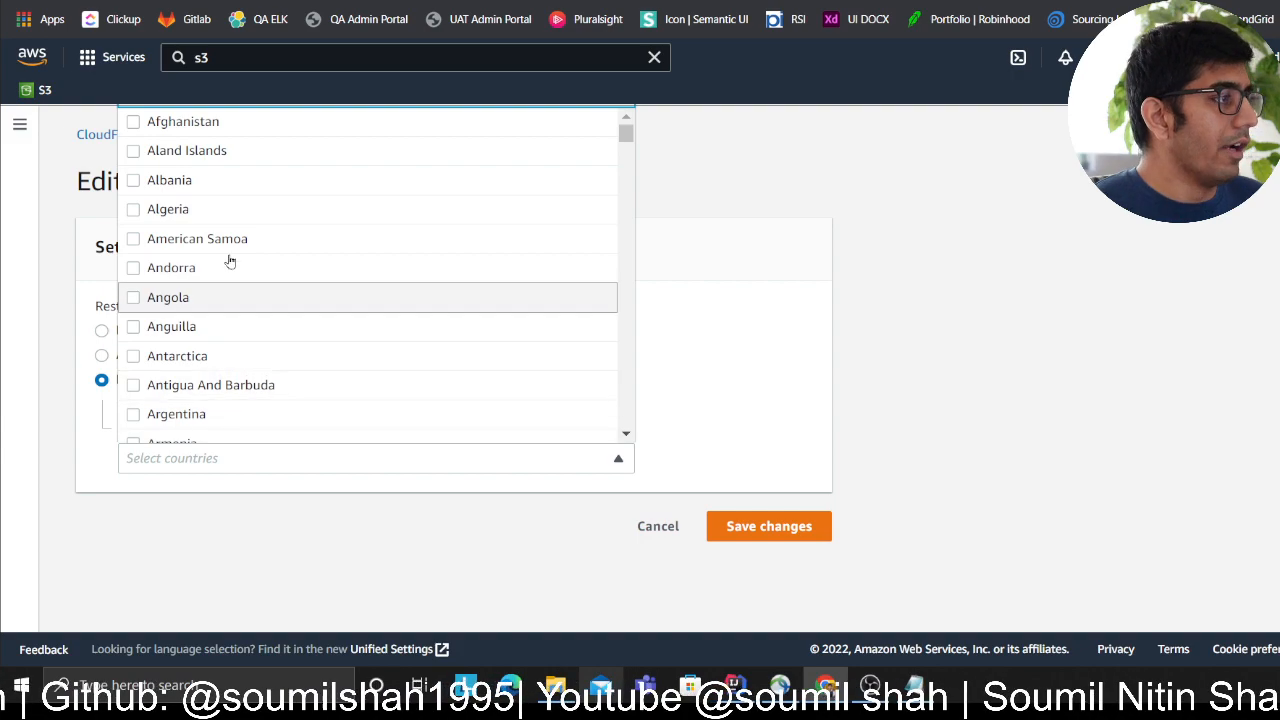
pyautogui.moveTo(324, 424)
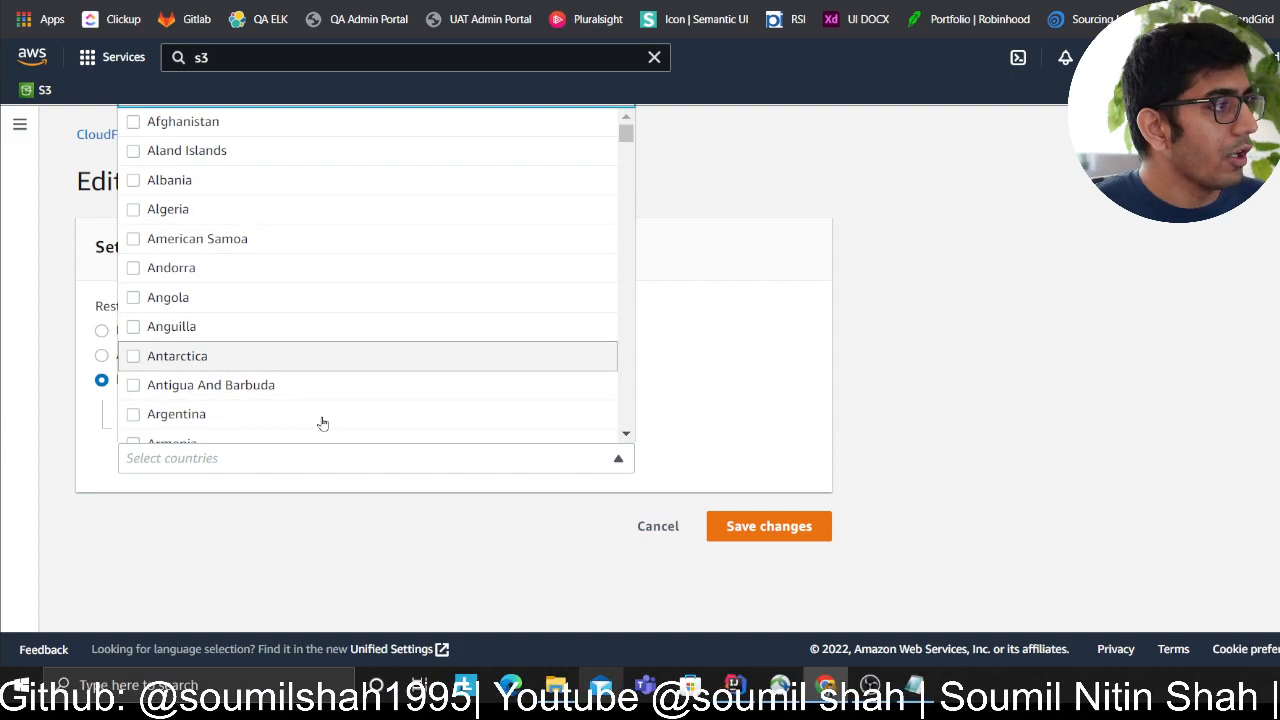
pyautogui.click(656, 526)
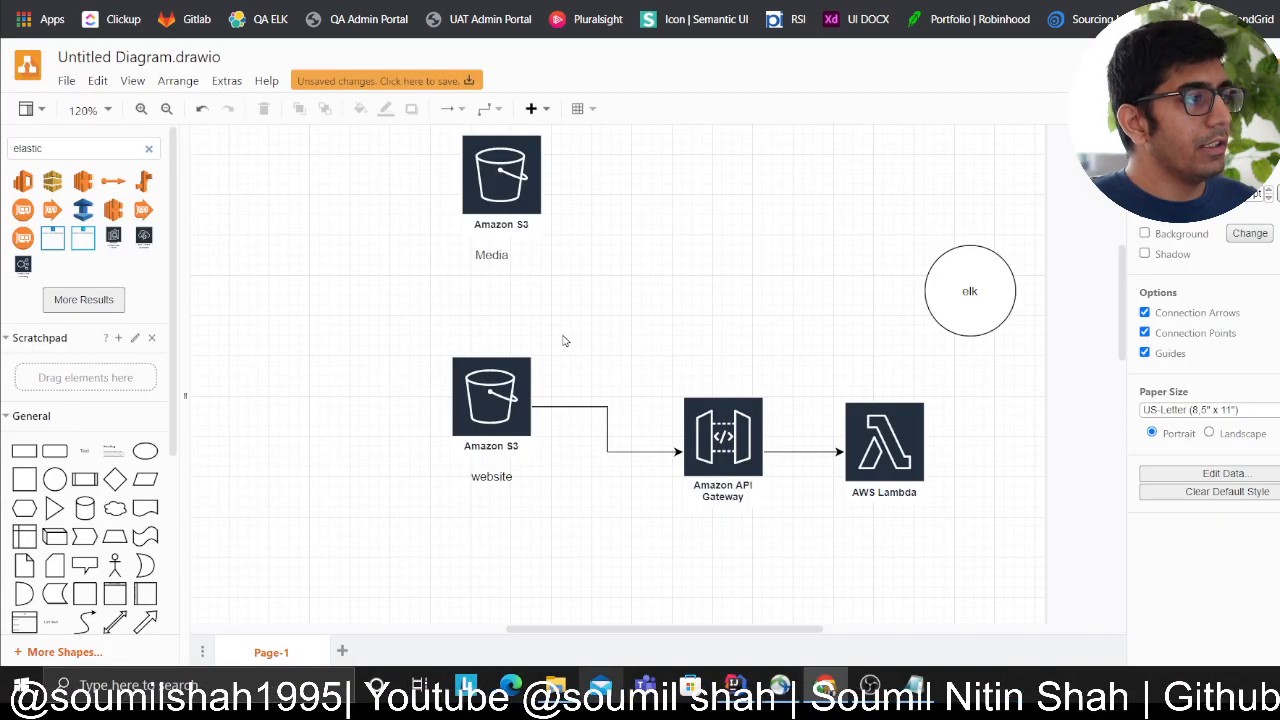
pyautogui.moveTo(660, 246)
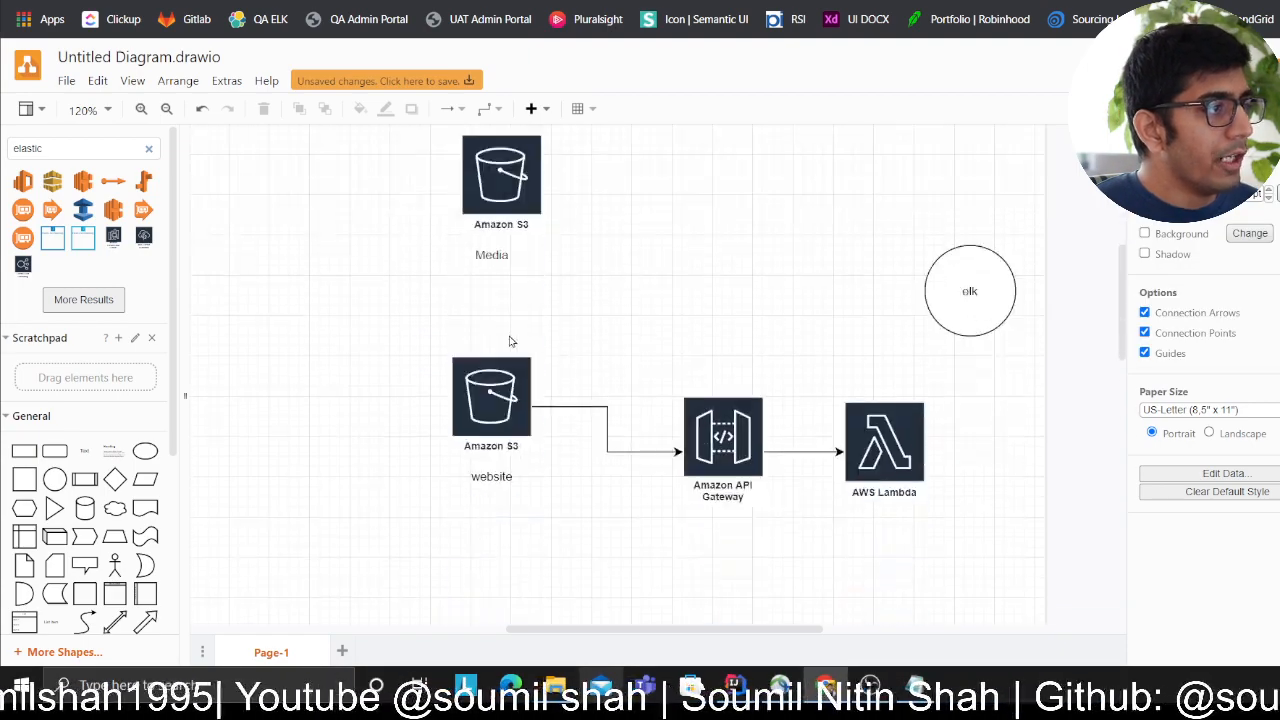
pyautogui.moveTo(492, 400)
pyautogui.write('clo')
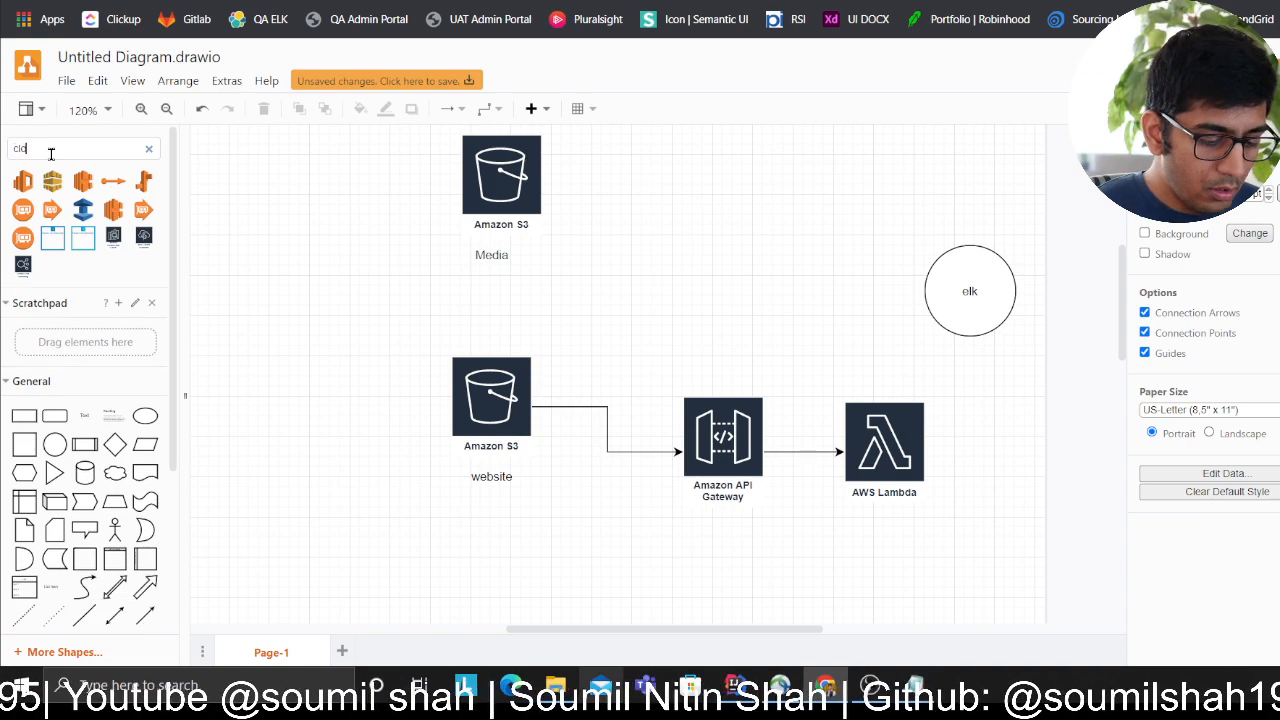
# - Search shapes for 'cloud' and select the Media S3 bucket in the architecture diagram
pyautogui.click(148, 148)
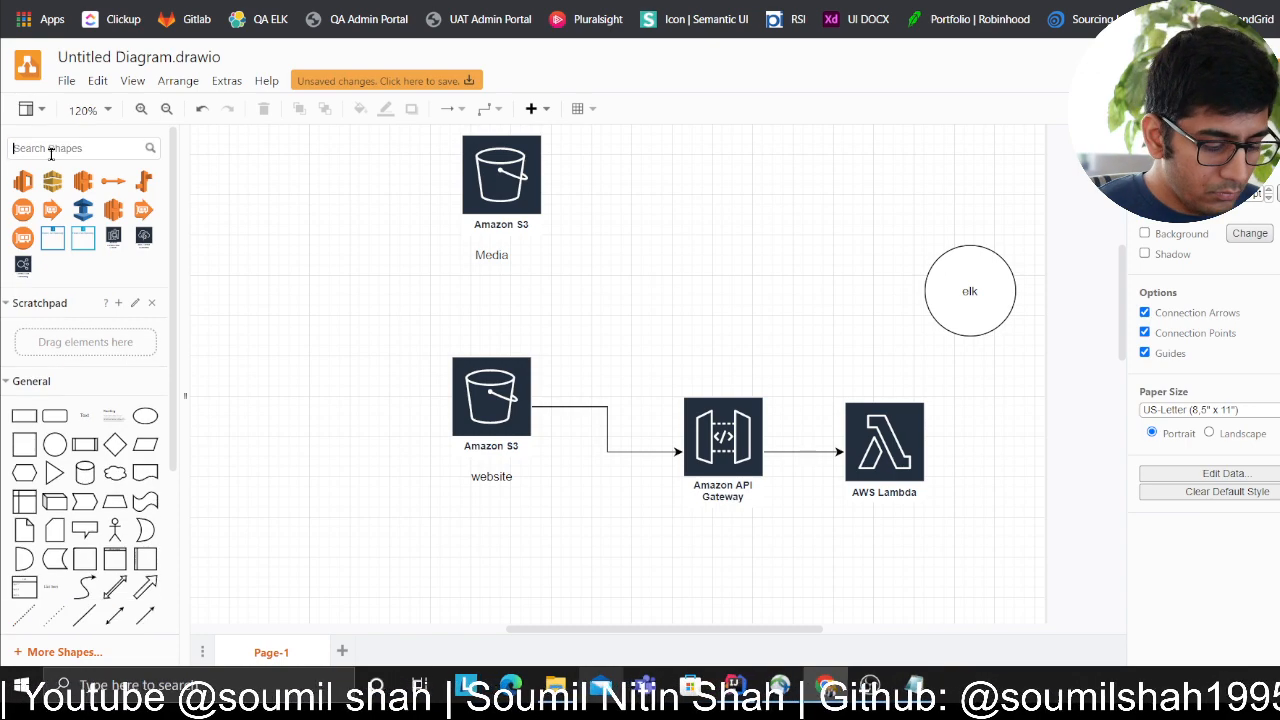
pyautogui.write('cloud')
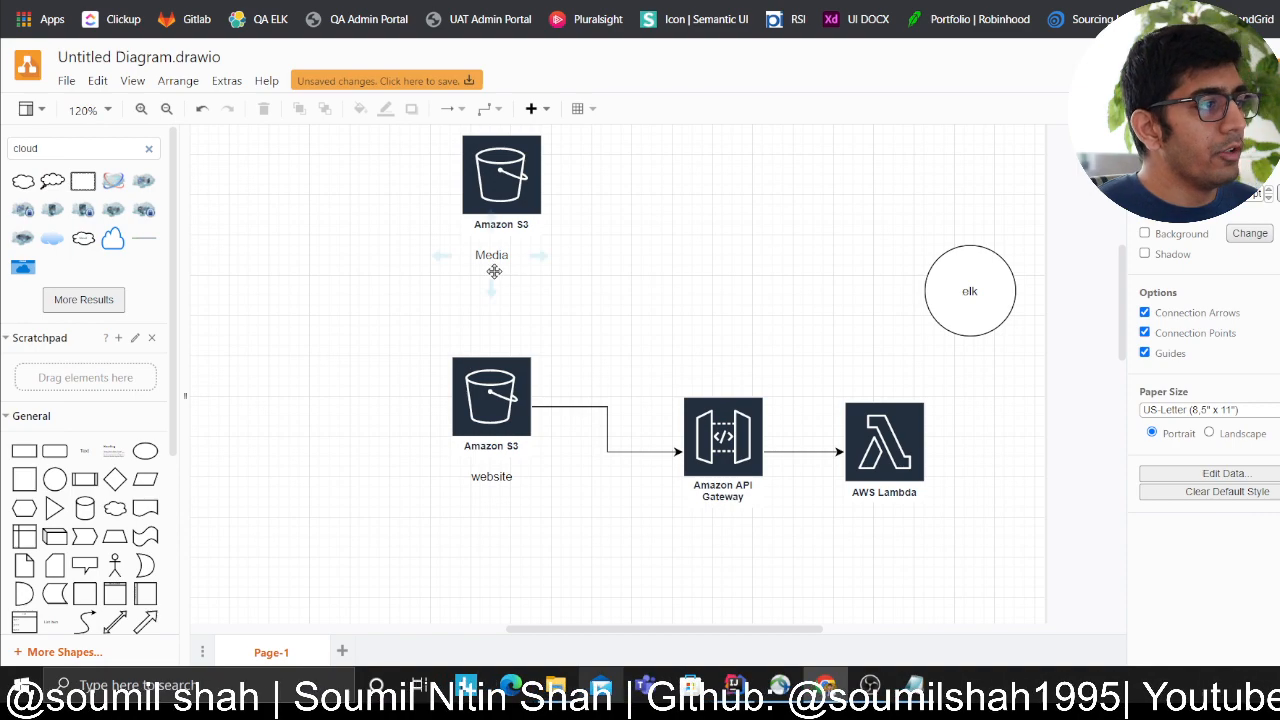
pyautogui.click(492, 256)
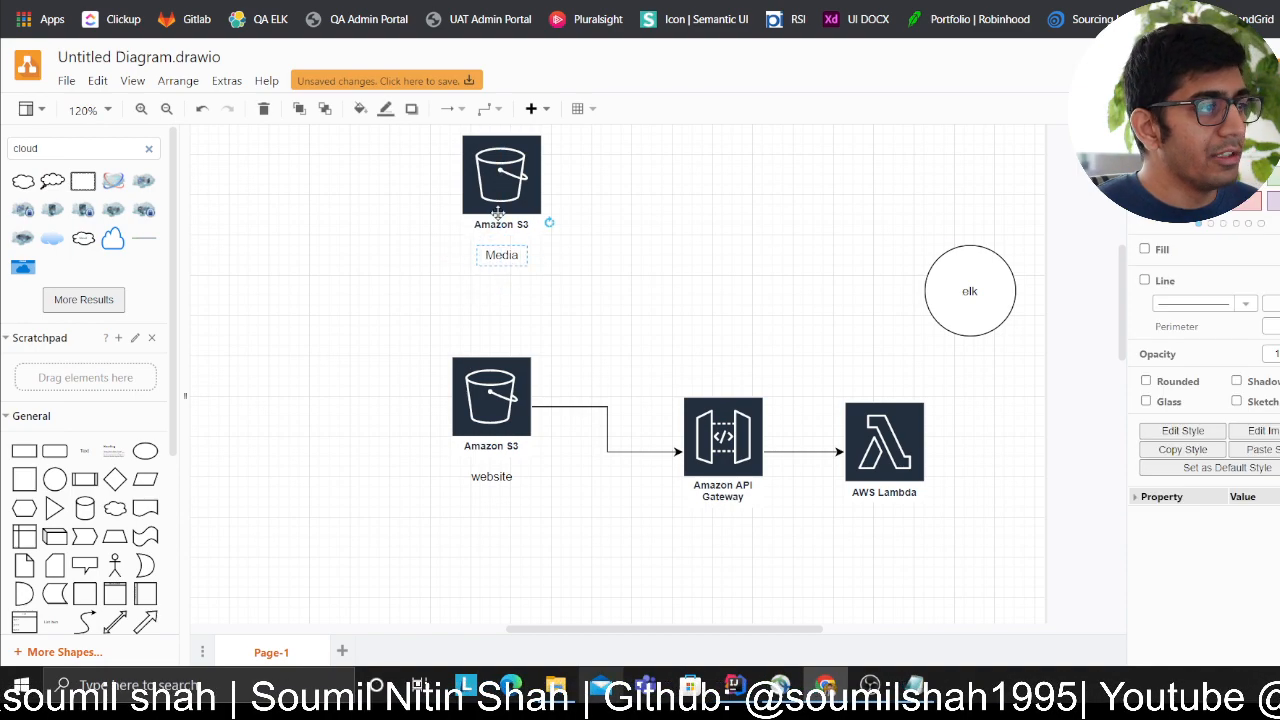
pyautogui.click(604, 428)
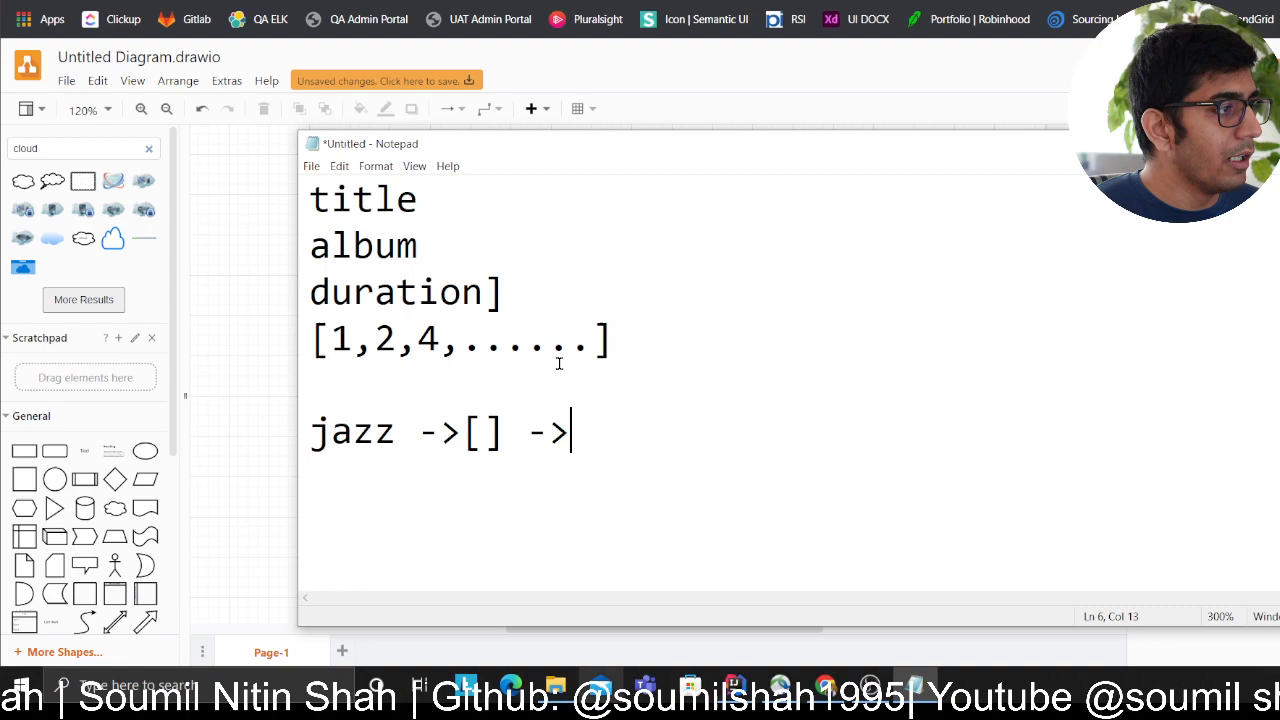
# - Highlight the [1,2,4,......] list, then the empty brackets after jazz, and switch away
pyautogui.moveTo(396, 338); pyautogui.dragTo(610, 338)
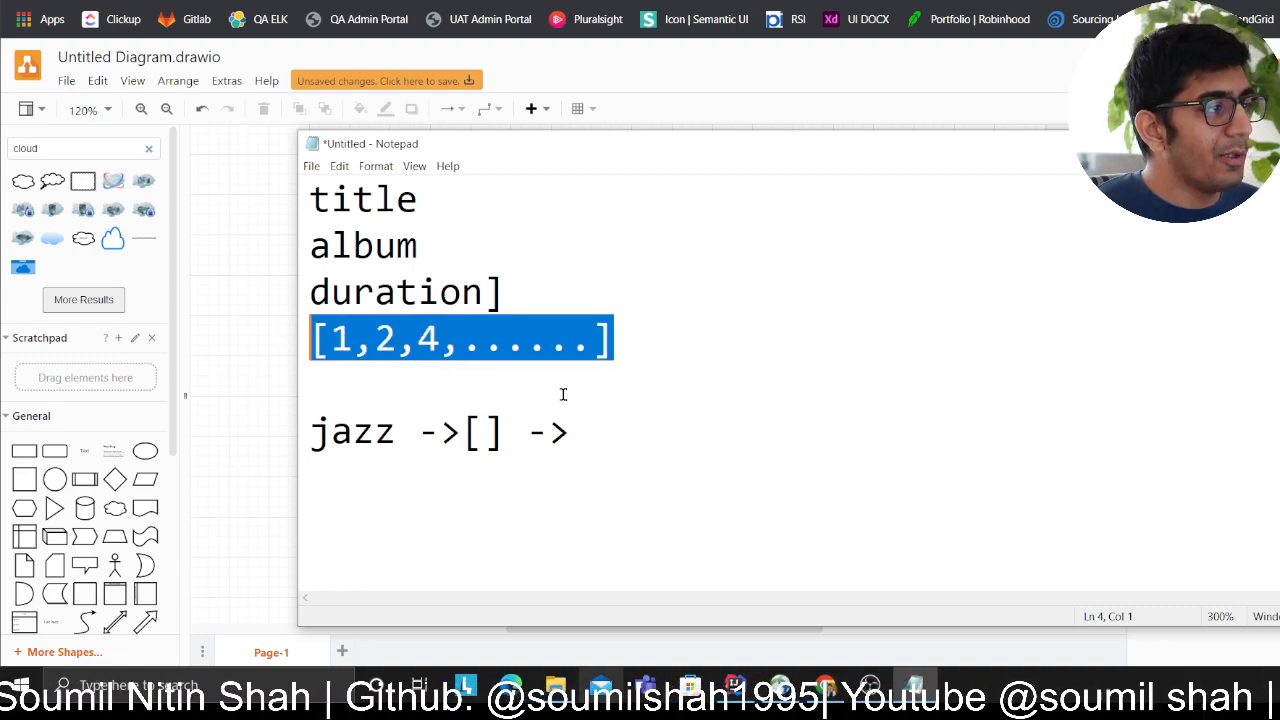
pyautogui.click(448, 390)
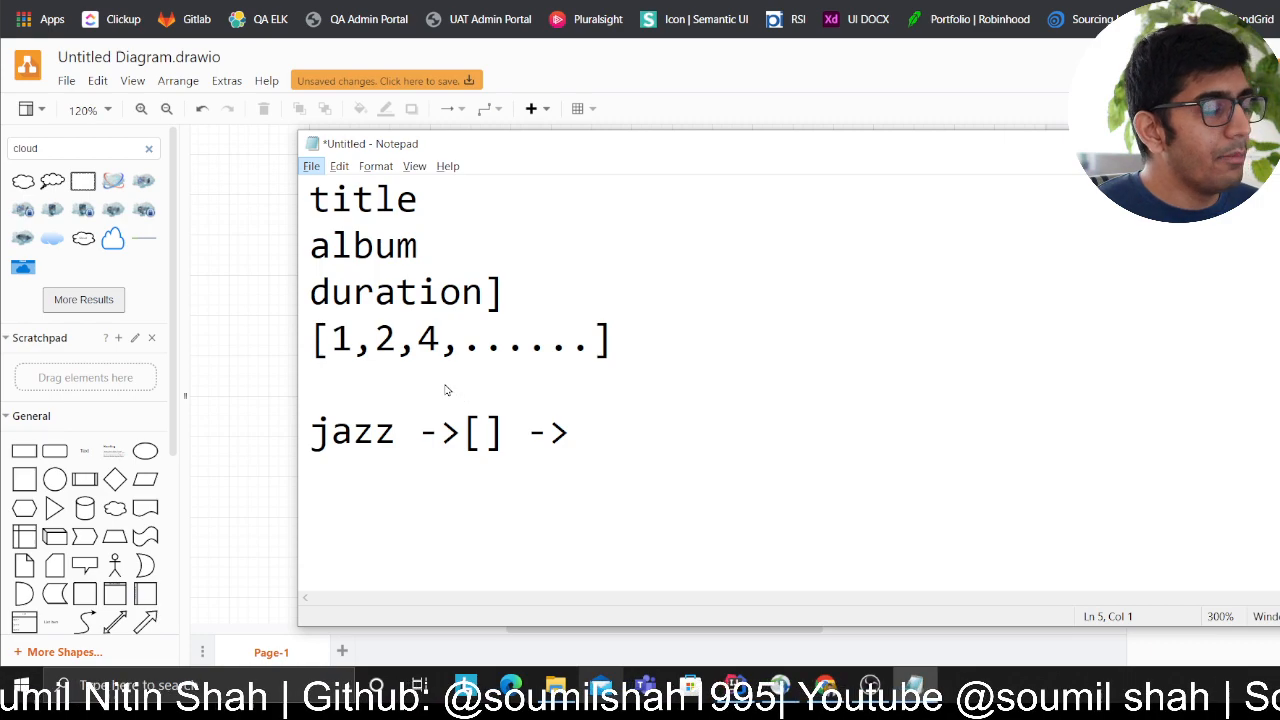
pyautogui.moveTo(458, 410)
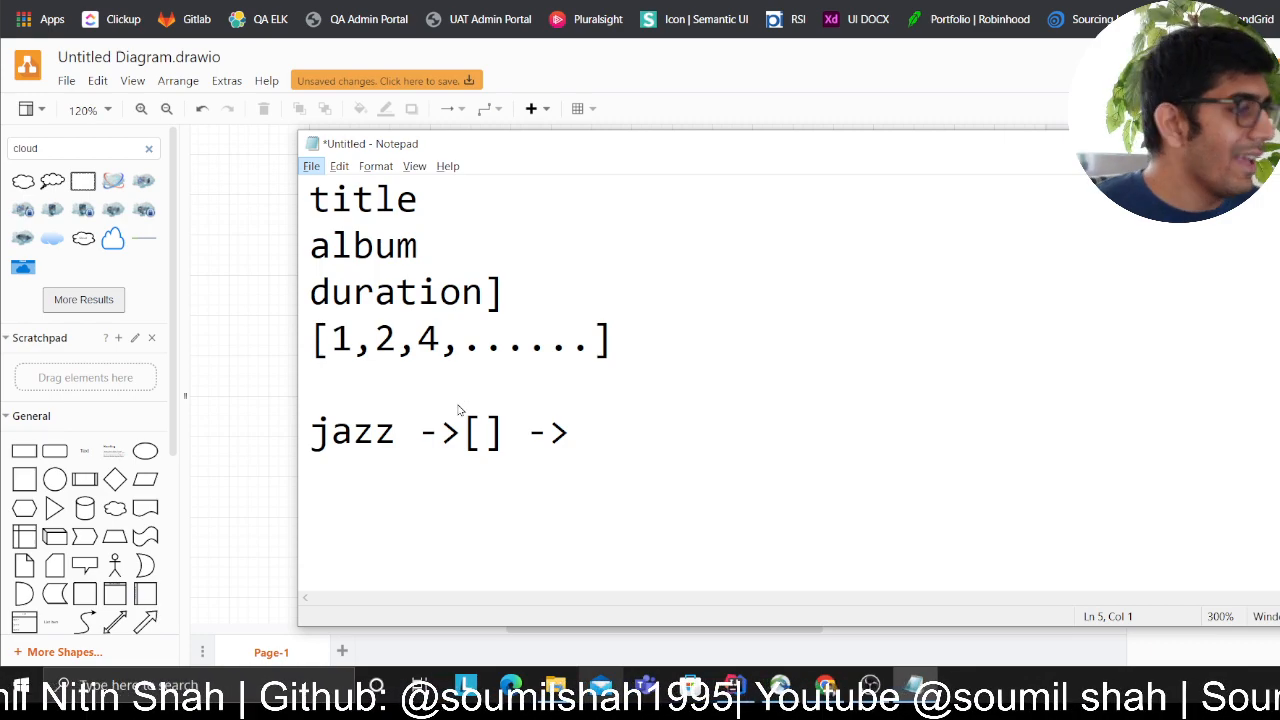
pyautogui.doubleClick(484, 432)
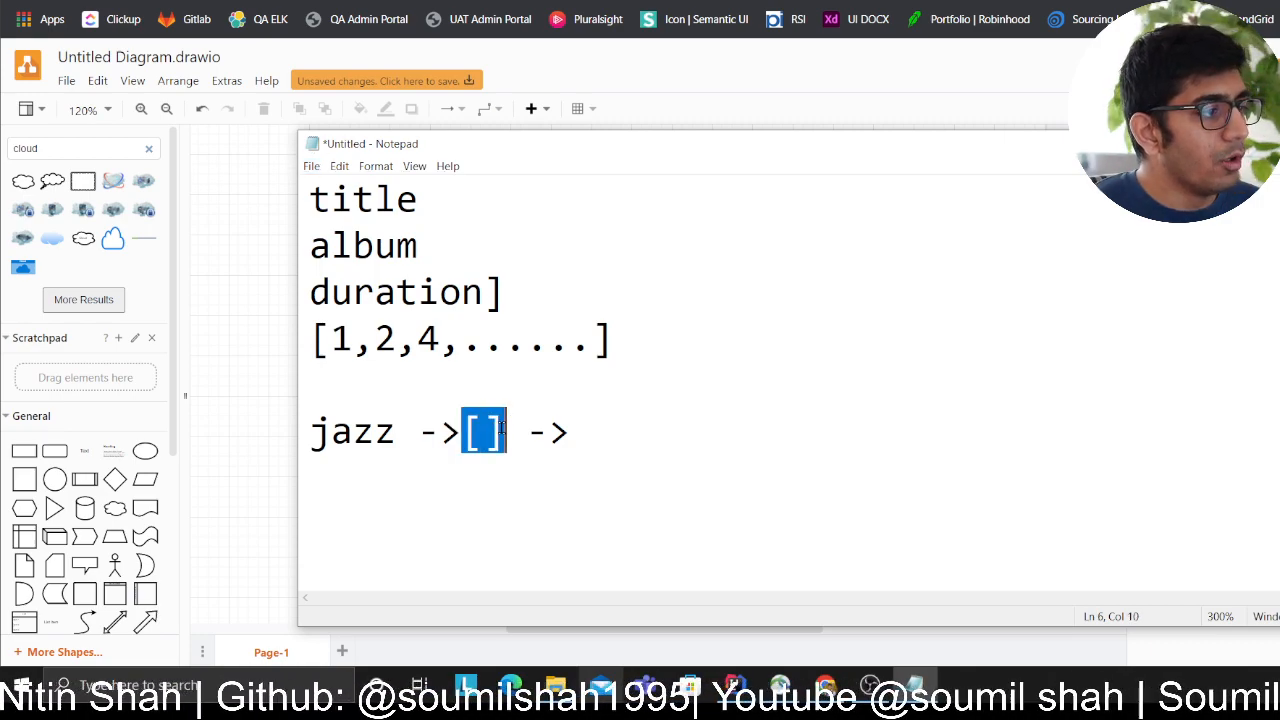
pyautogui.press('alt+tab')
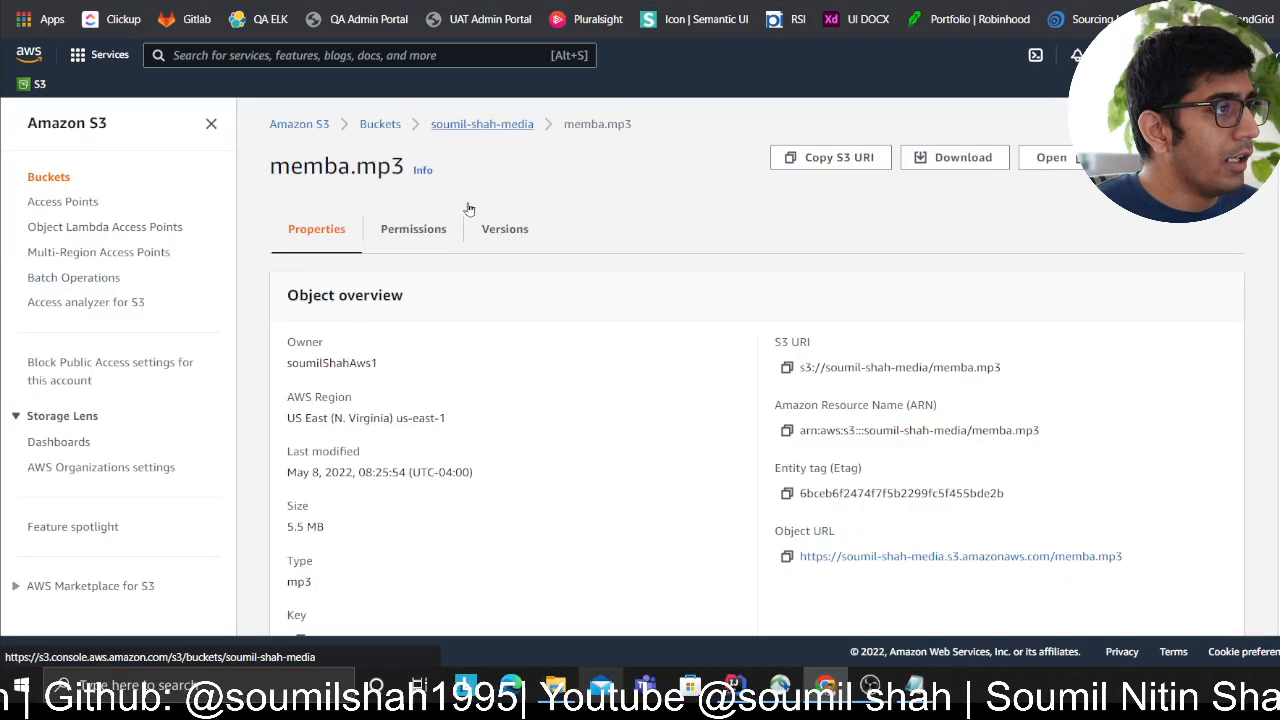
# - Show the Properties of the memba.mp3 object in the media bucket
pyautogui.click(480, 124)
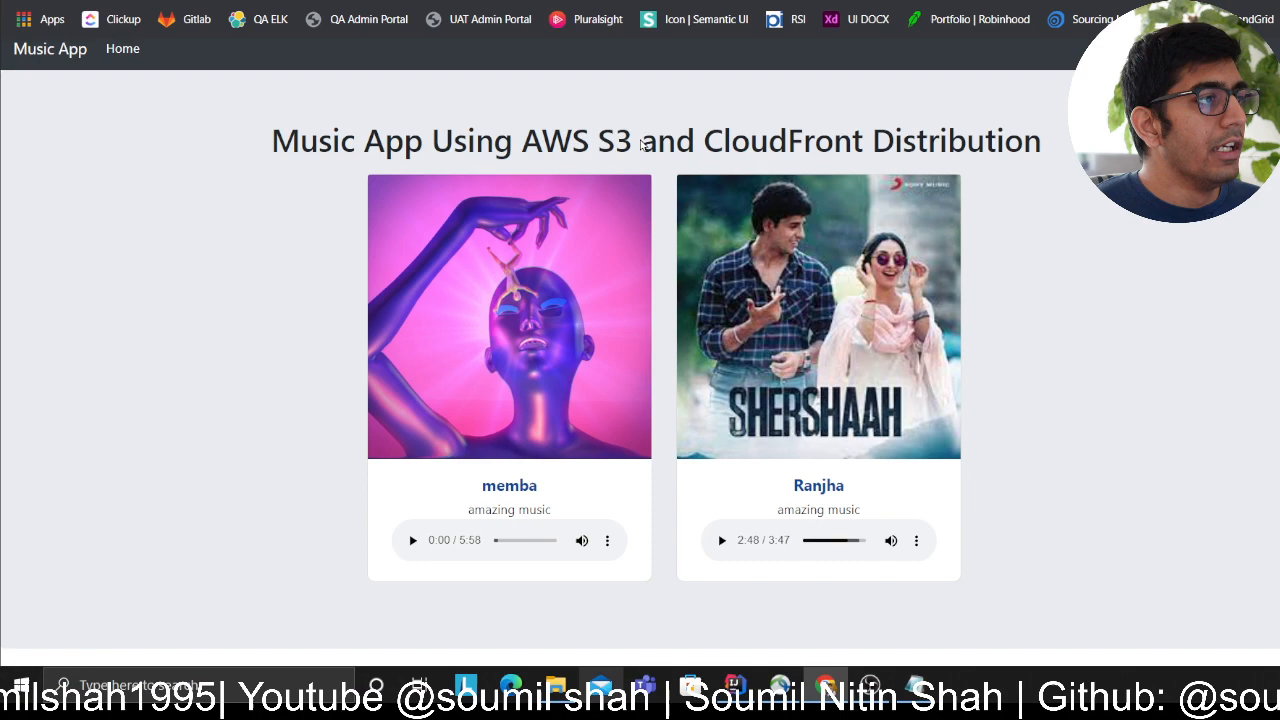
pyautogui.moveTo(472, 396)
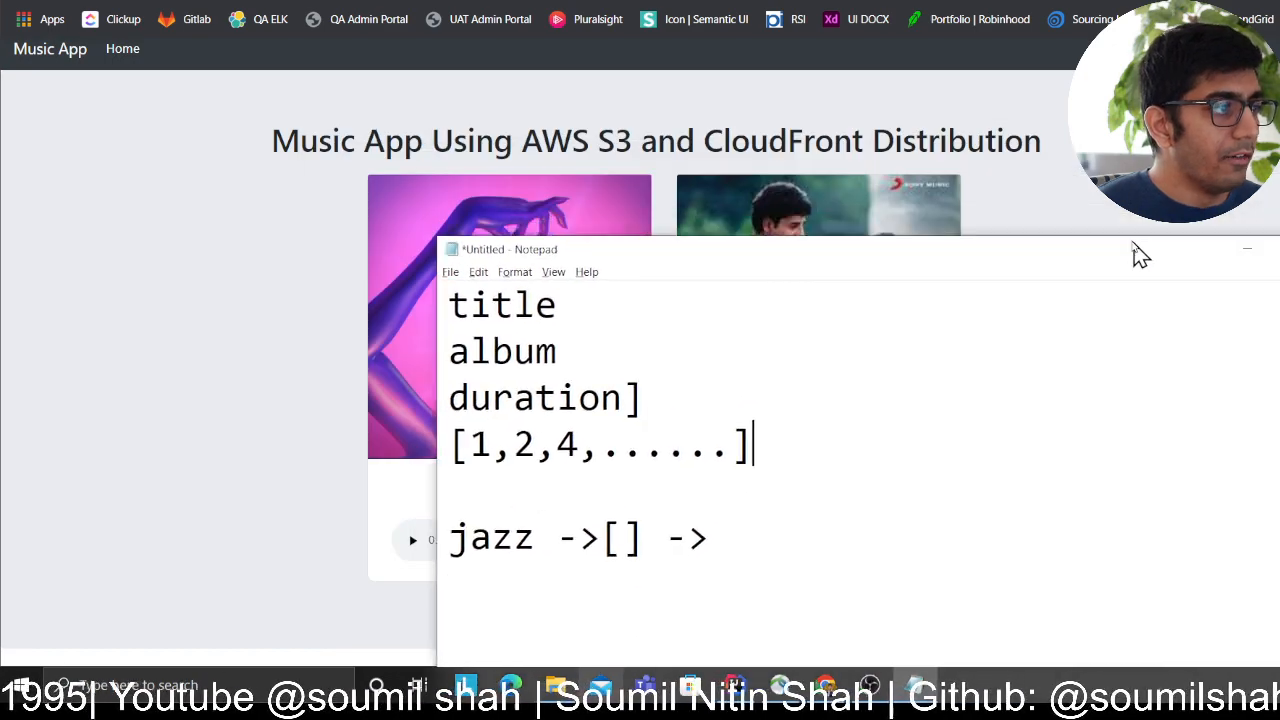
# - Move the notes window slightly over the Music App page listing memba and Ranjha
pyautogui.moveTo(510, 248); pyautogui.dragTo(484, 214)
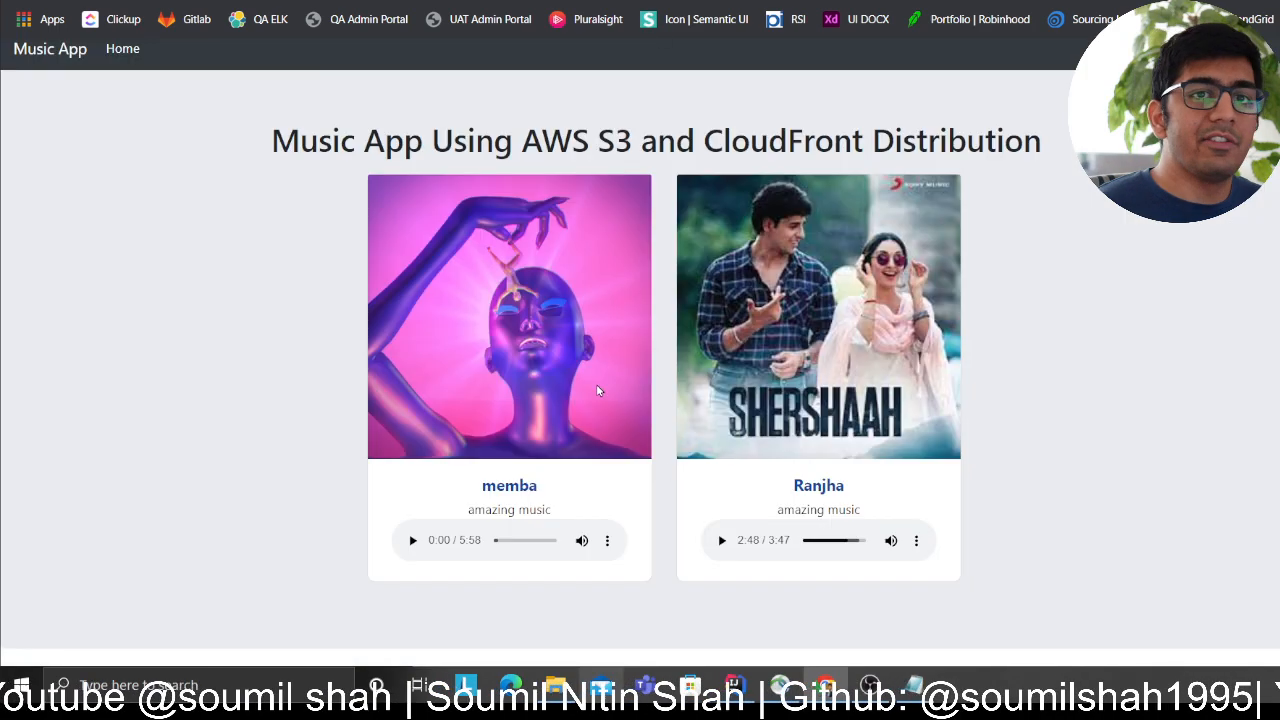
pyautogui.moveTo(490, 364)
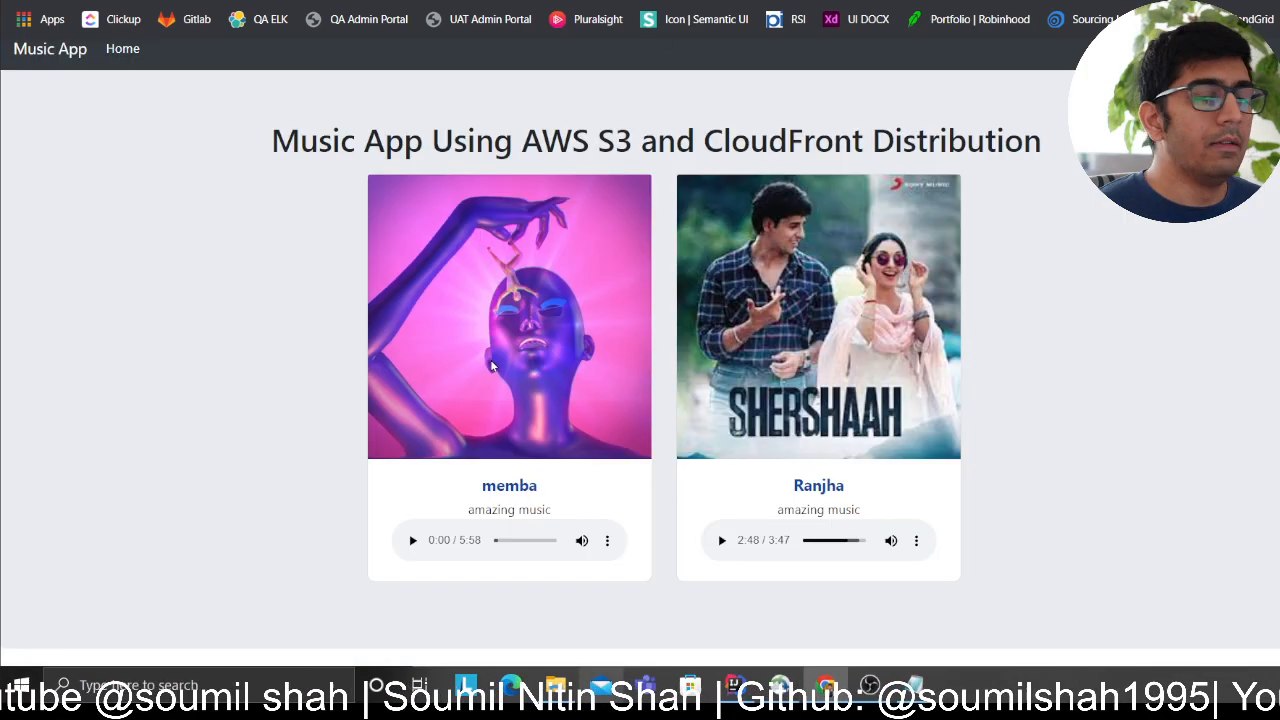
pyautogui.moveTo(416, 256)
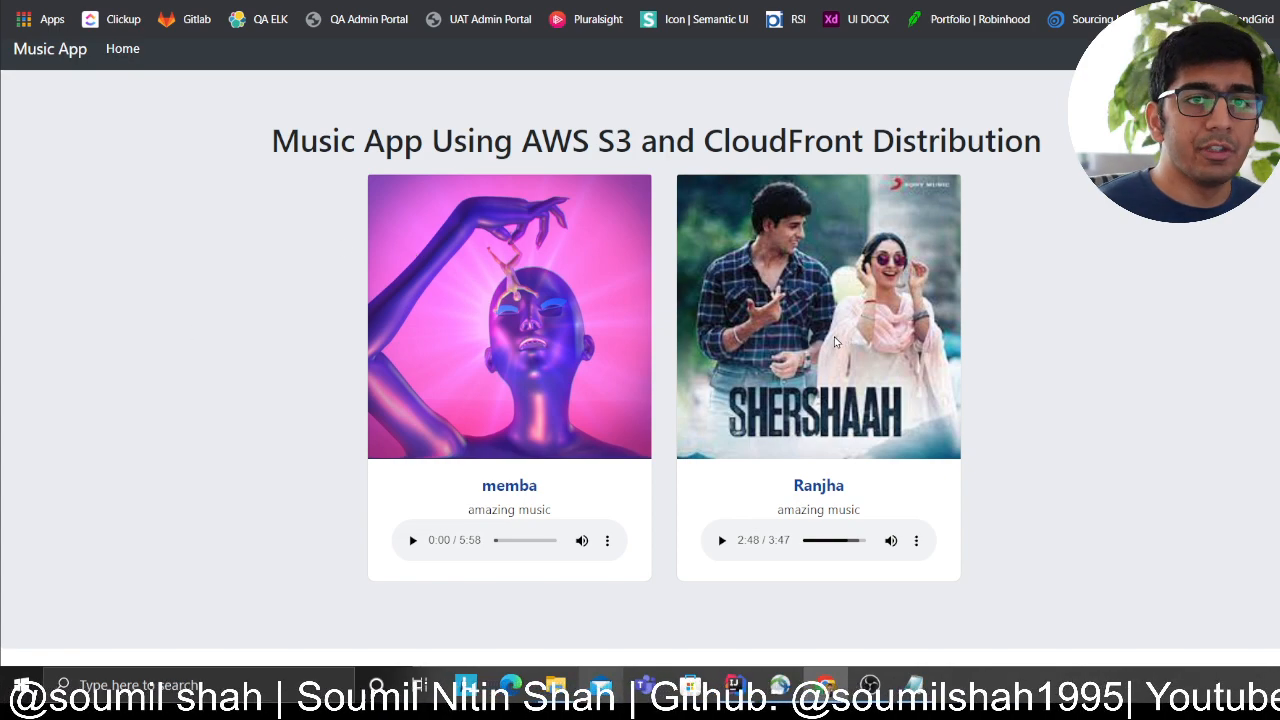
pyautogui.moveTo(740, 368)
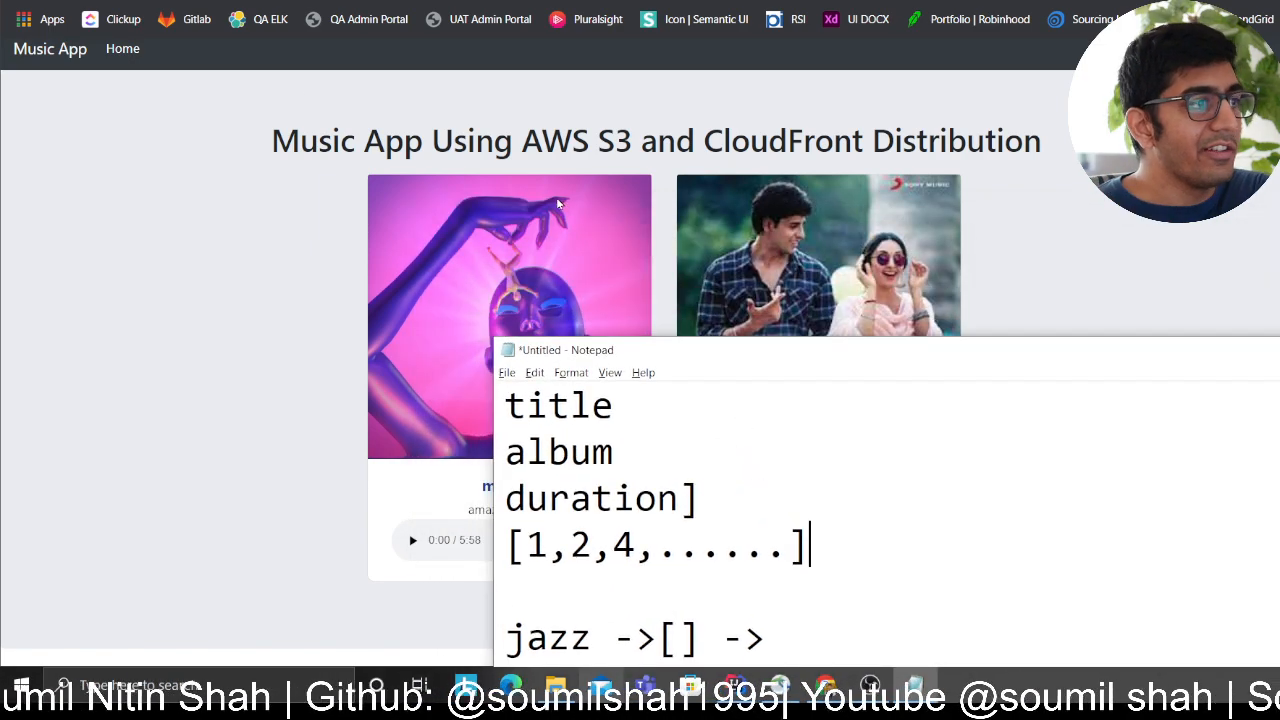
pyautogui.moveTo(448, 196)
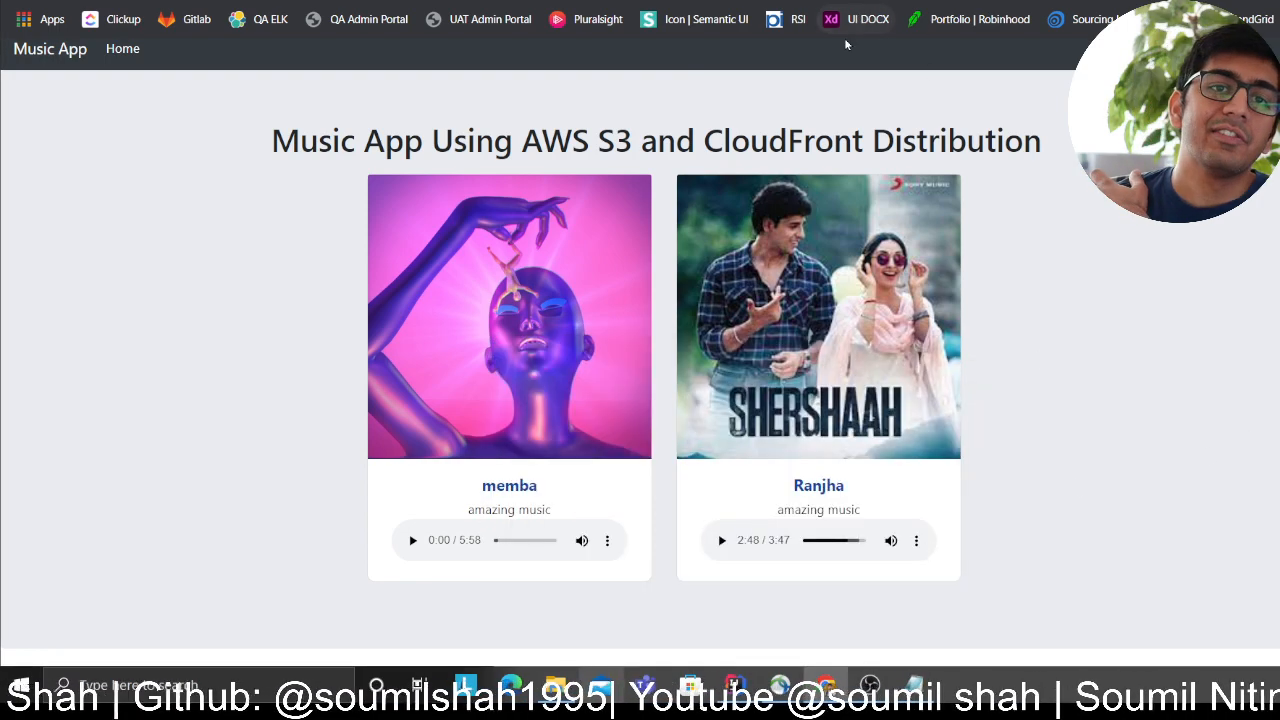
pyautogui.moveTo(548, 252)
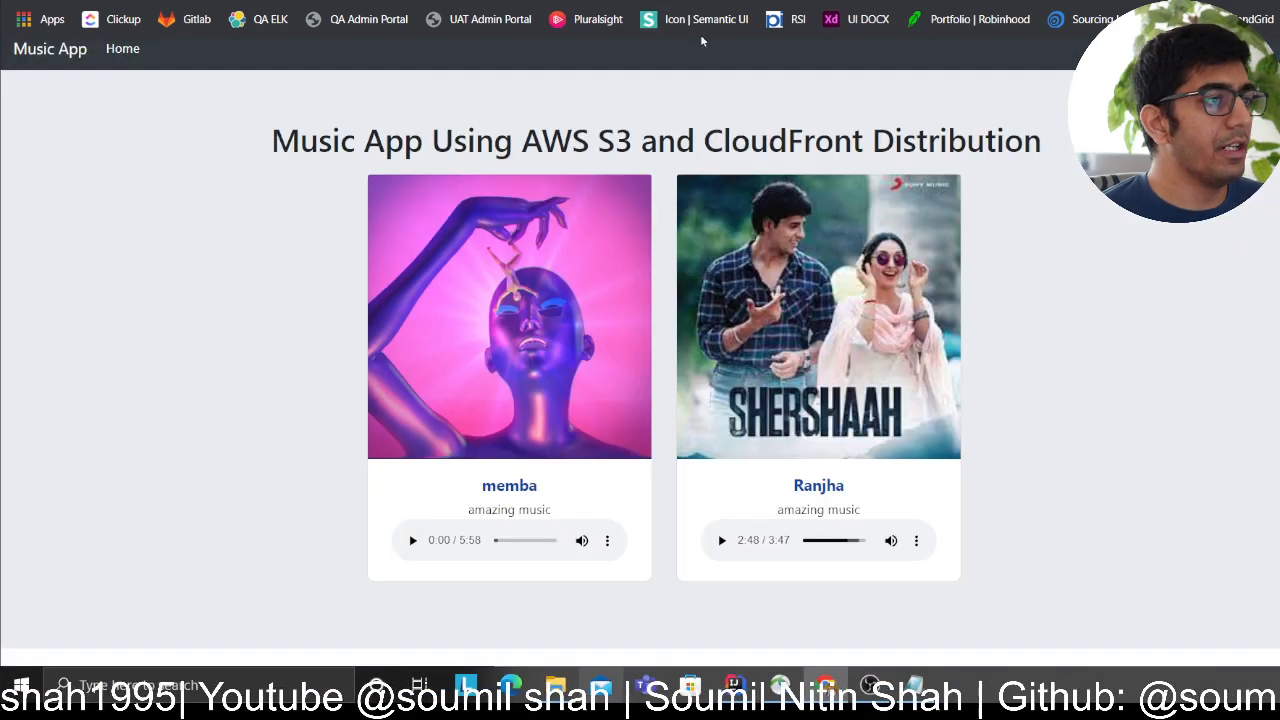
pyautogui.moveTo(270, 202)
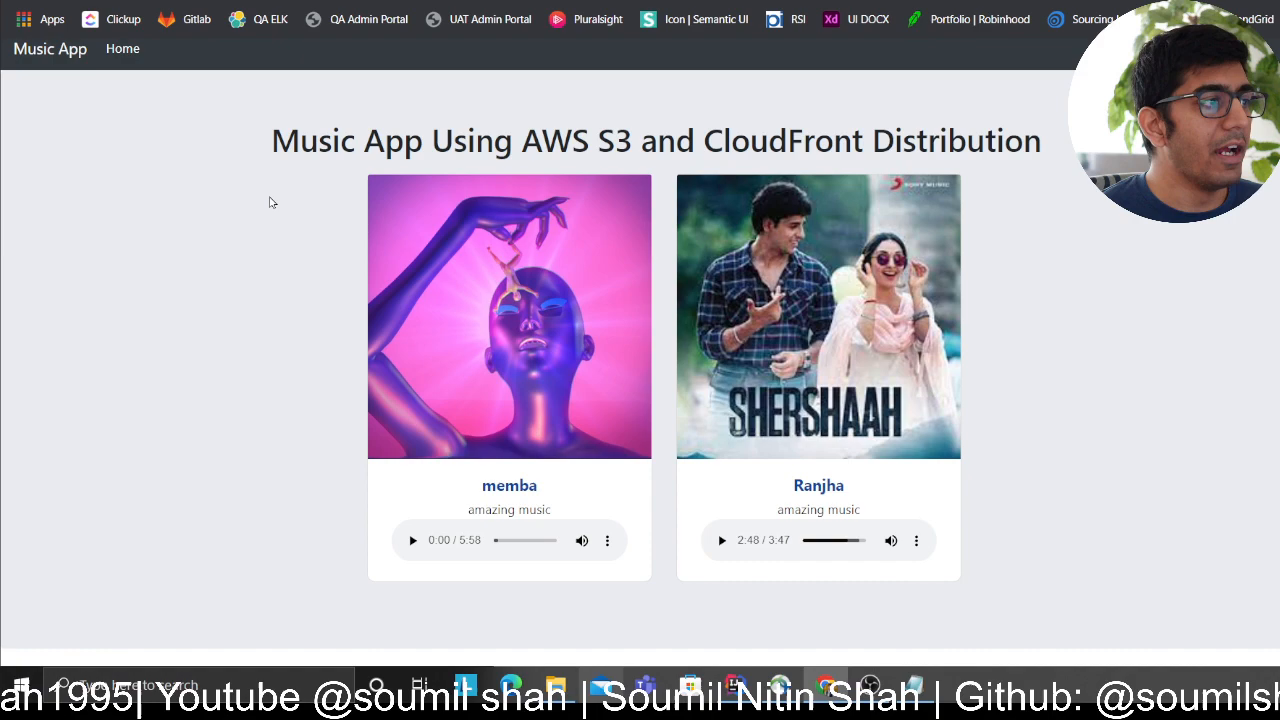
pyautogui.moveTo(764, 202)
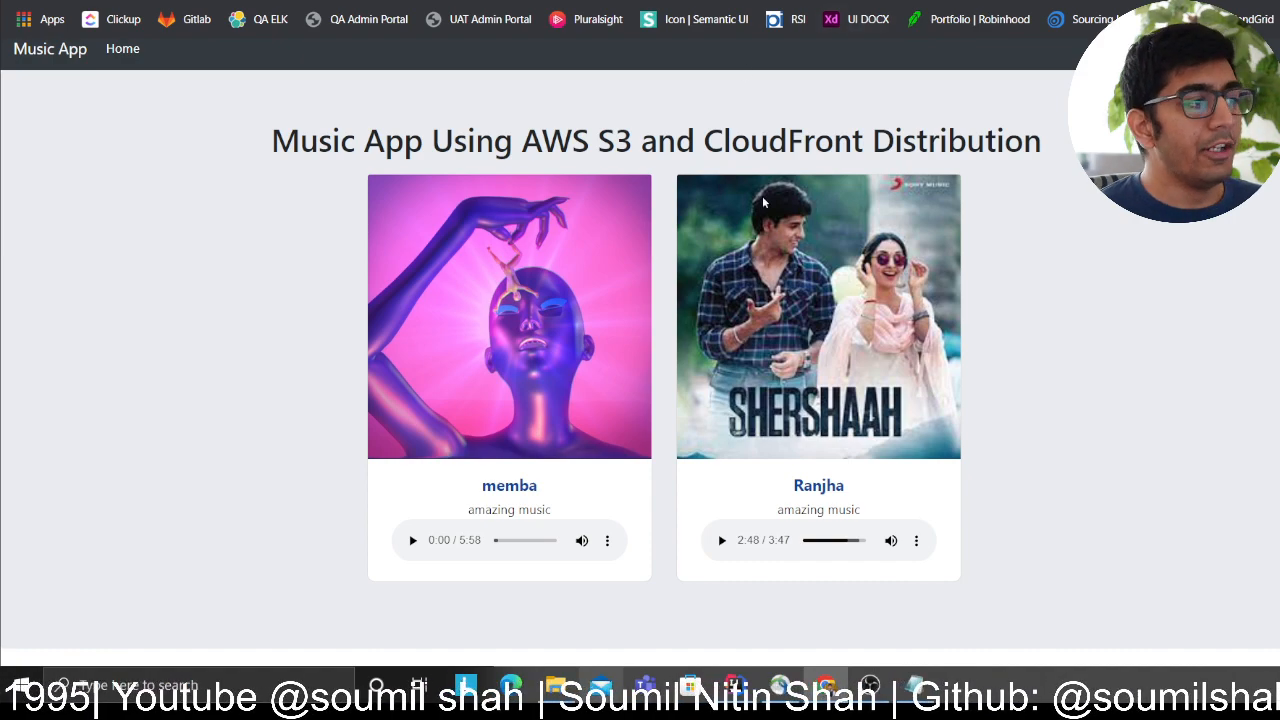
pyautogui.moveTo(640, 260)
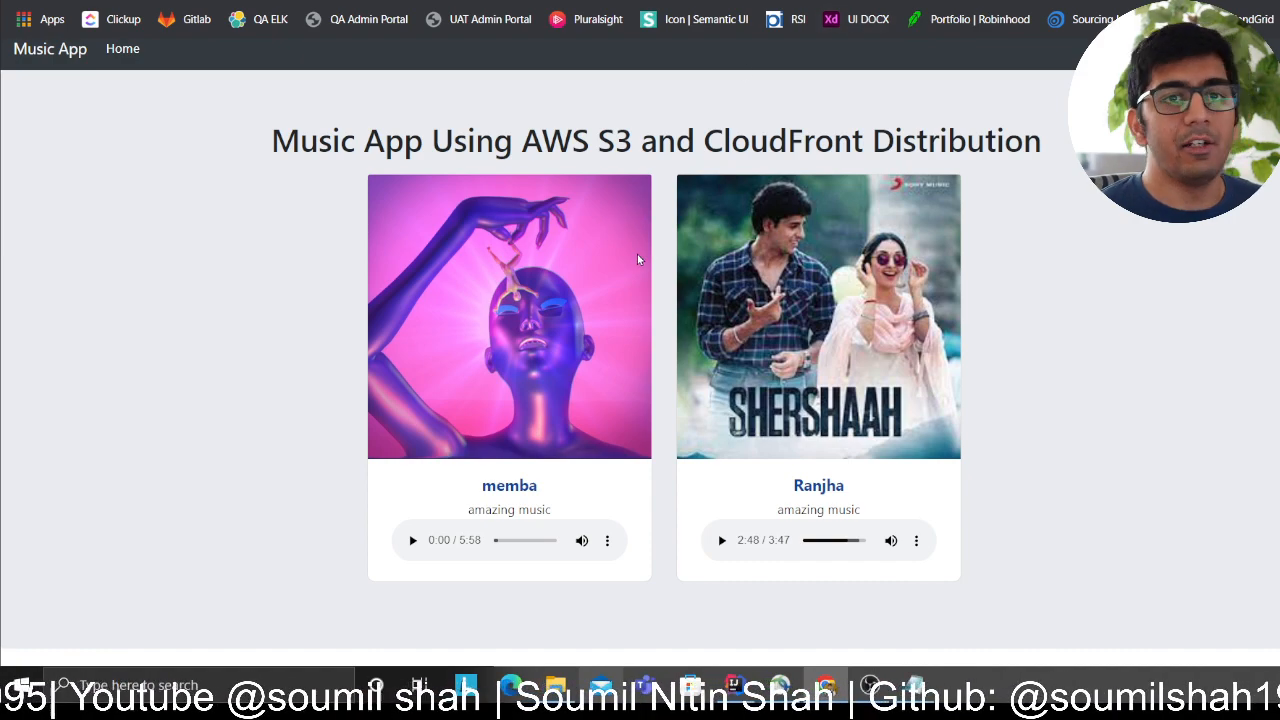
pyautogui.moveTo(730, 290)
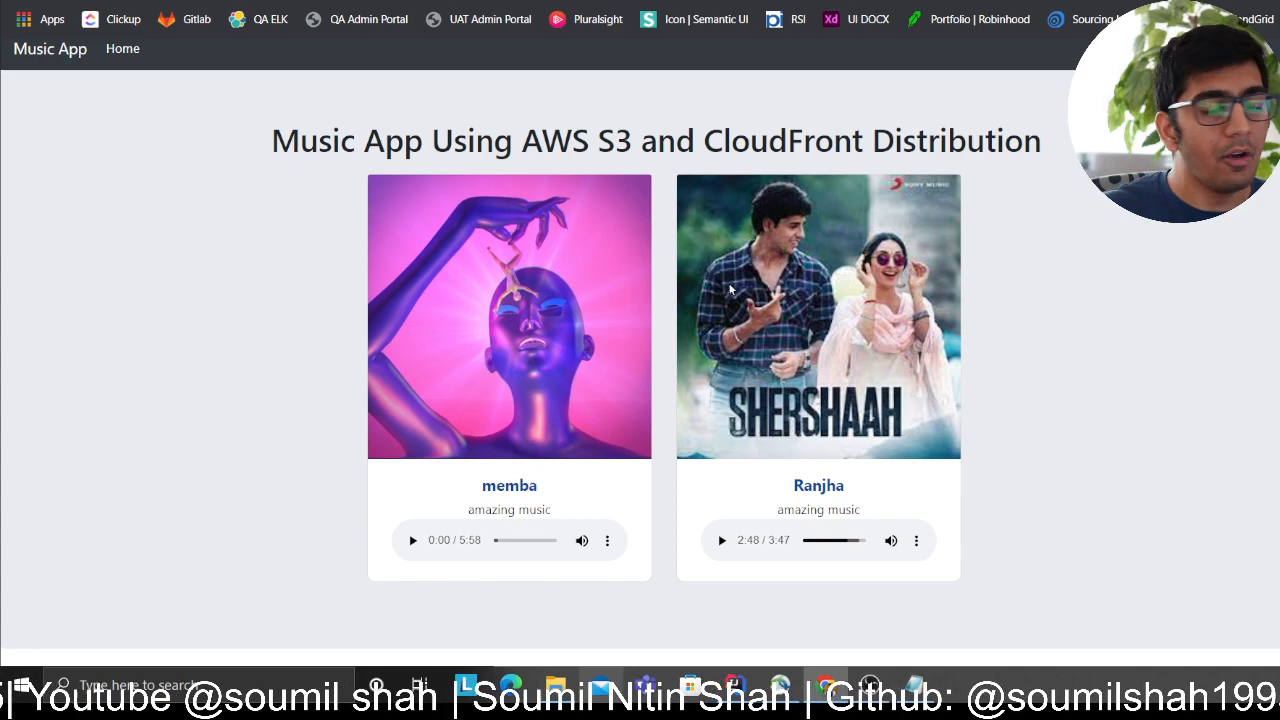
pyautogui.moveTo(738, 240)
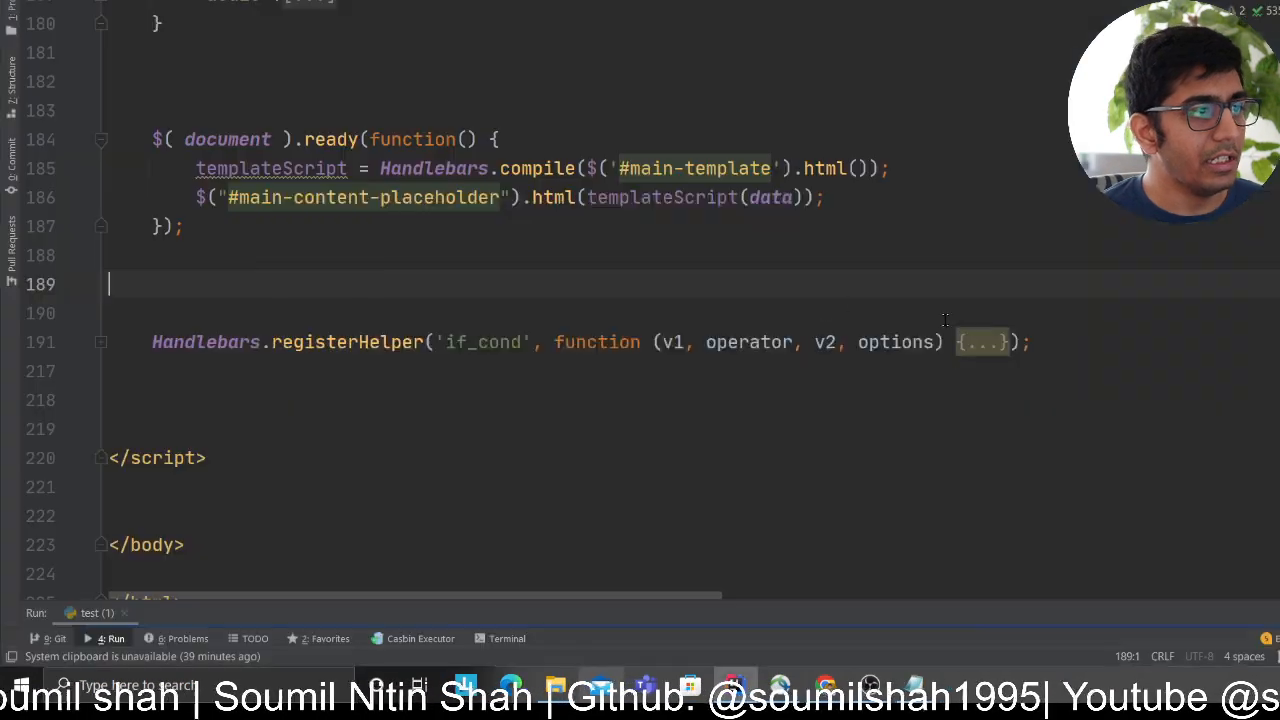
pyautogui.moveTo(462, 292)
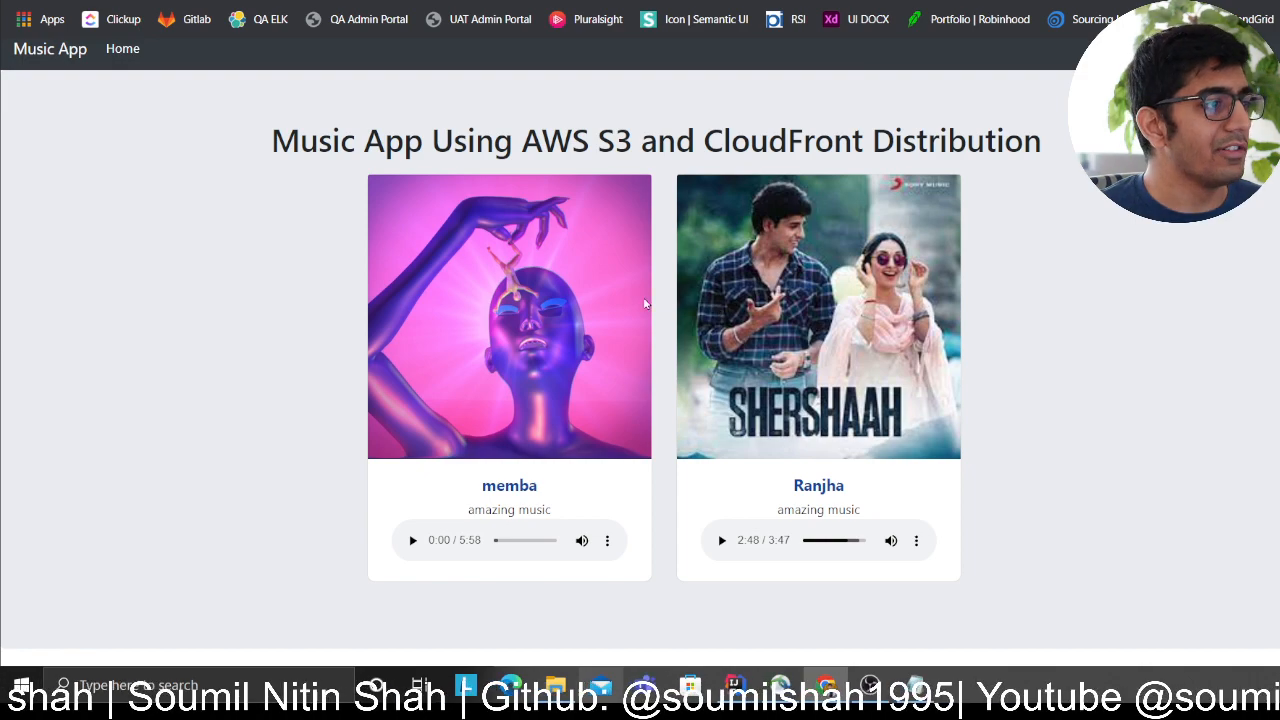
pyautogui.moveTo(428, 184)
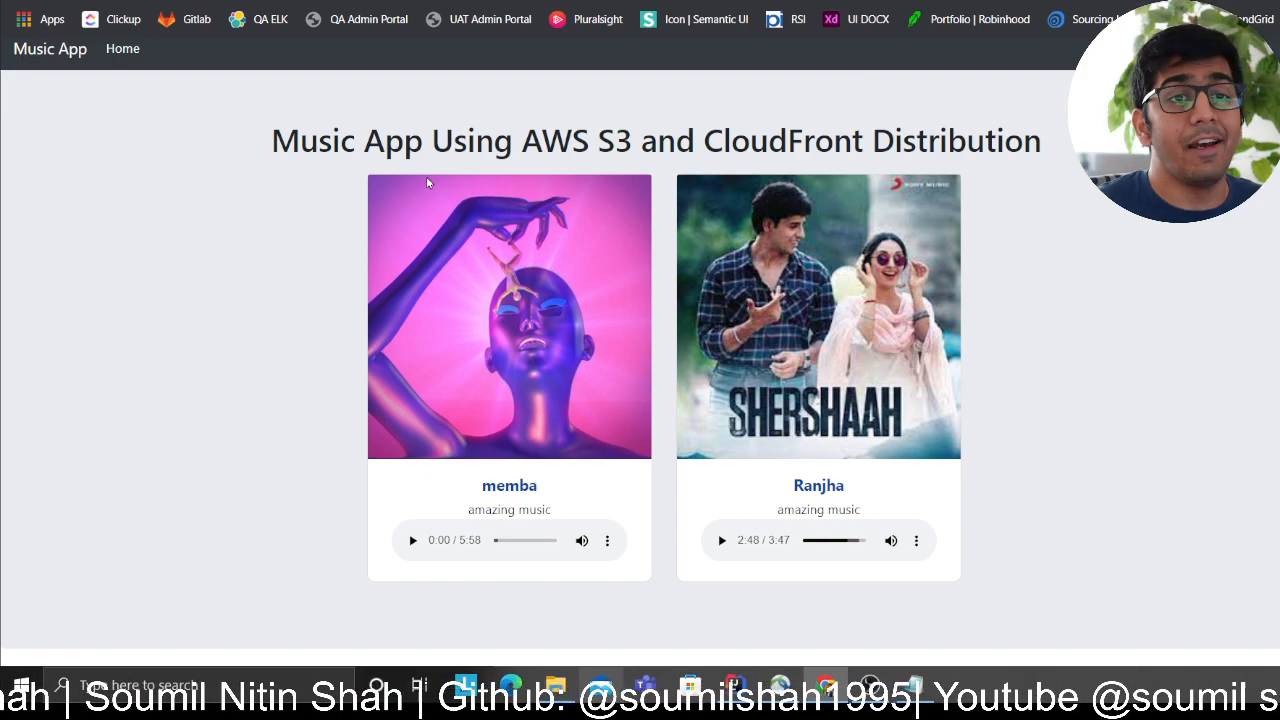
pyautogui.moveTo(452, 218)
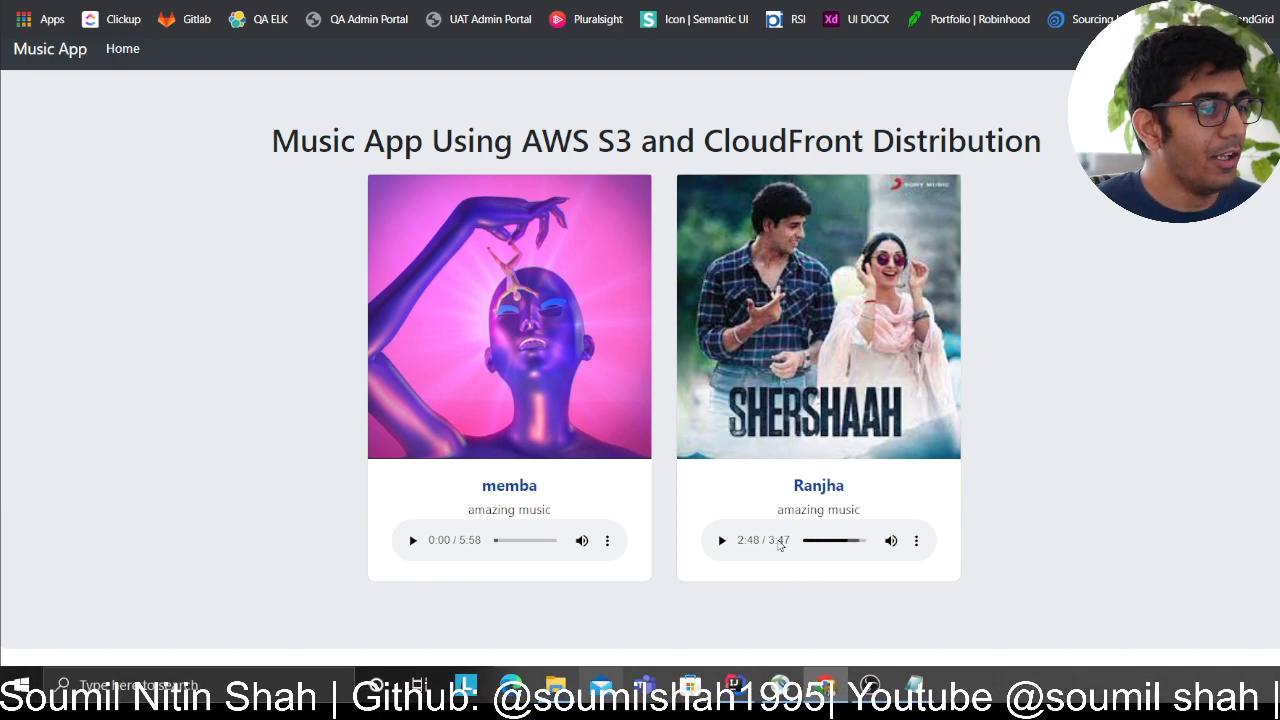
pyautogui.moveTo(768, 472)
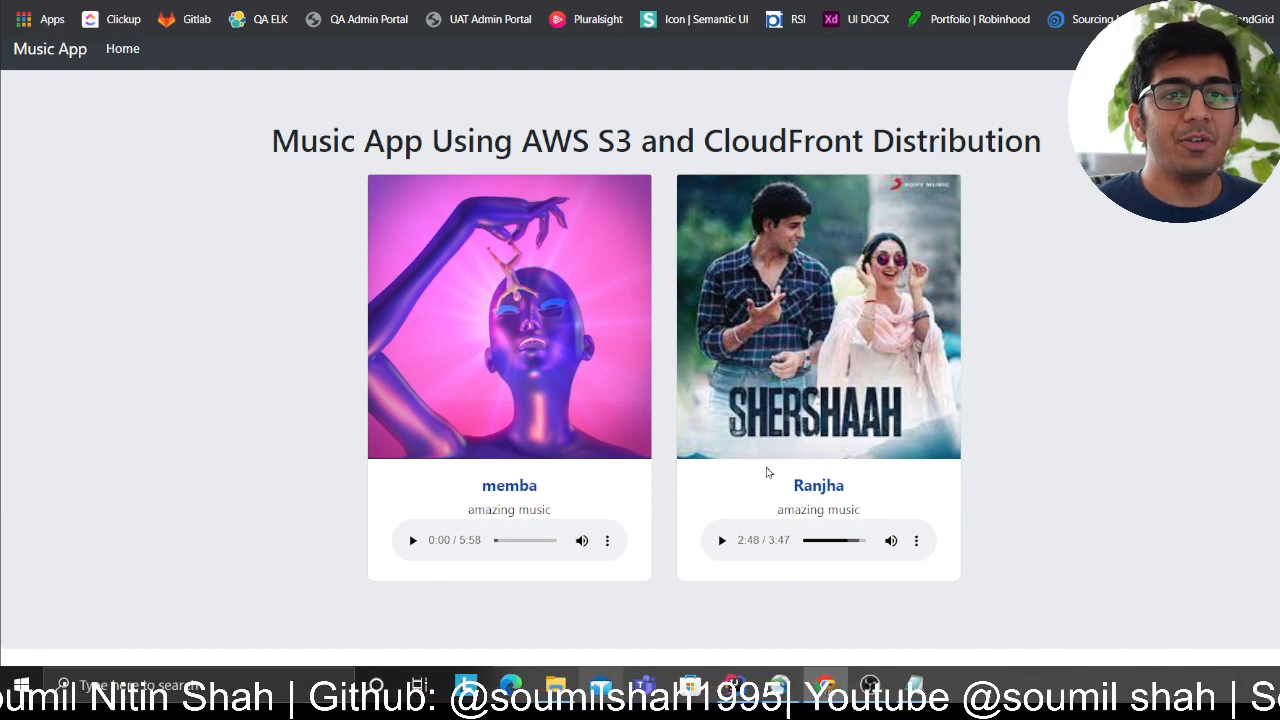
pyautogui.moveTo(768, 476)
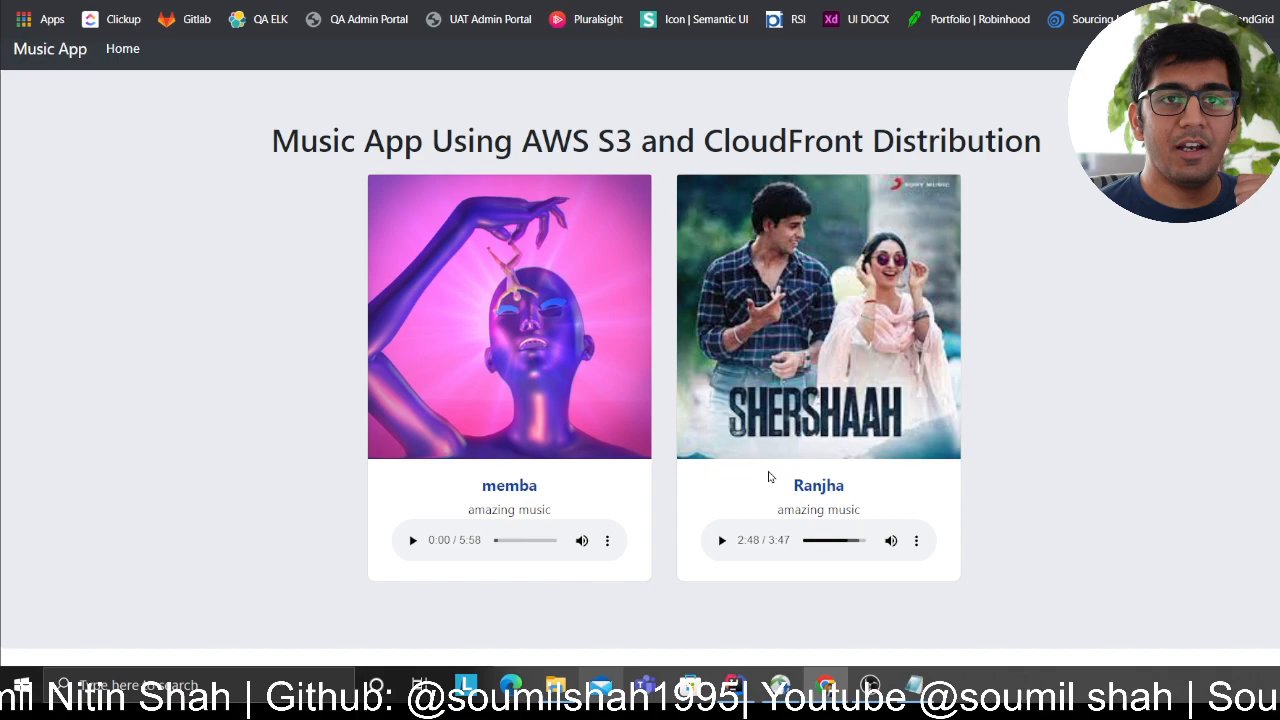
pyautogui.moveTo(762, 480)
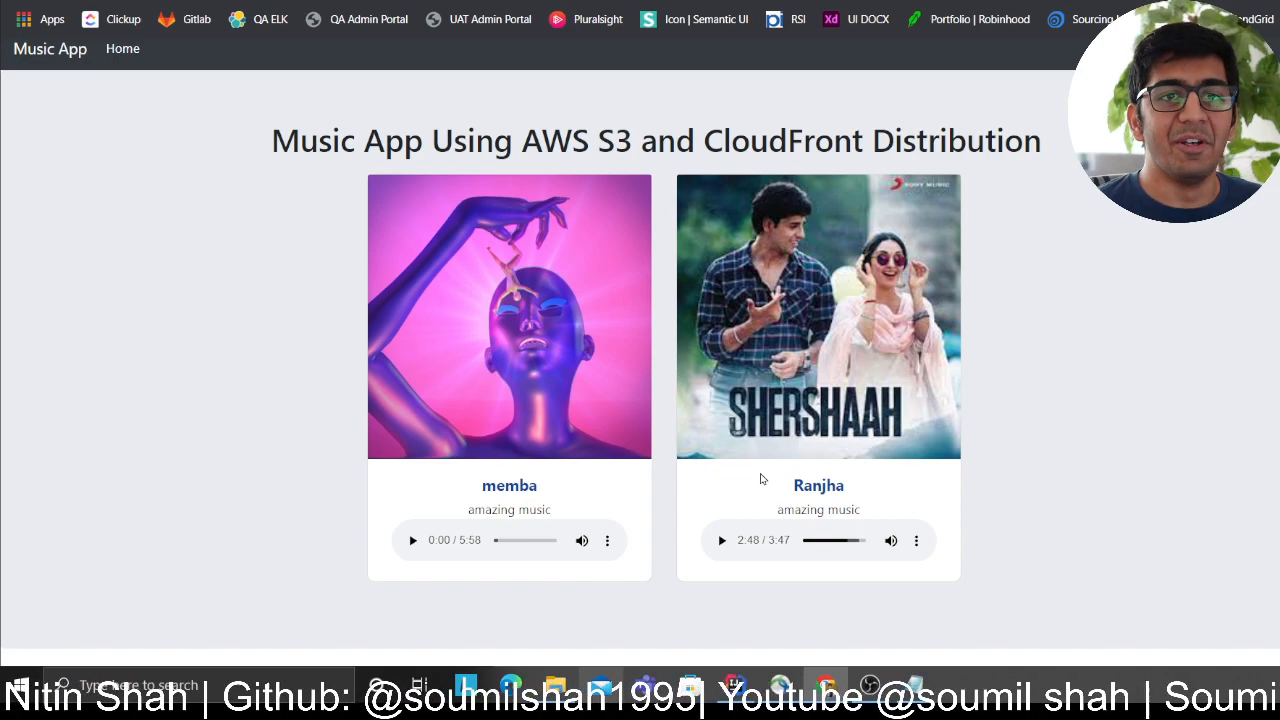